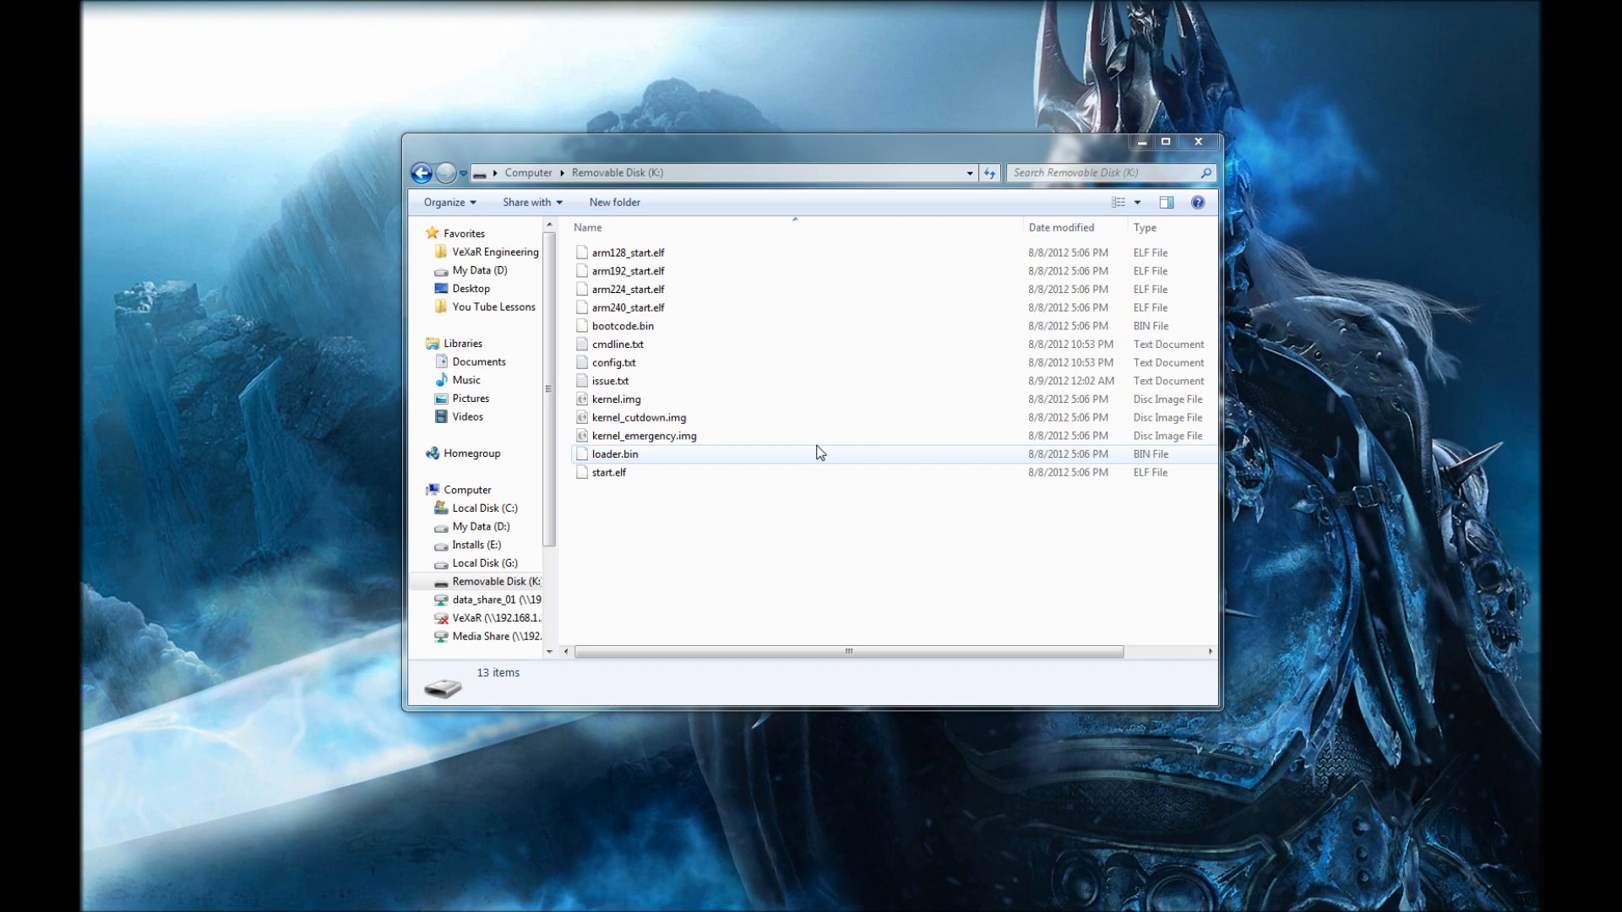
Review the files on the removable SD card and reopen it from the drive list.
click(836, 525)
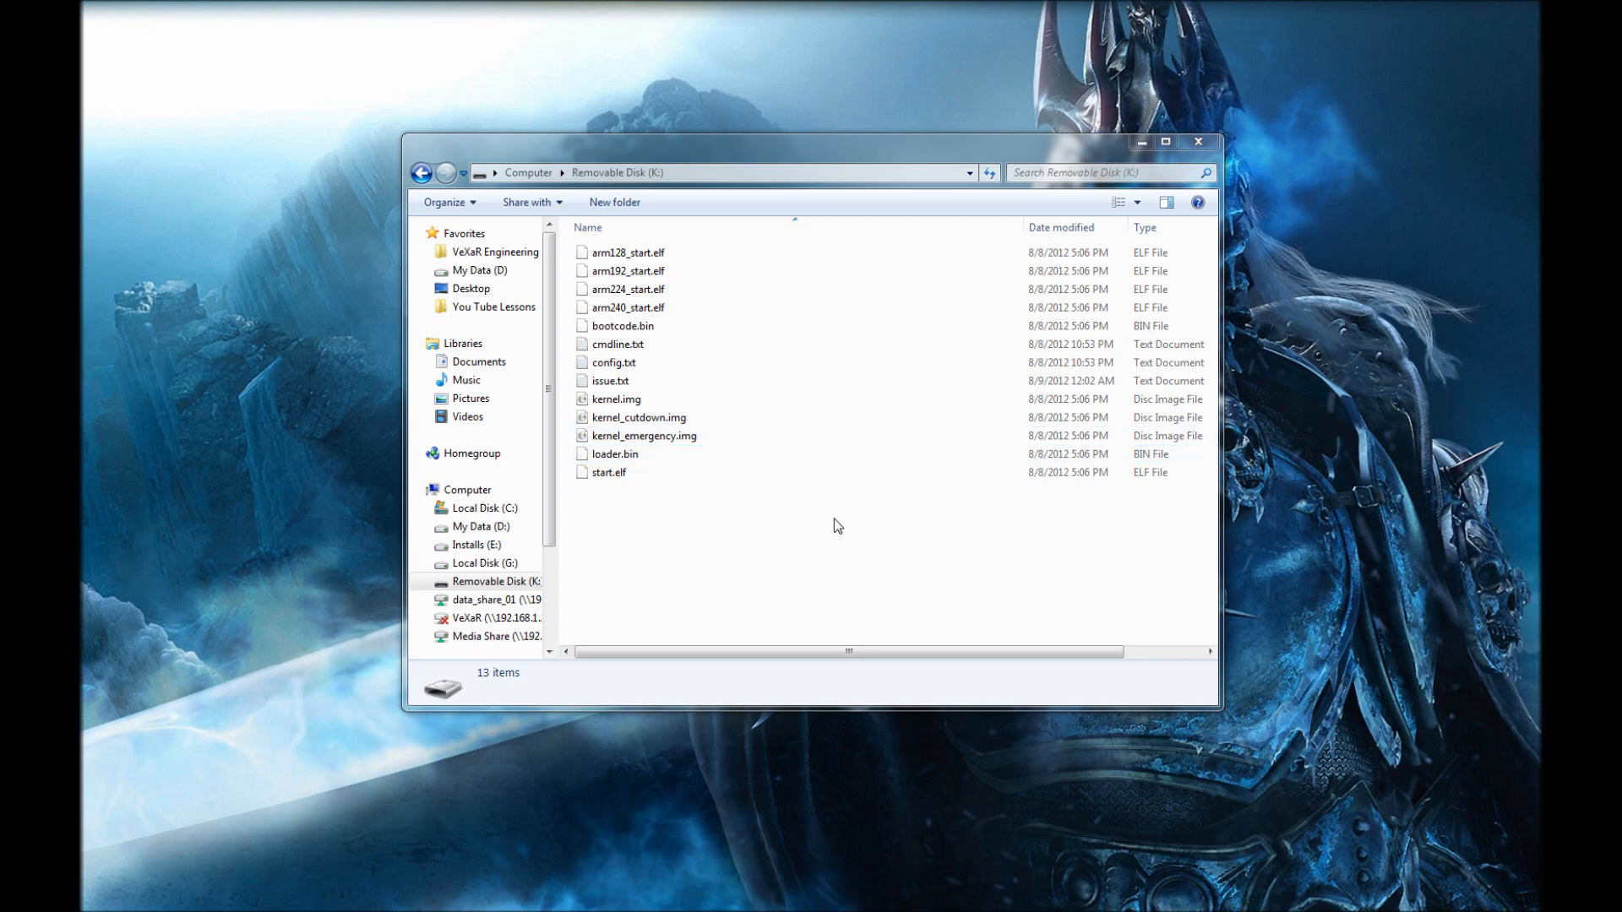
mouse_move(708, 555)
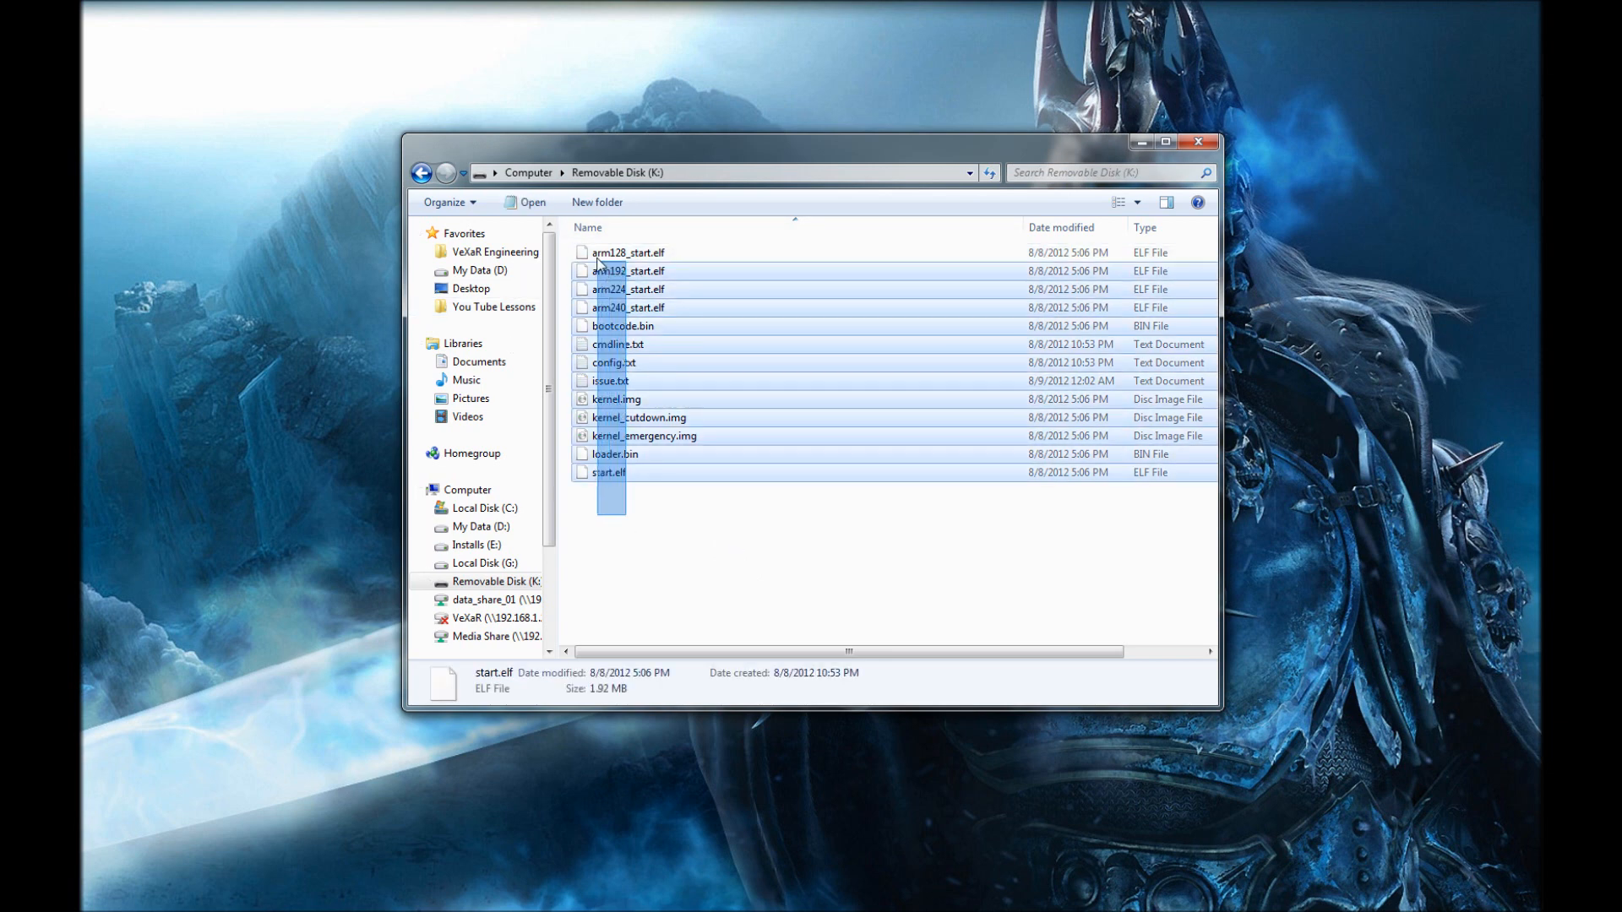
key(ctrl+a)
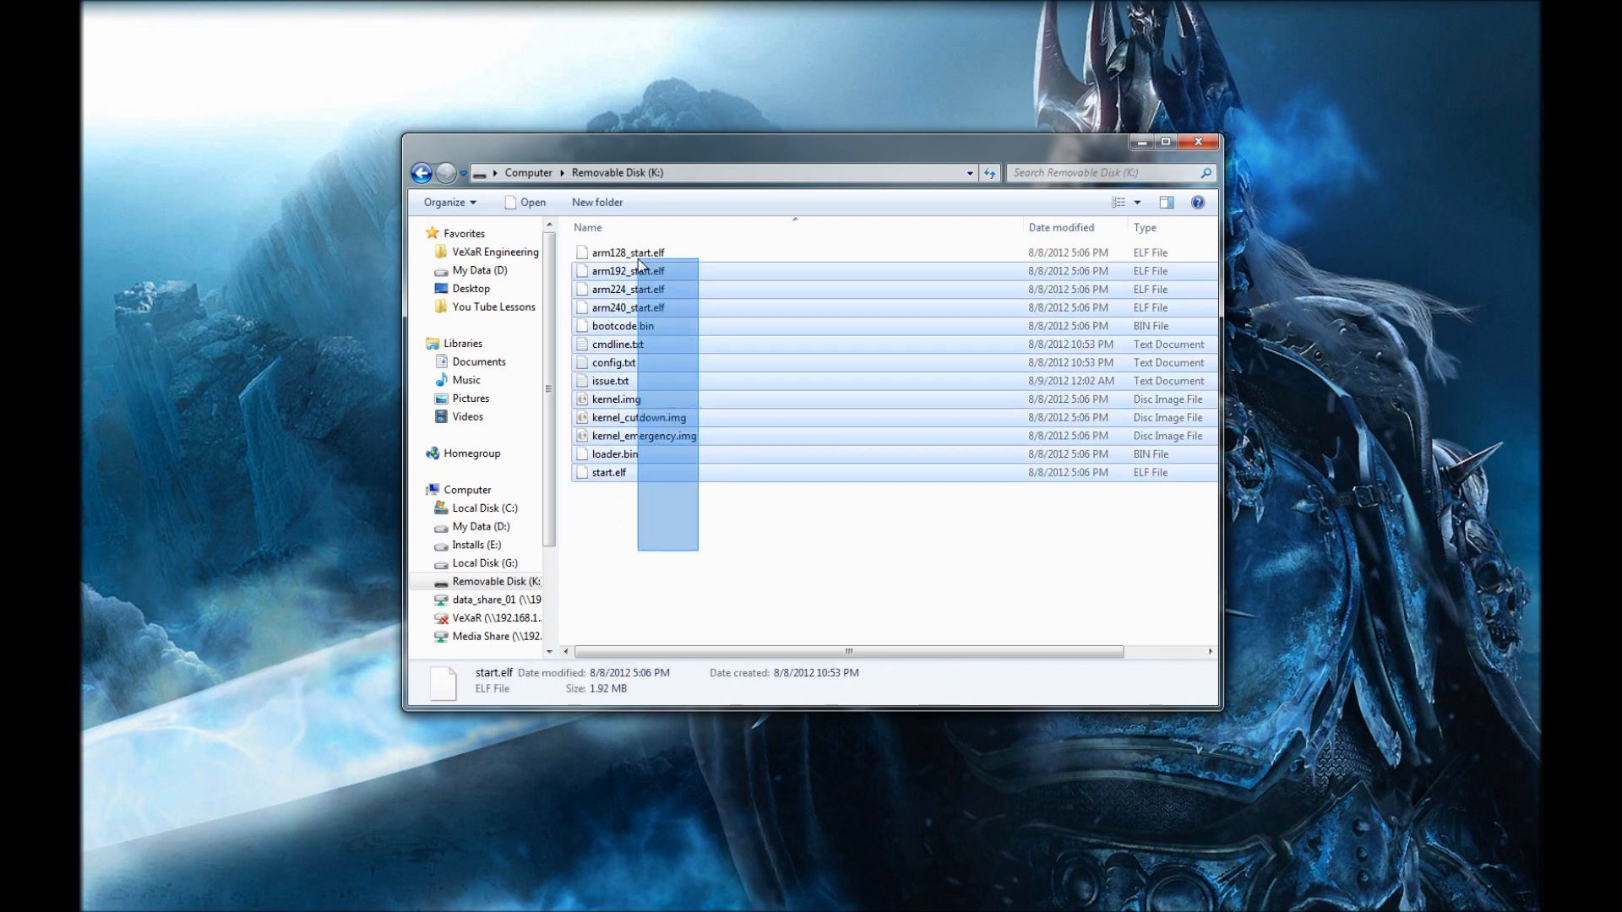
click(662, 520)
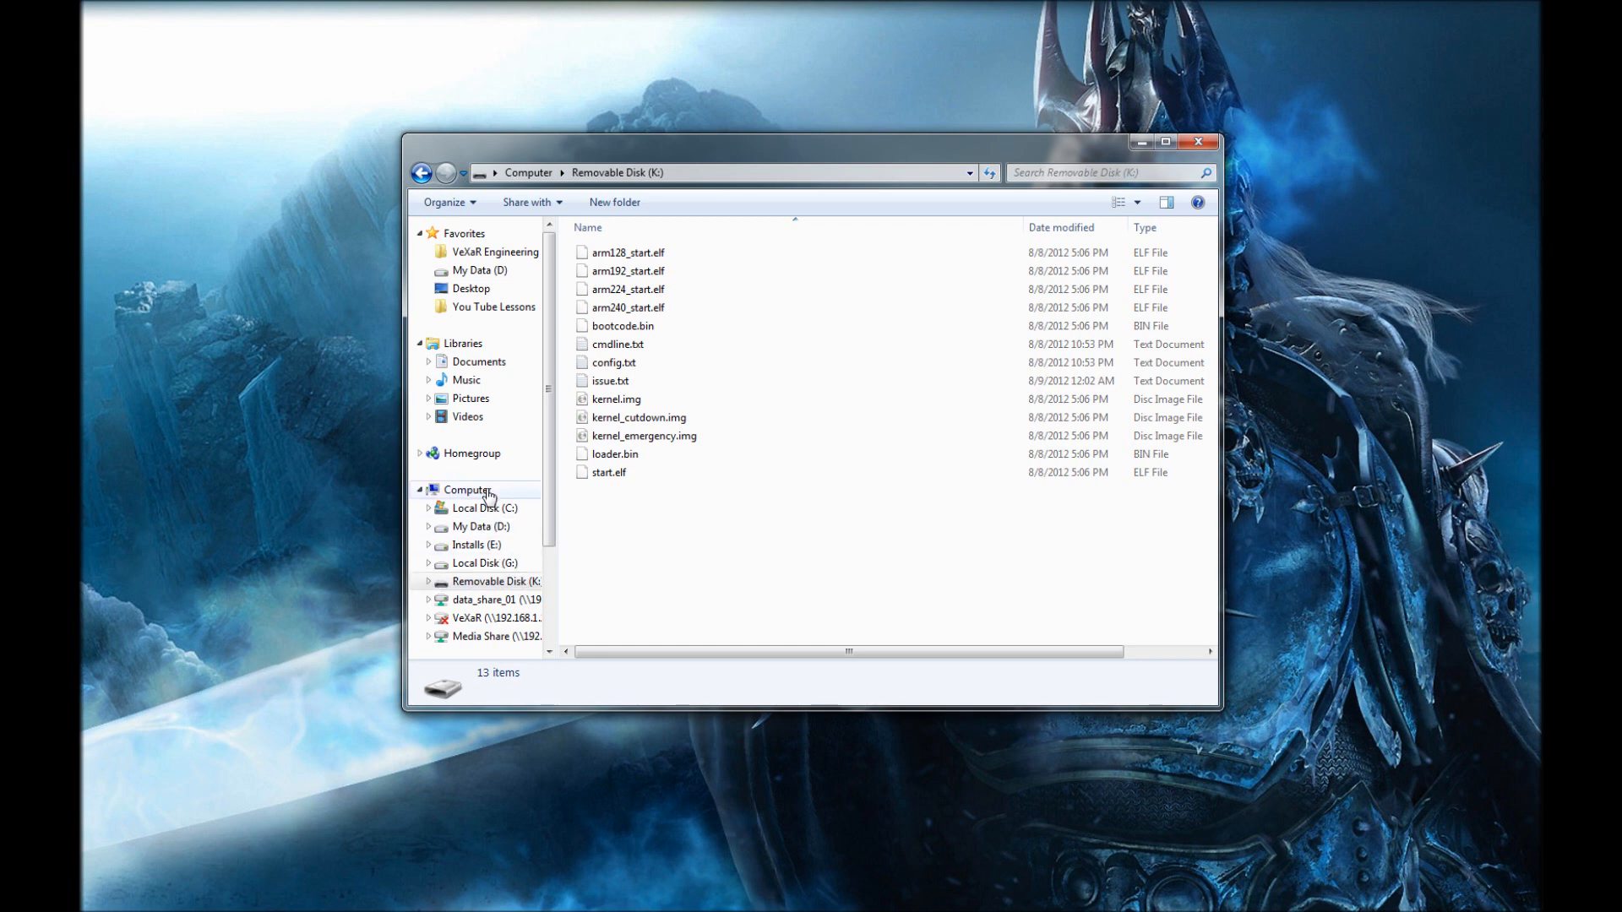
click(467, 490)
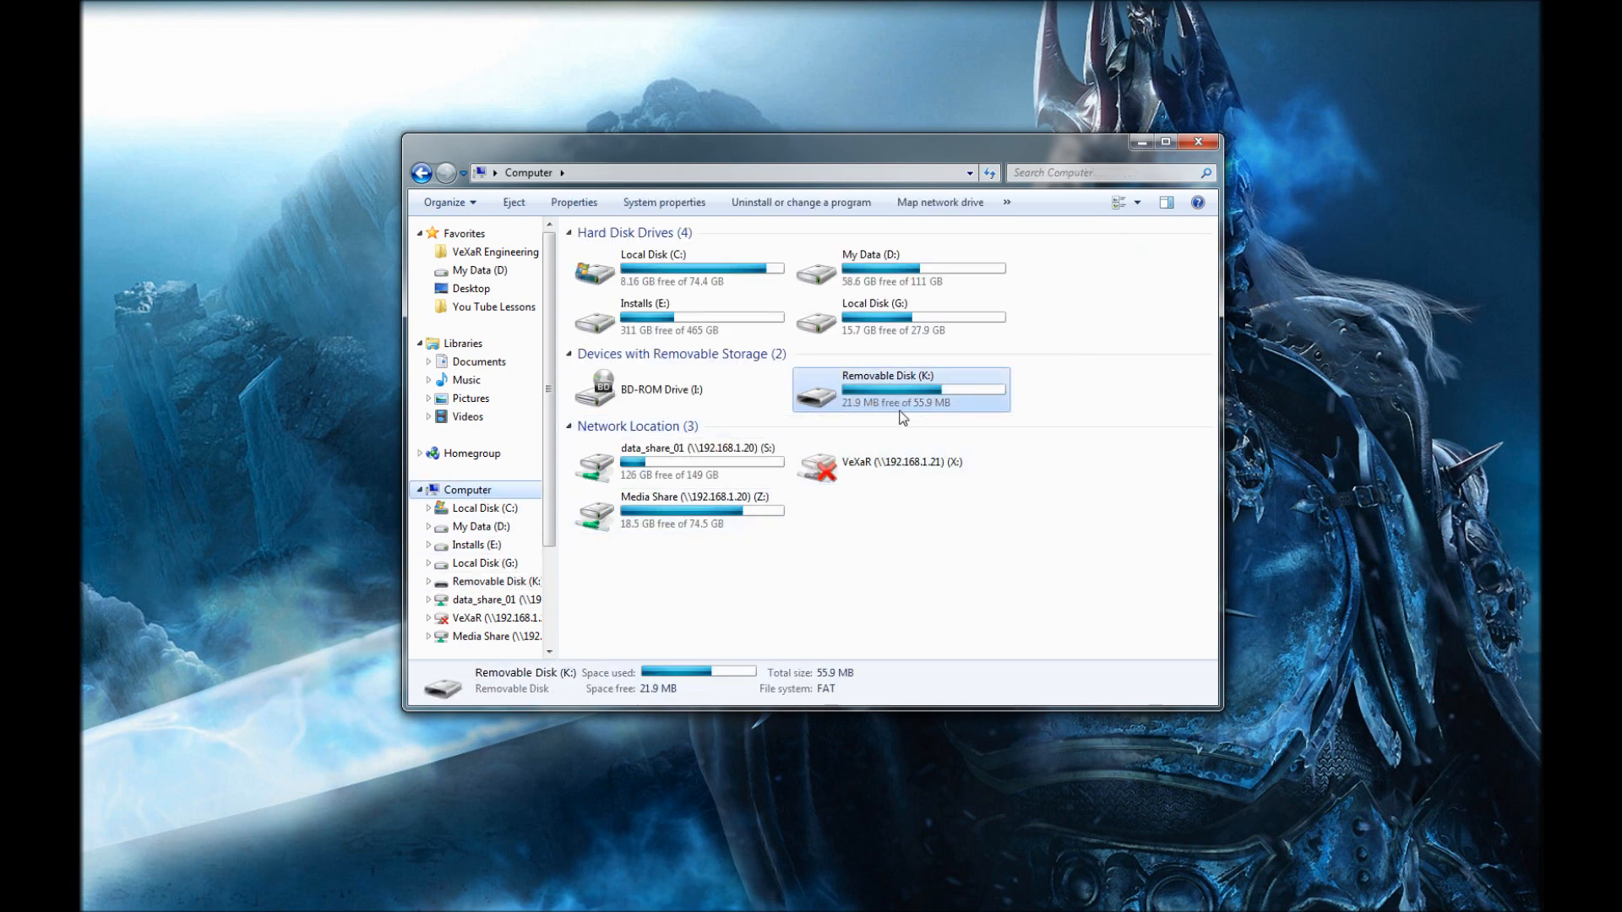
double_click(901, 391)
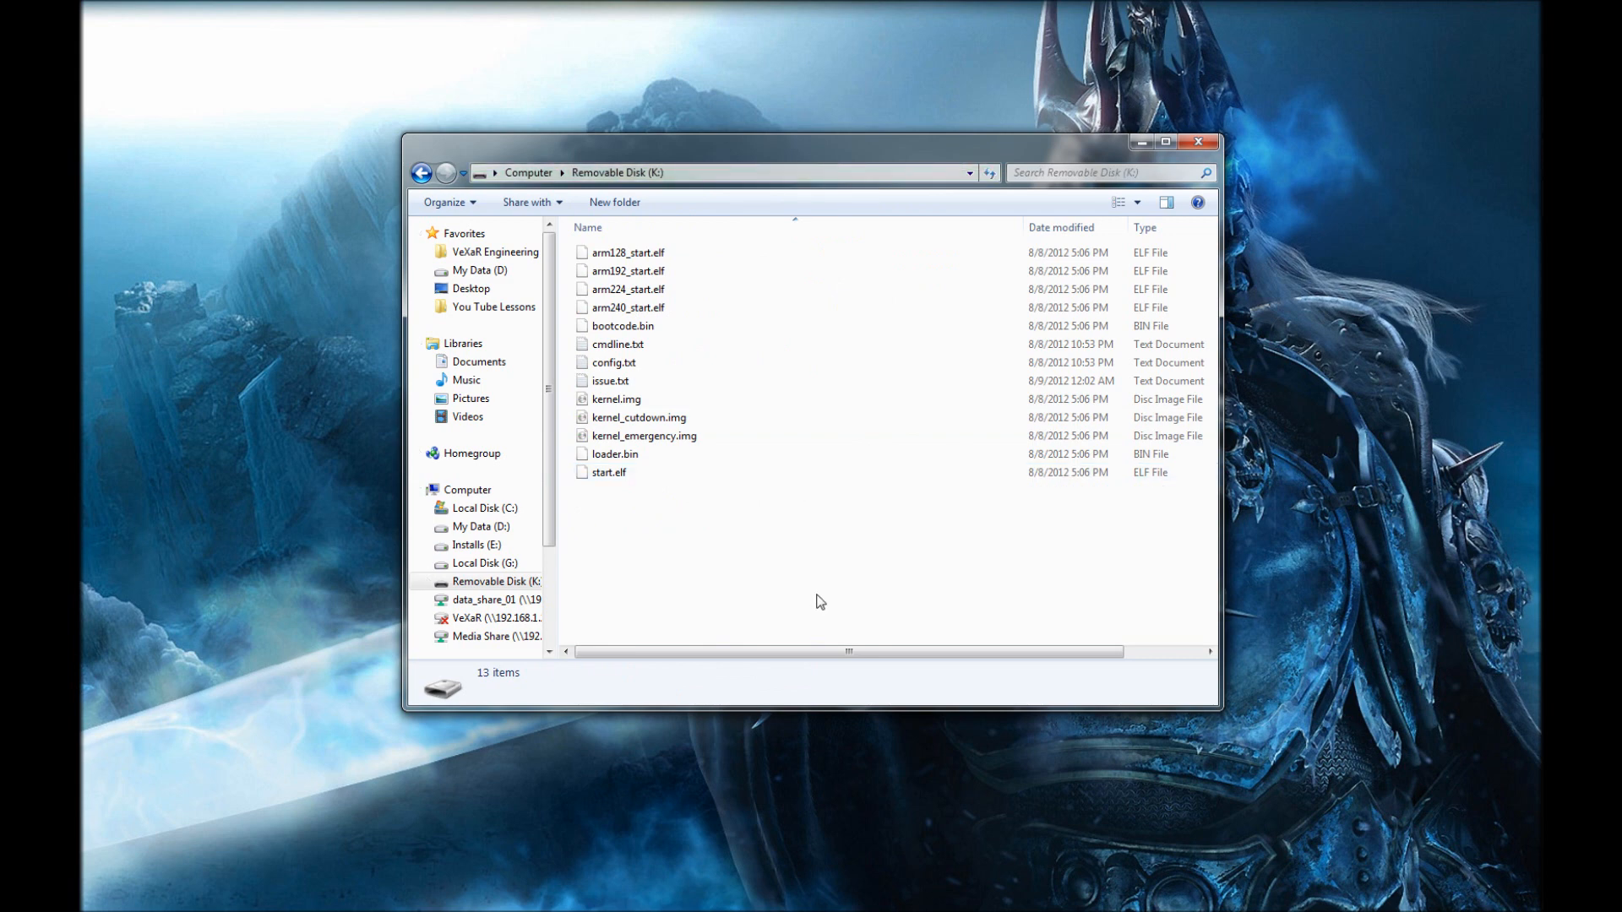
mouse_move(852, 606)
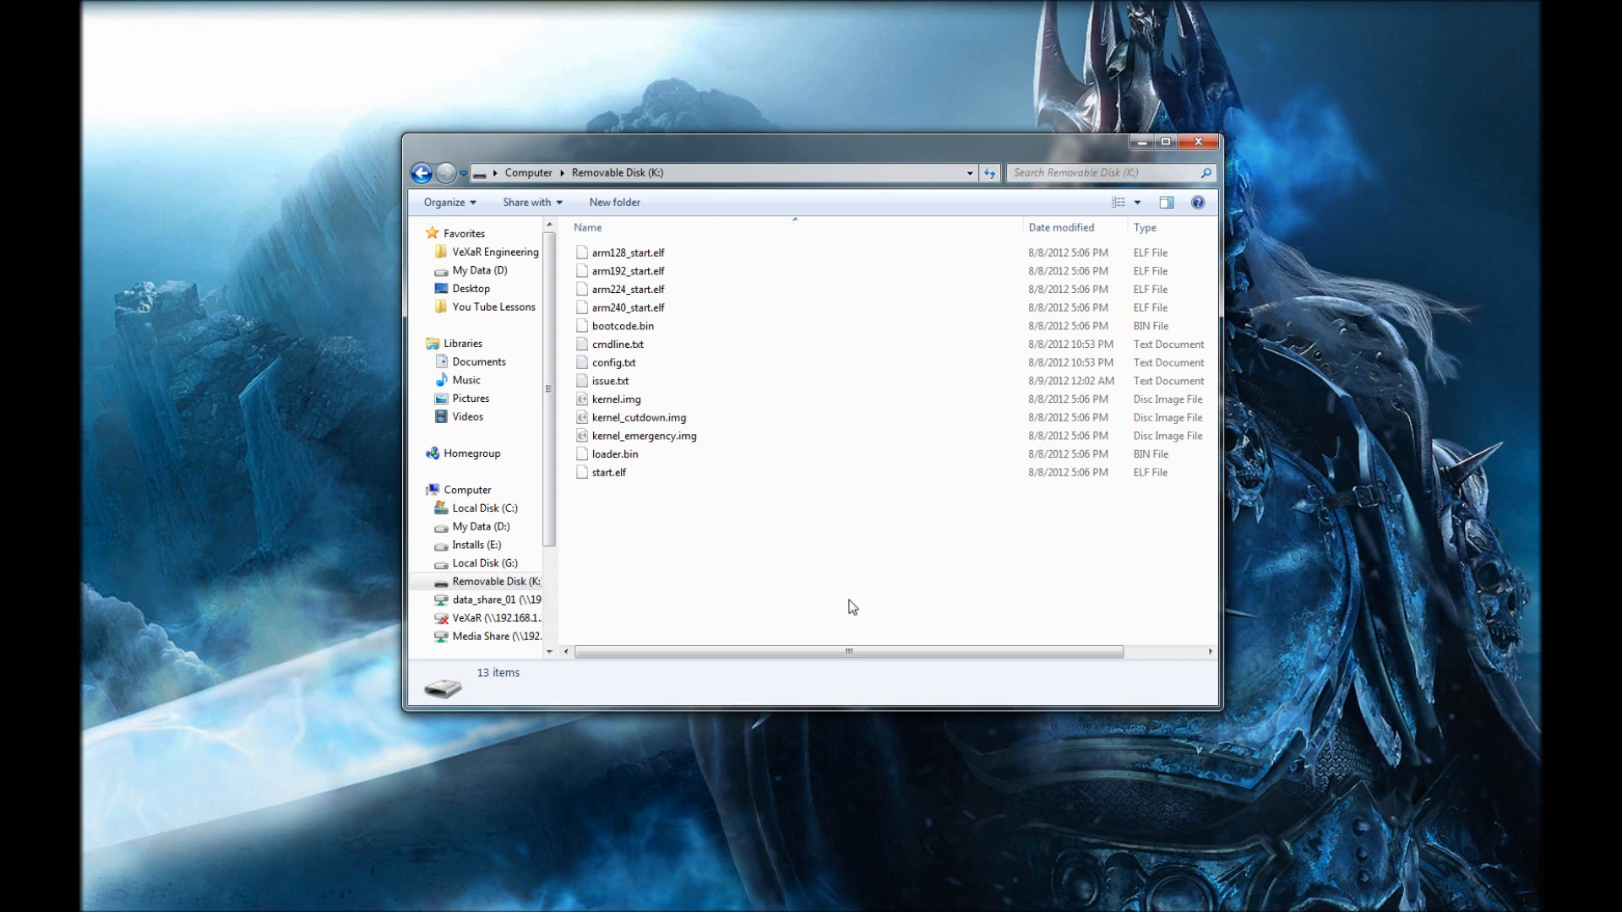
mouse_move(868, 485)
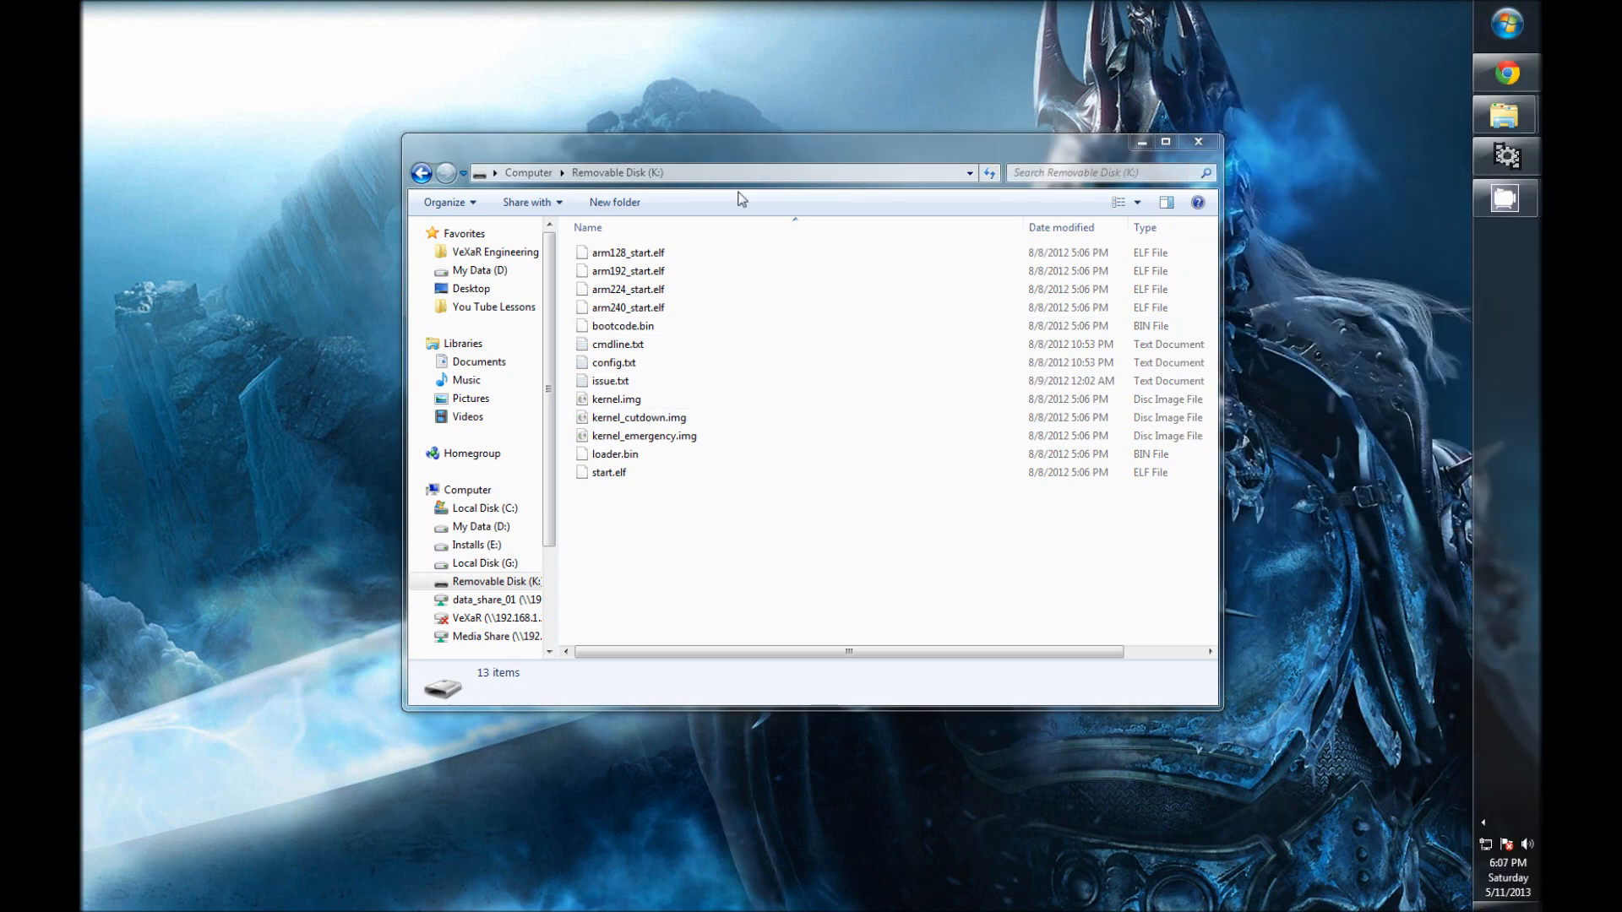
Browse to the linuxiso download site in Chrome and find the KNOPPIX entry on the page.
click(1505, 73)
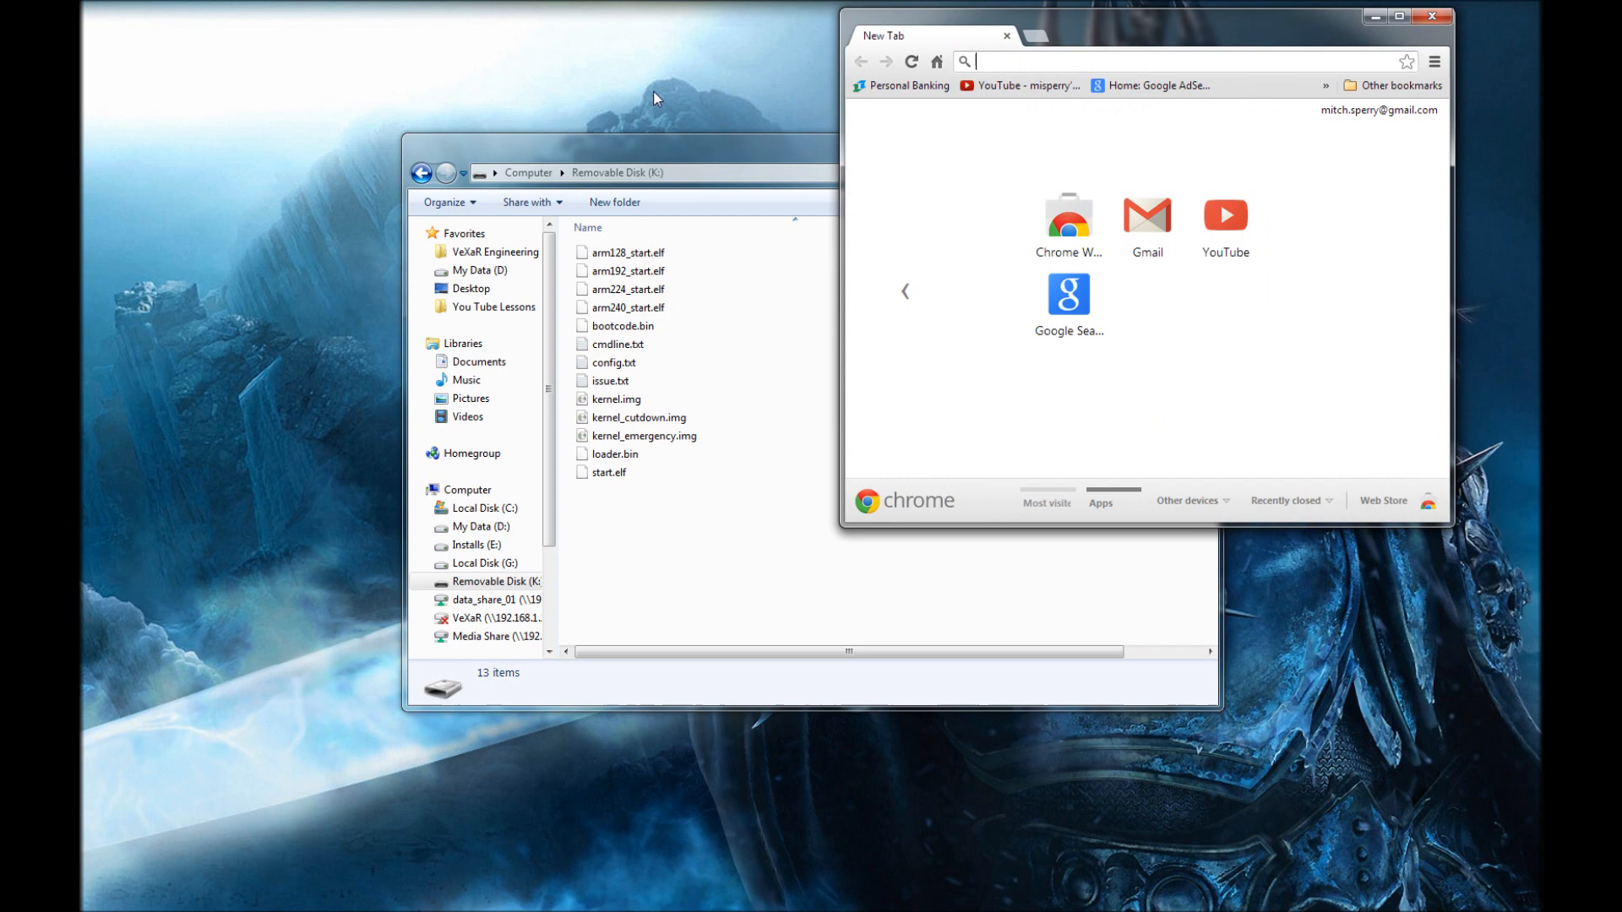
click(1399, 15)
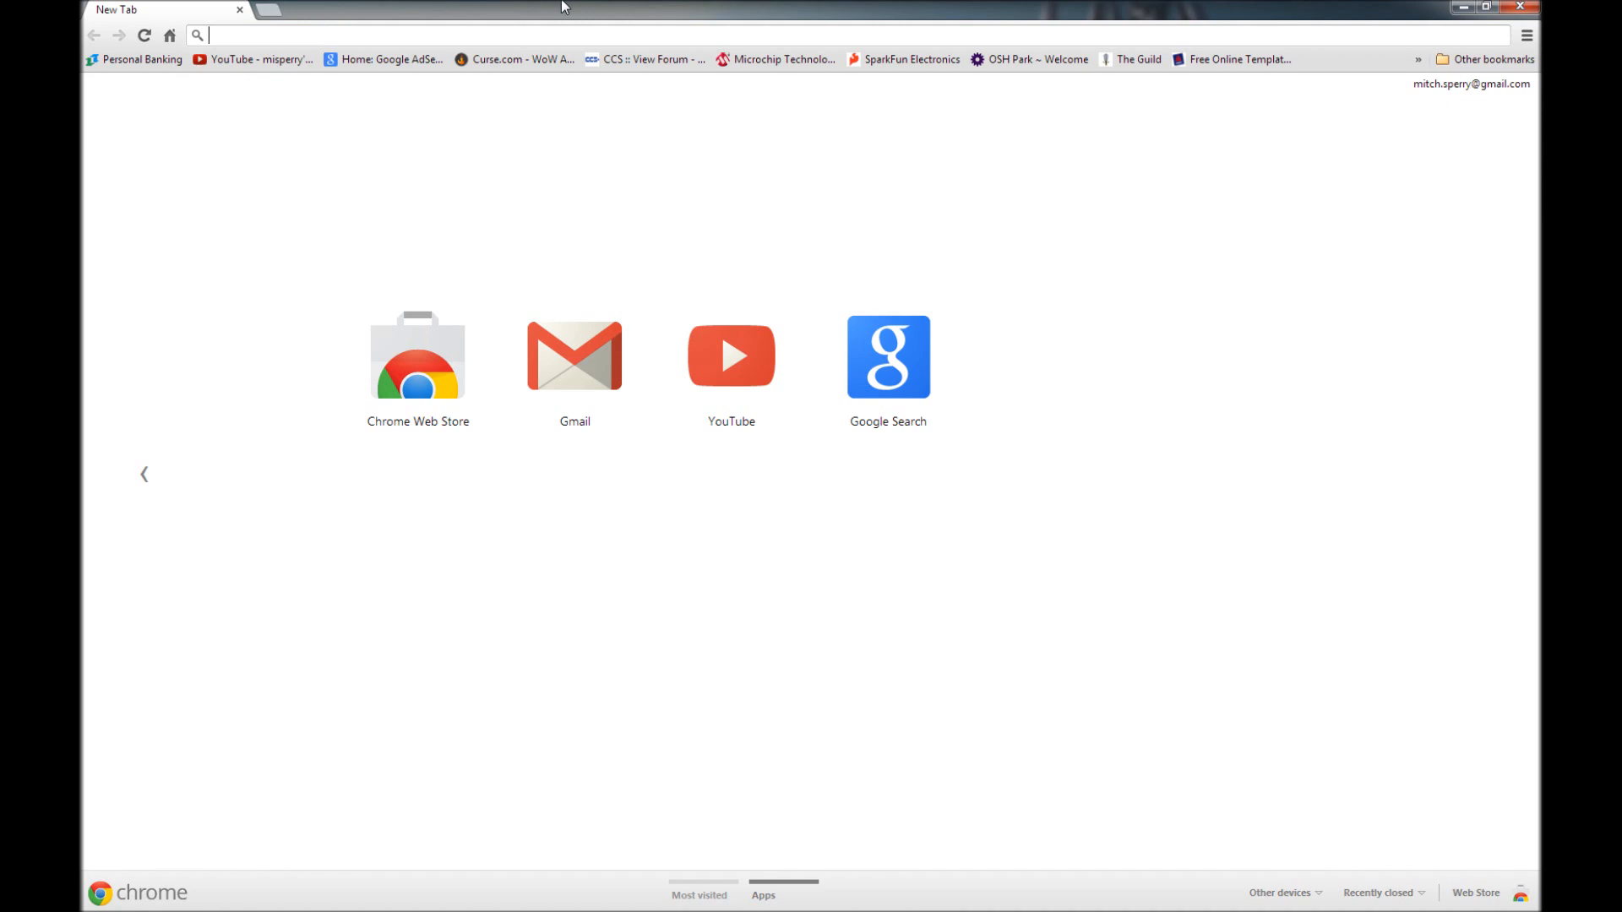
text(linuxiso)
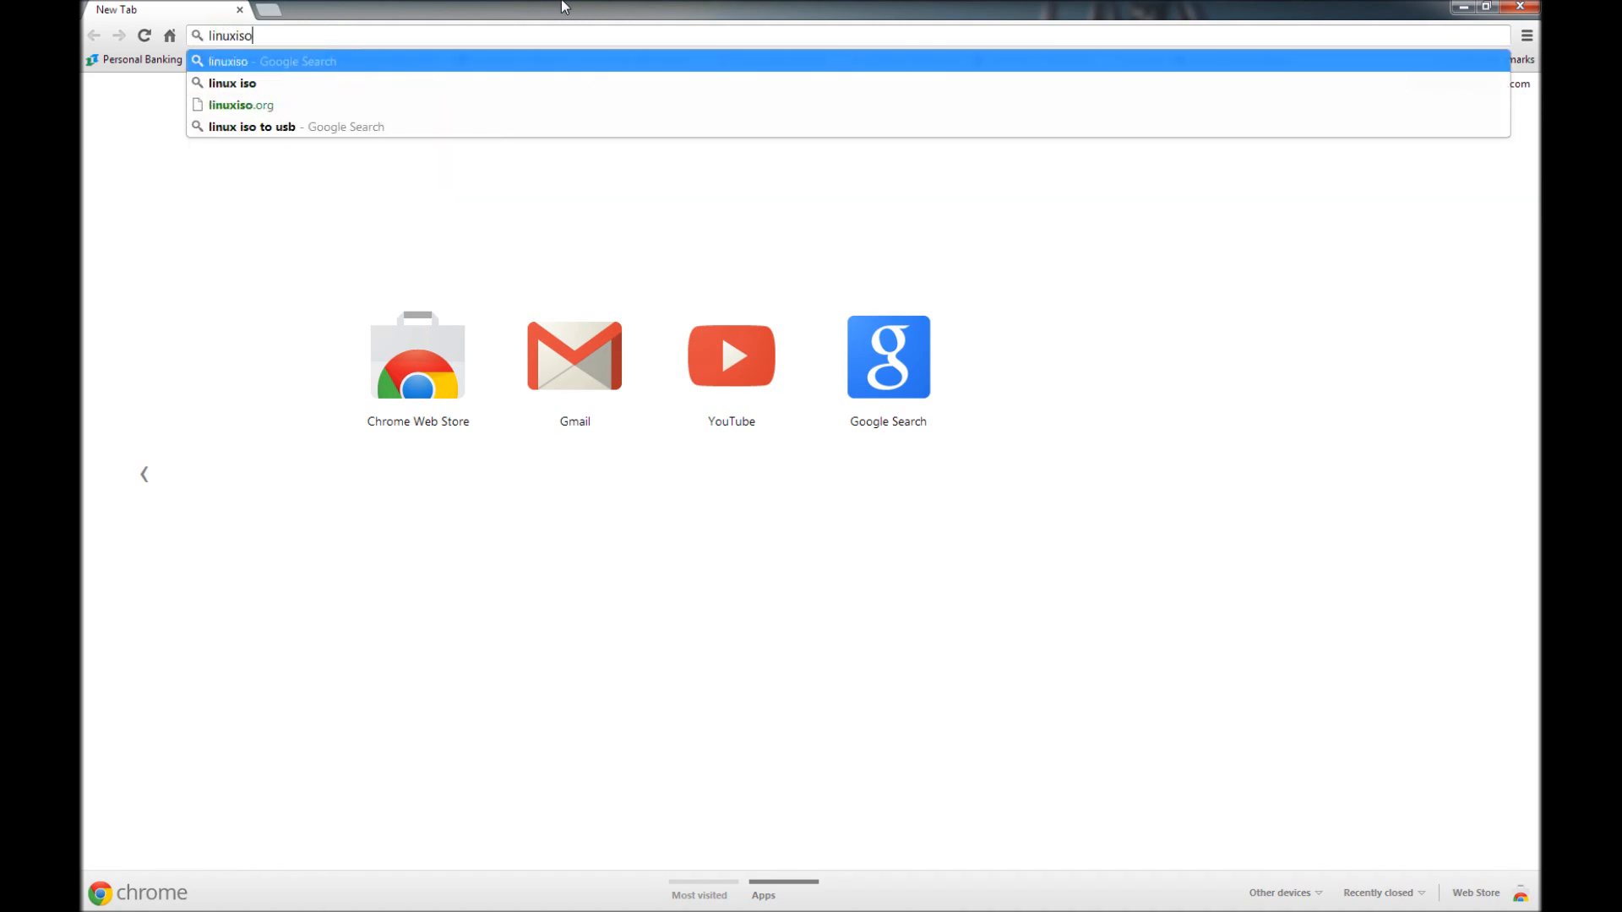
click(240, 105)
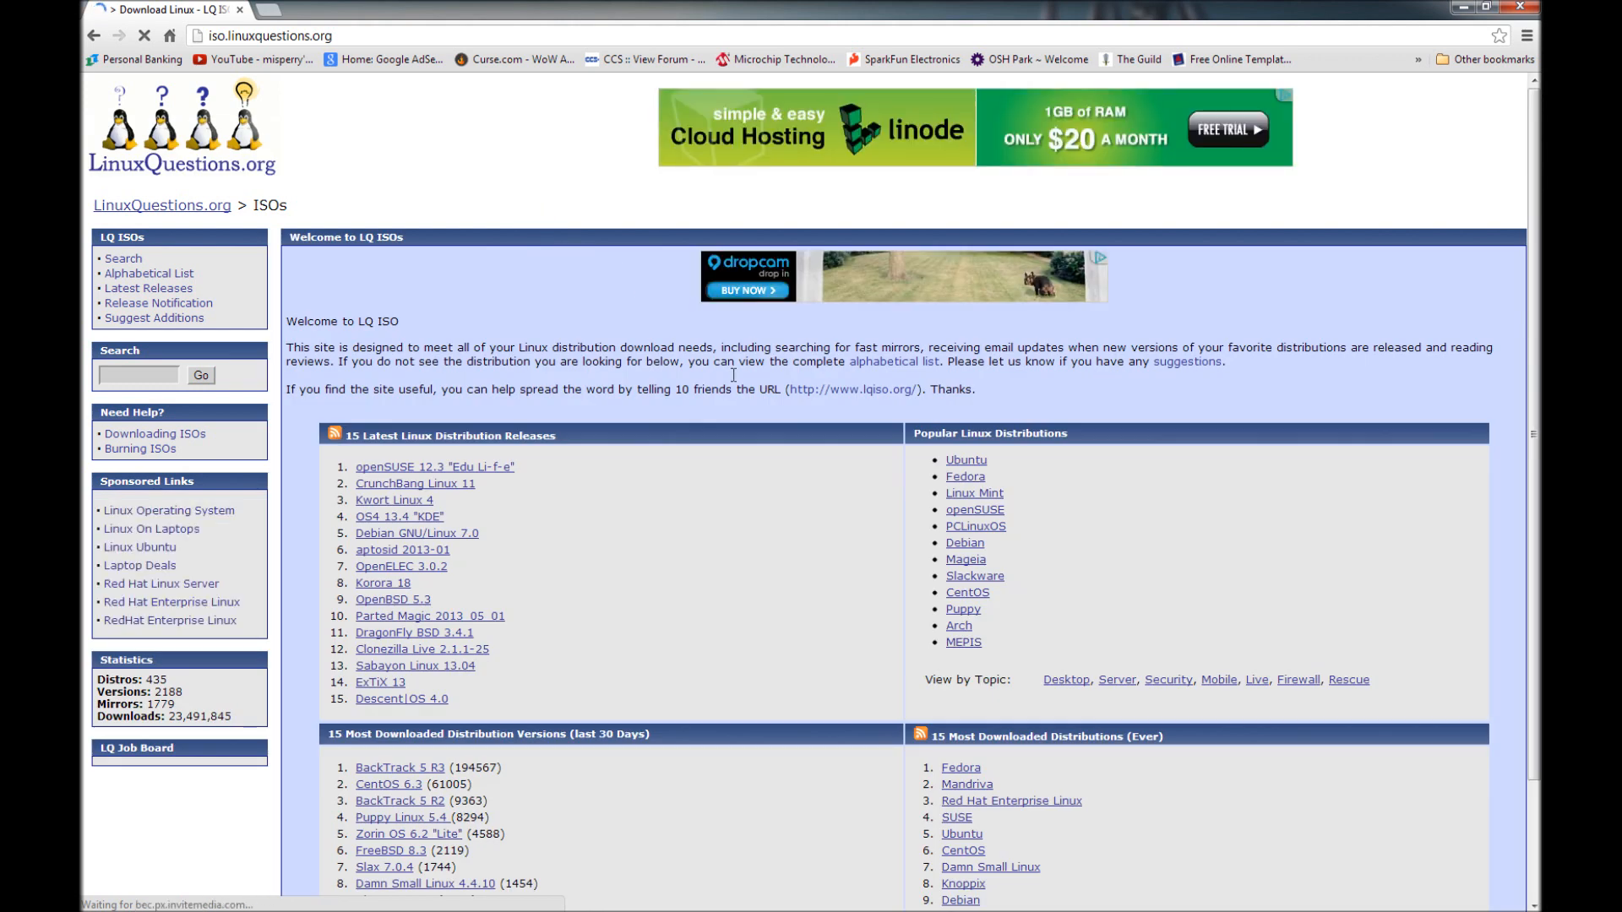
scroll(down, 3)
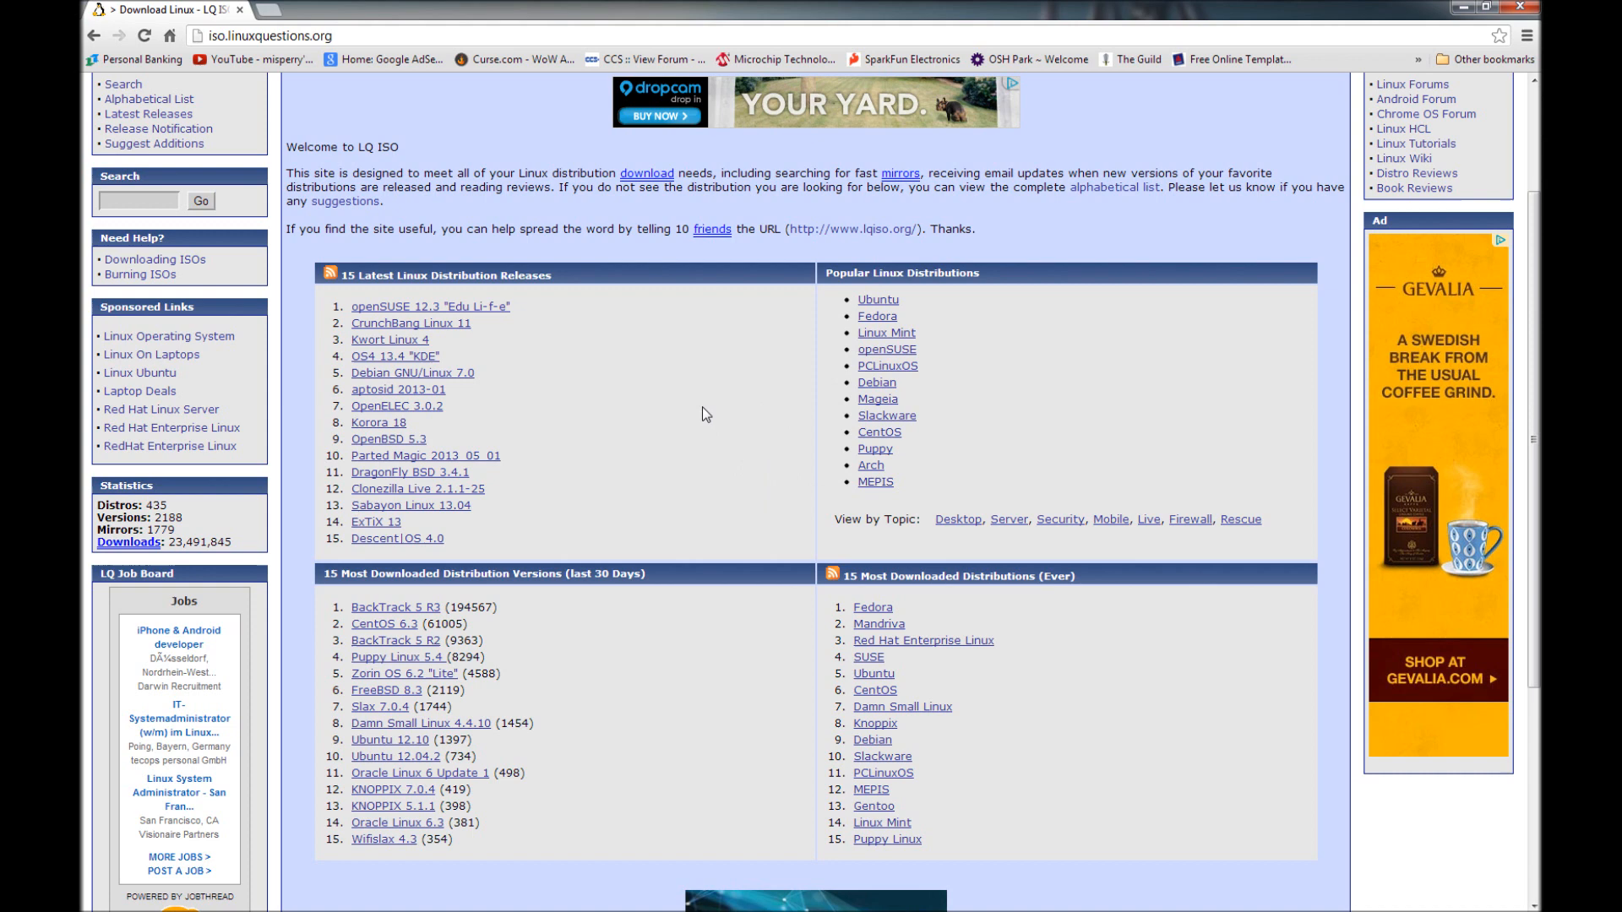
key(ctrl+f)
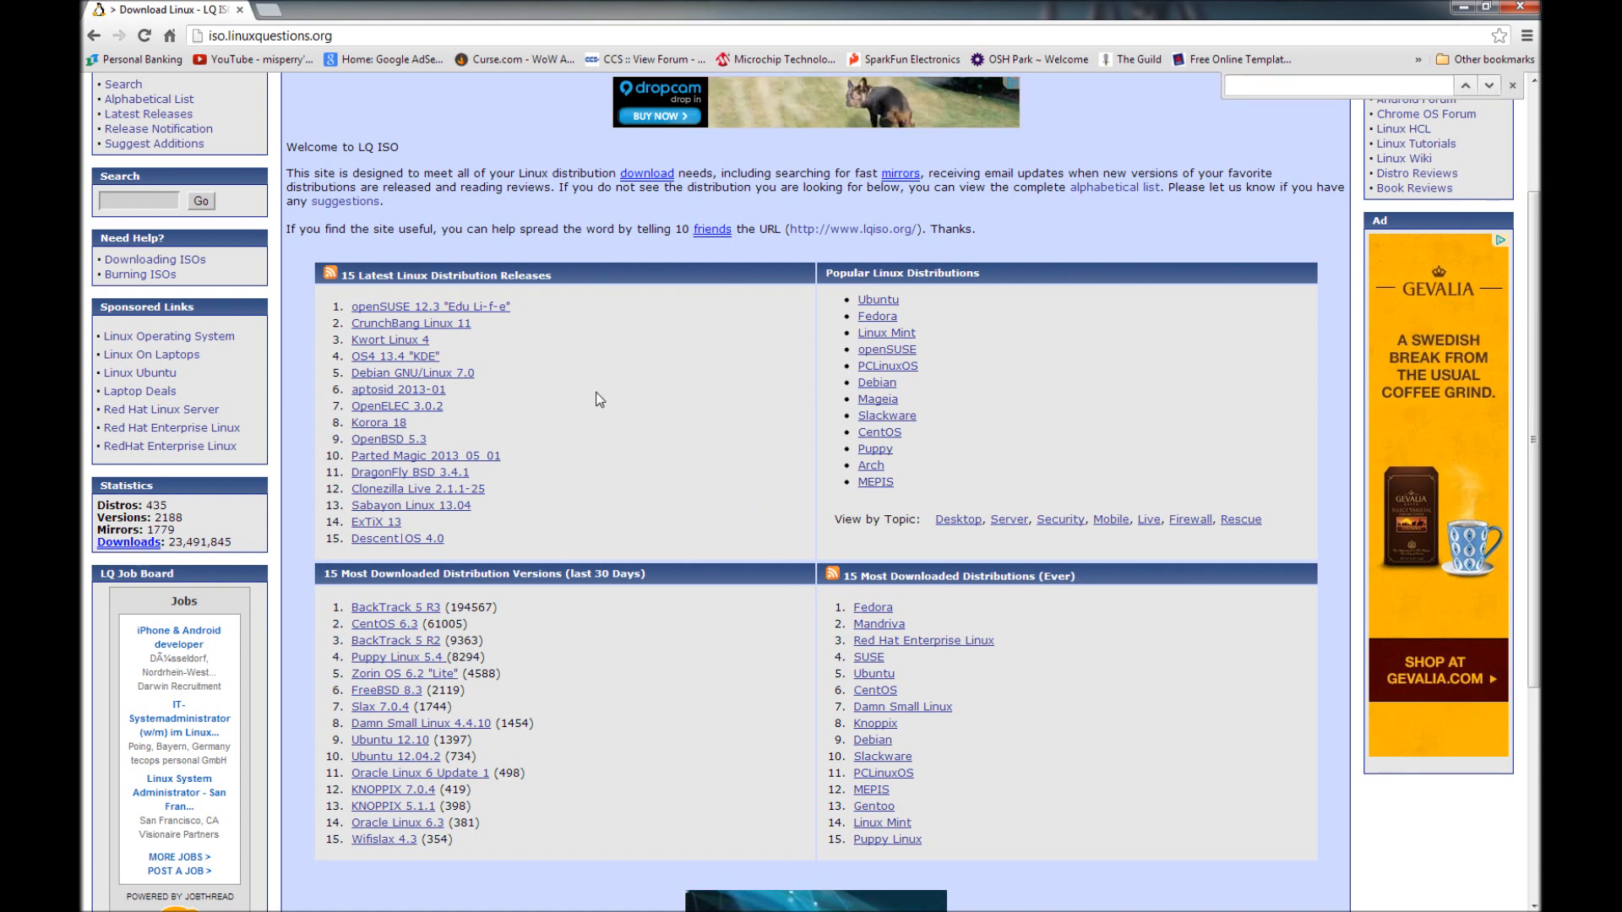
text(knoppix)
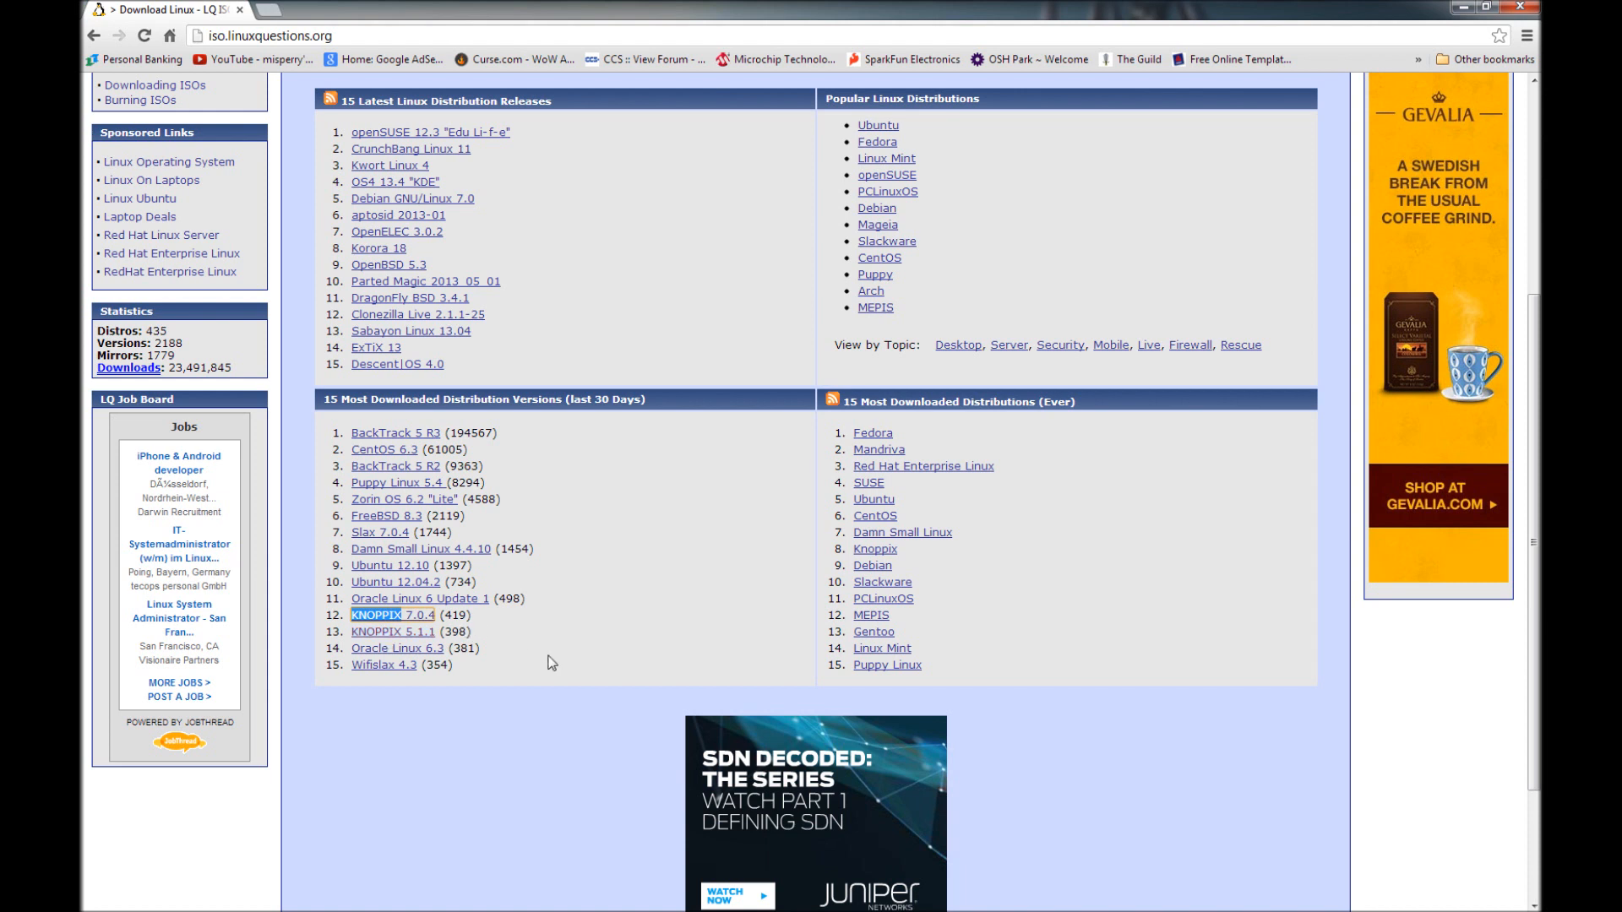
mouse_move(603, 625)
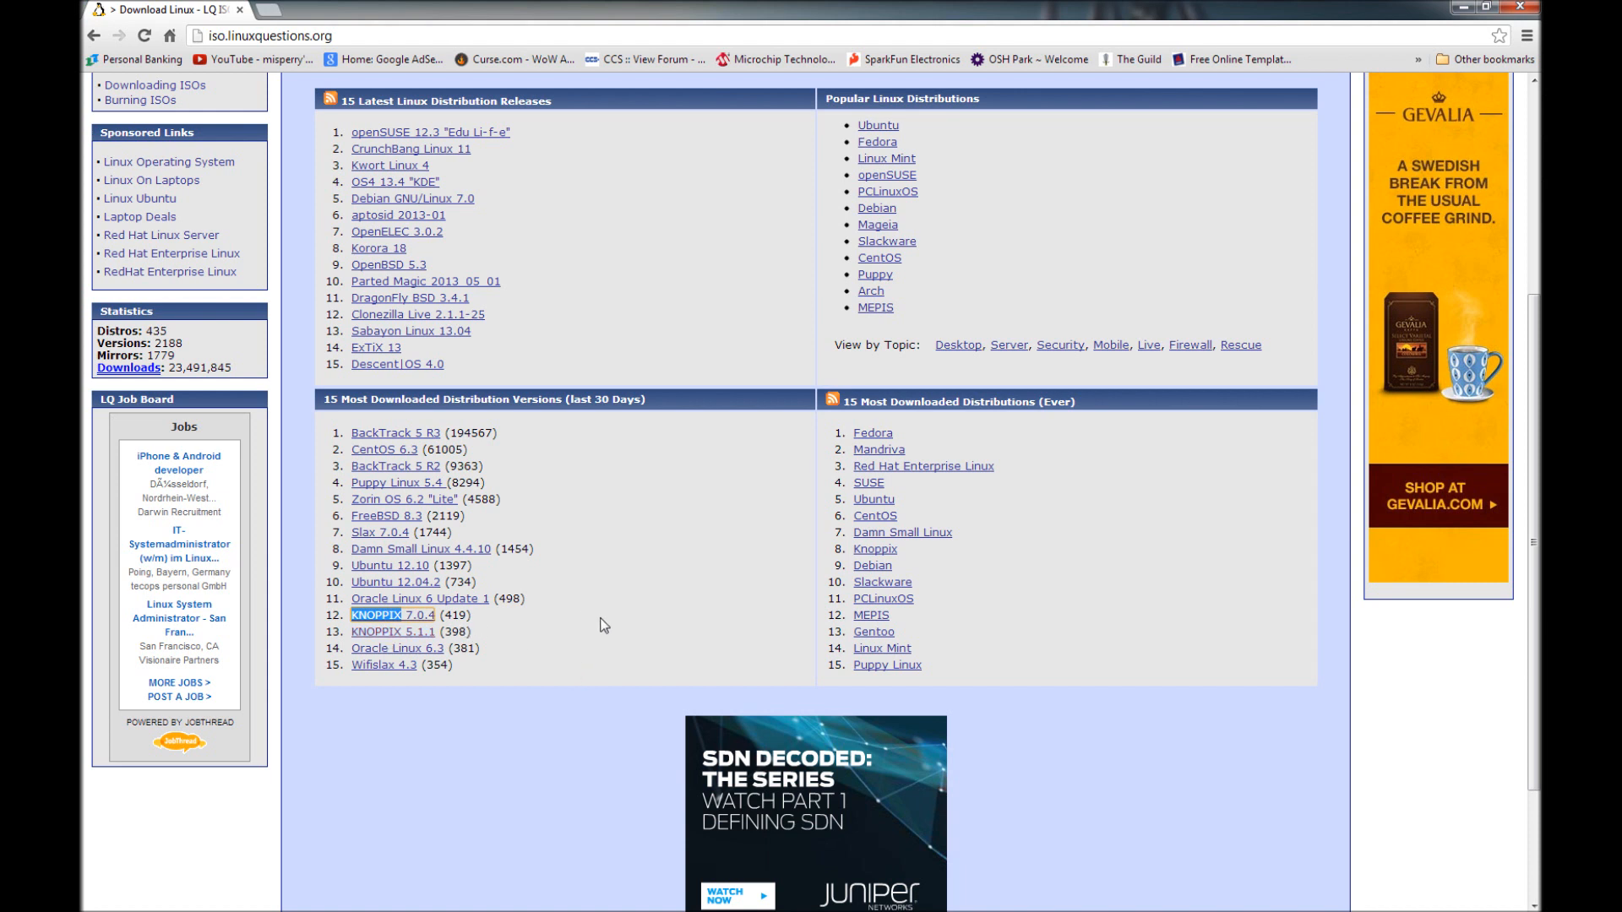
mouse_move(625, 652)
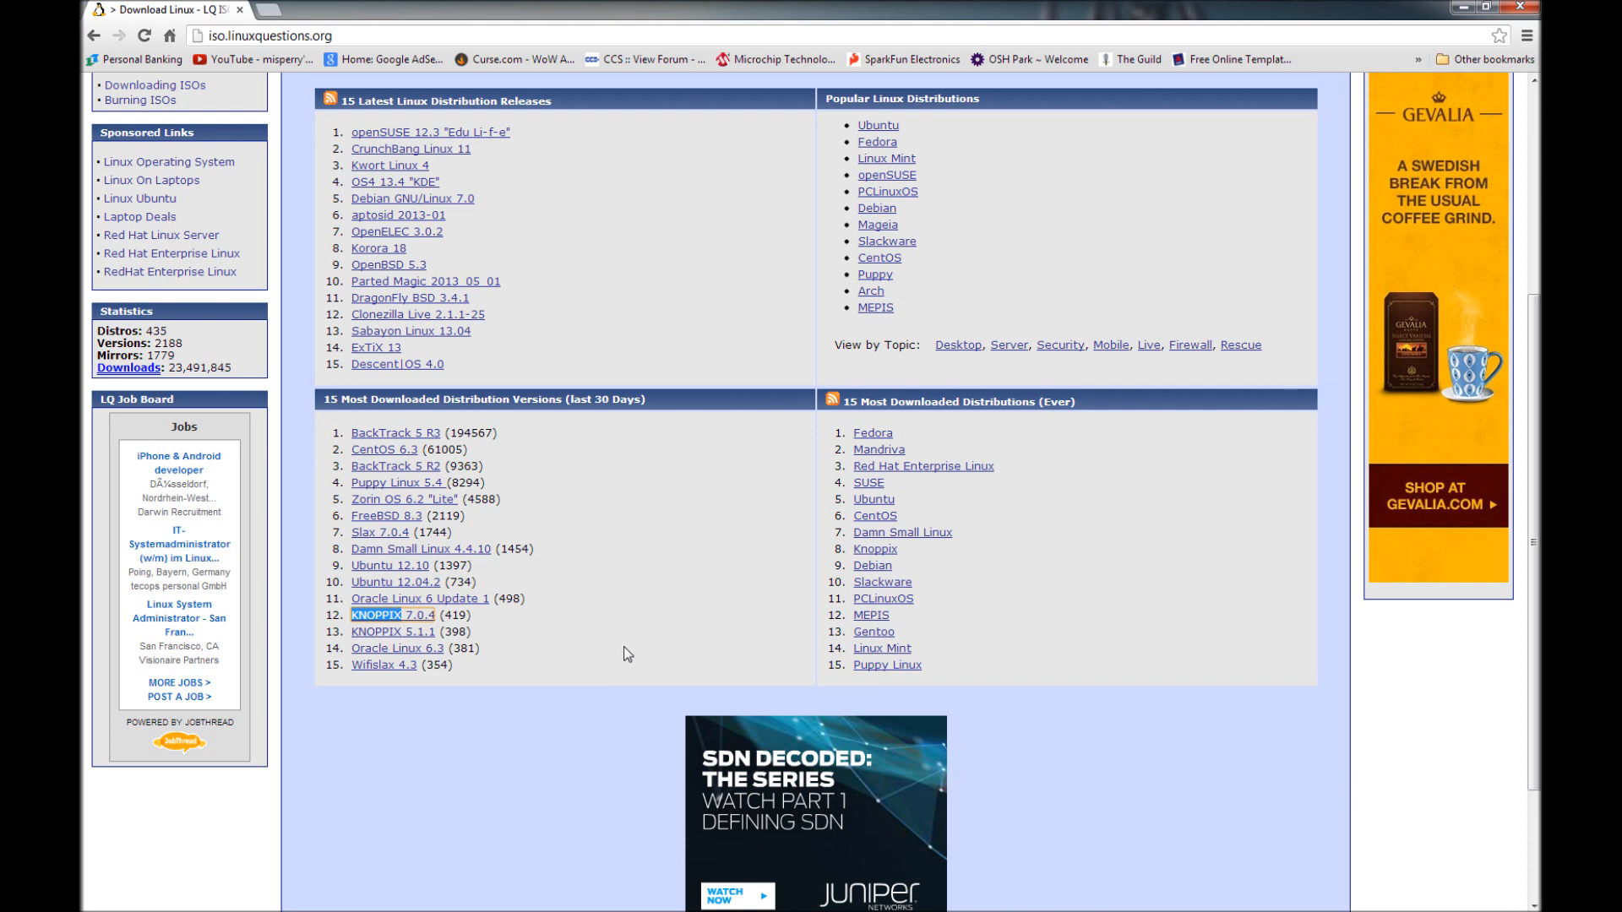
scroll(up, 3)
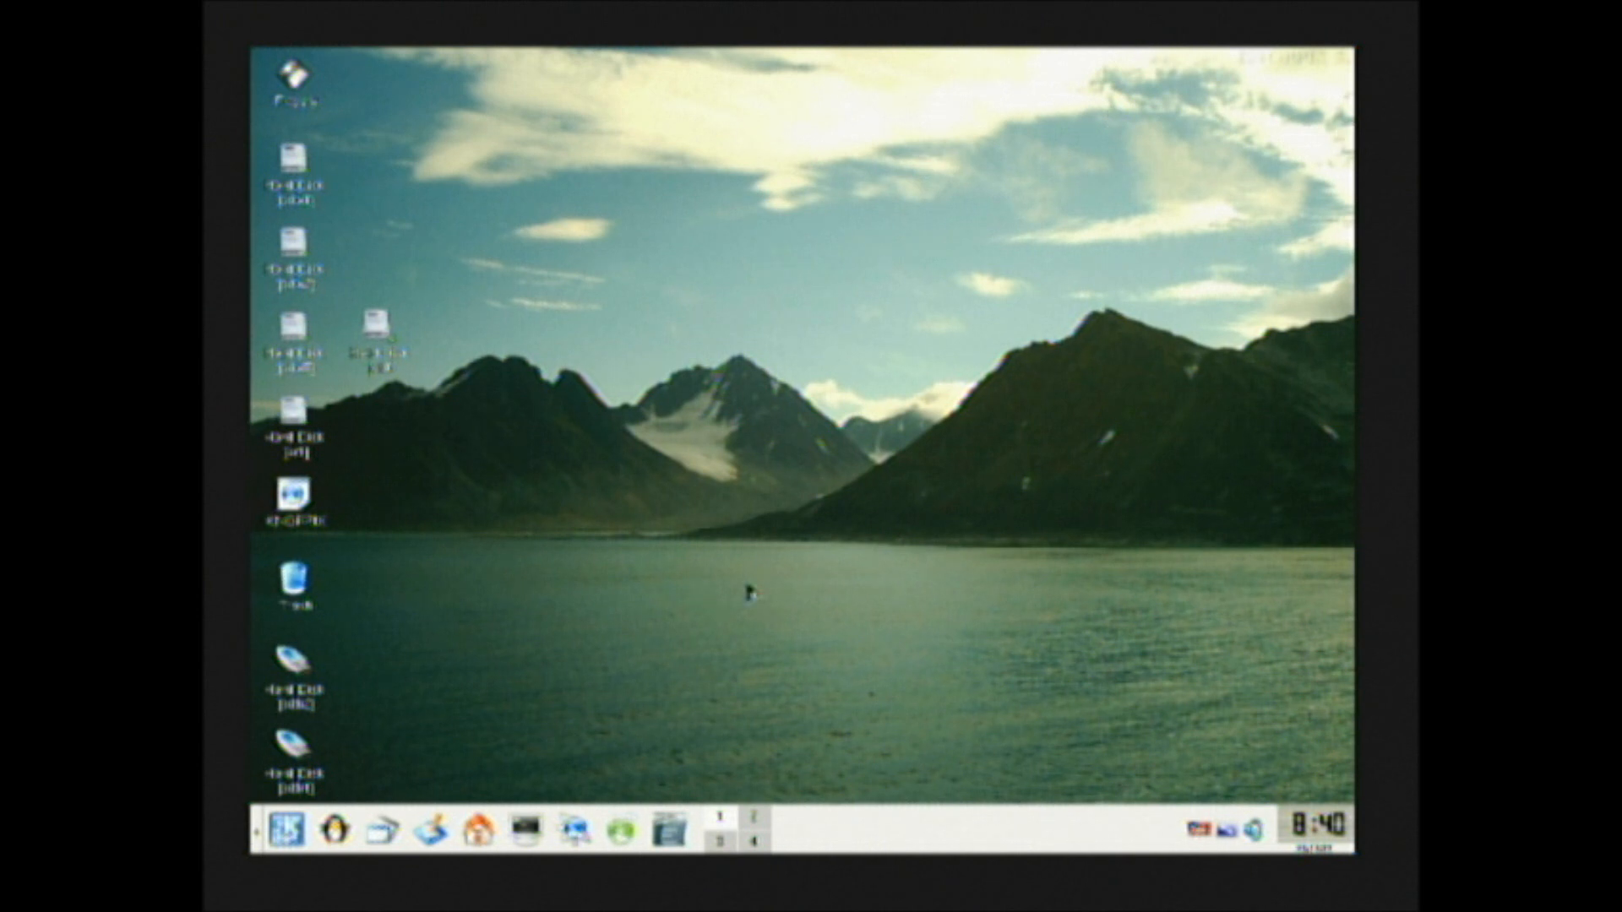
mouse_move(471, 789)
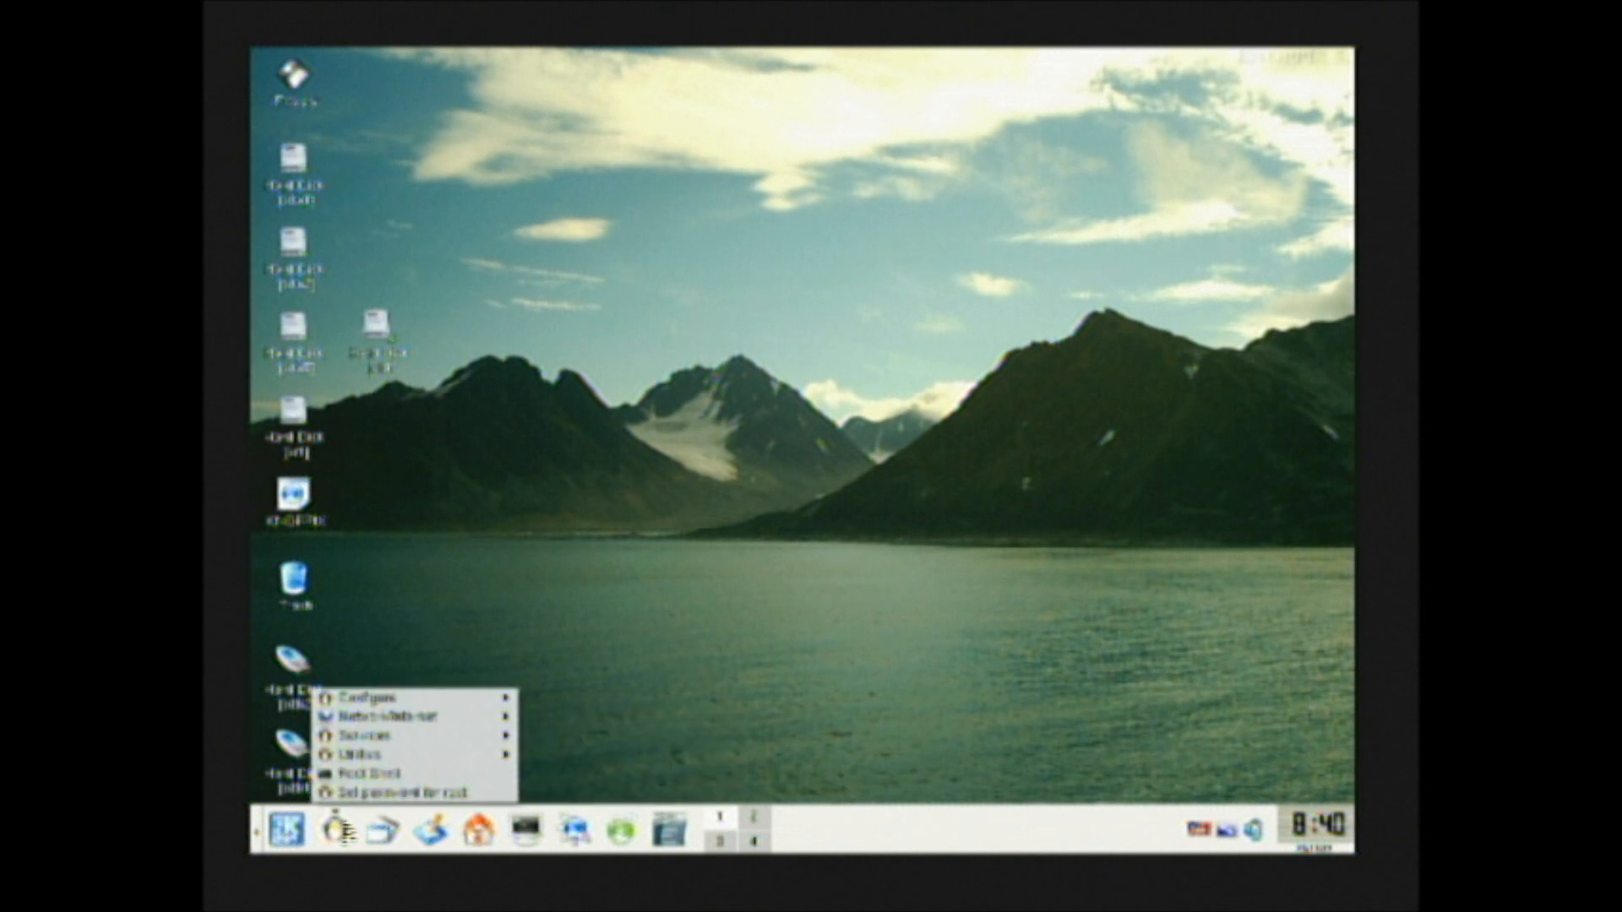
Launch qtparted from a Knoppix root shell and maximize its window.
click(372, 771)
text(qtparted)
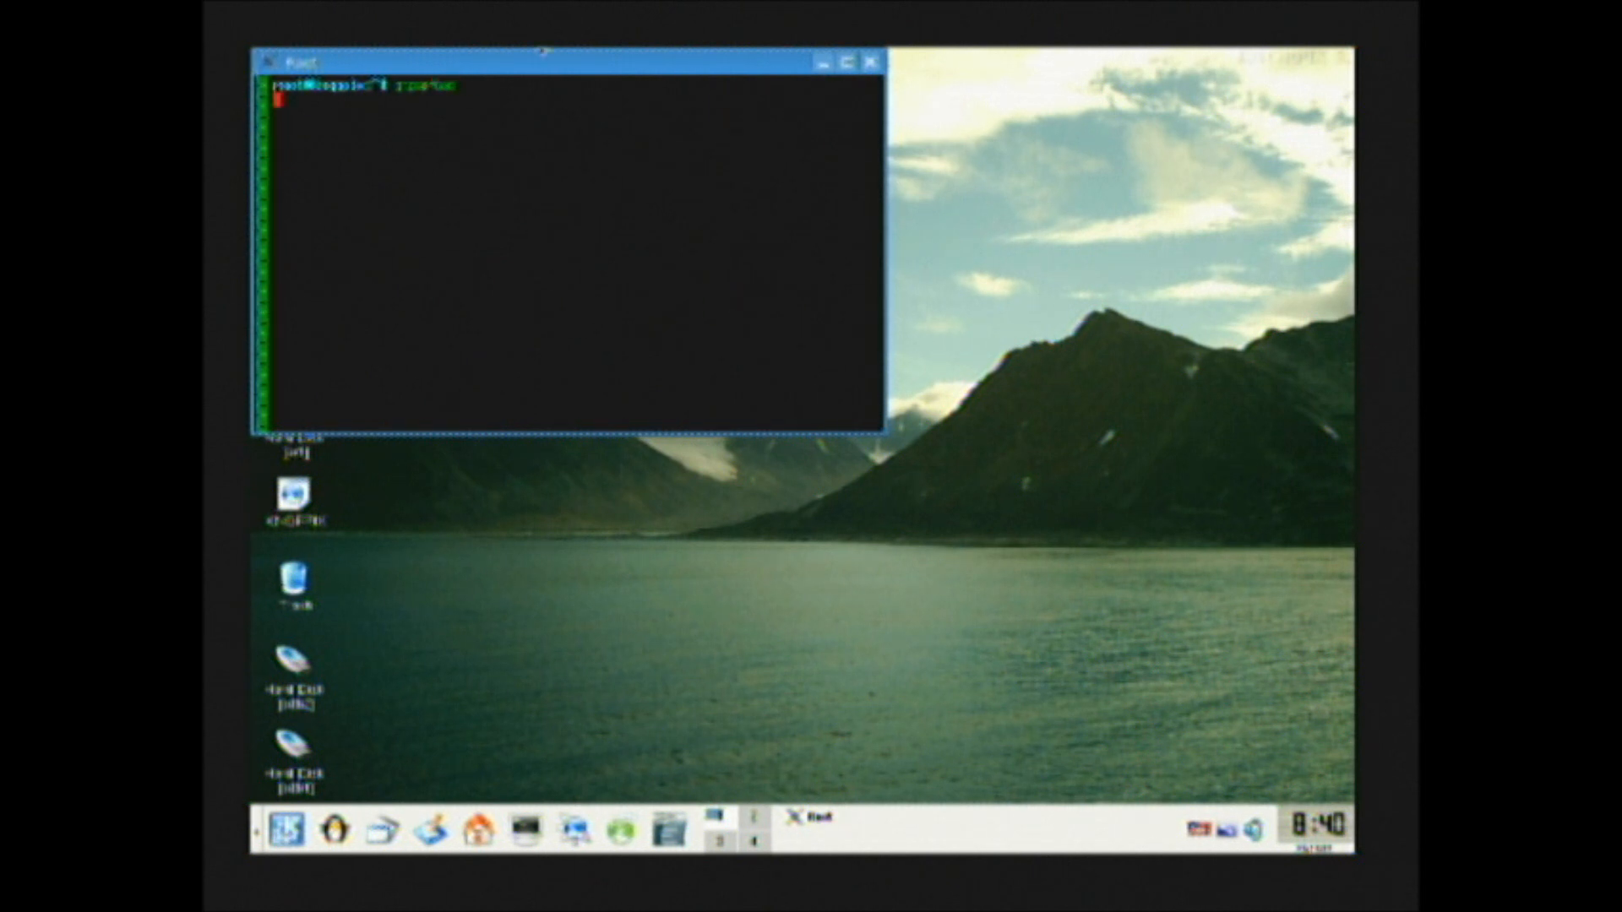
key(Return)
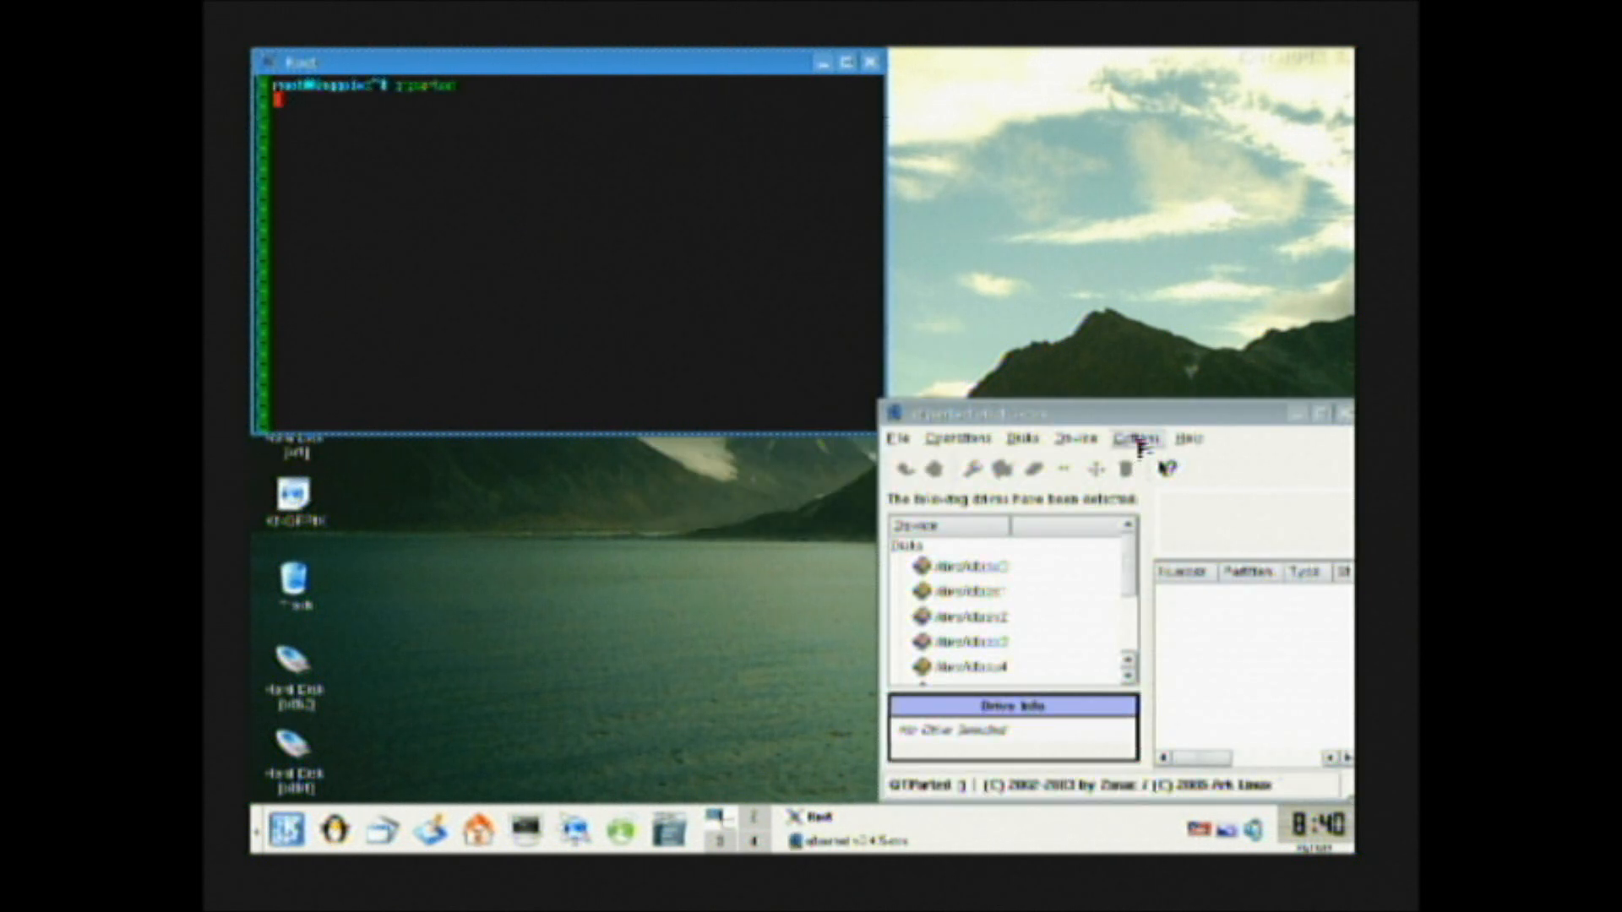
click(993, 413)
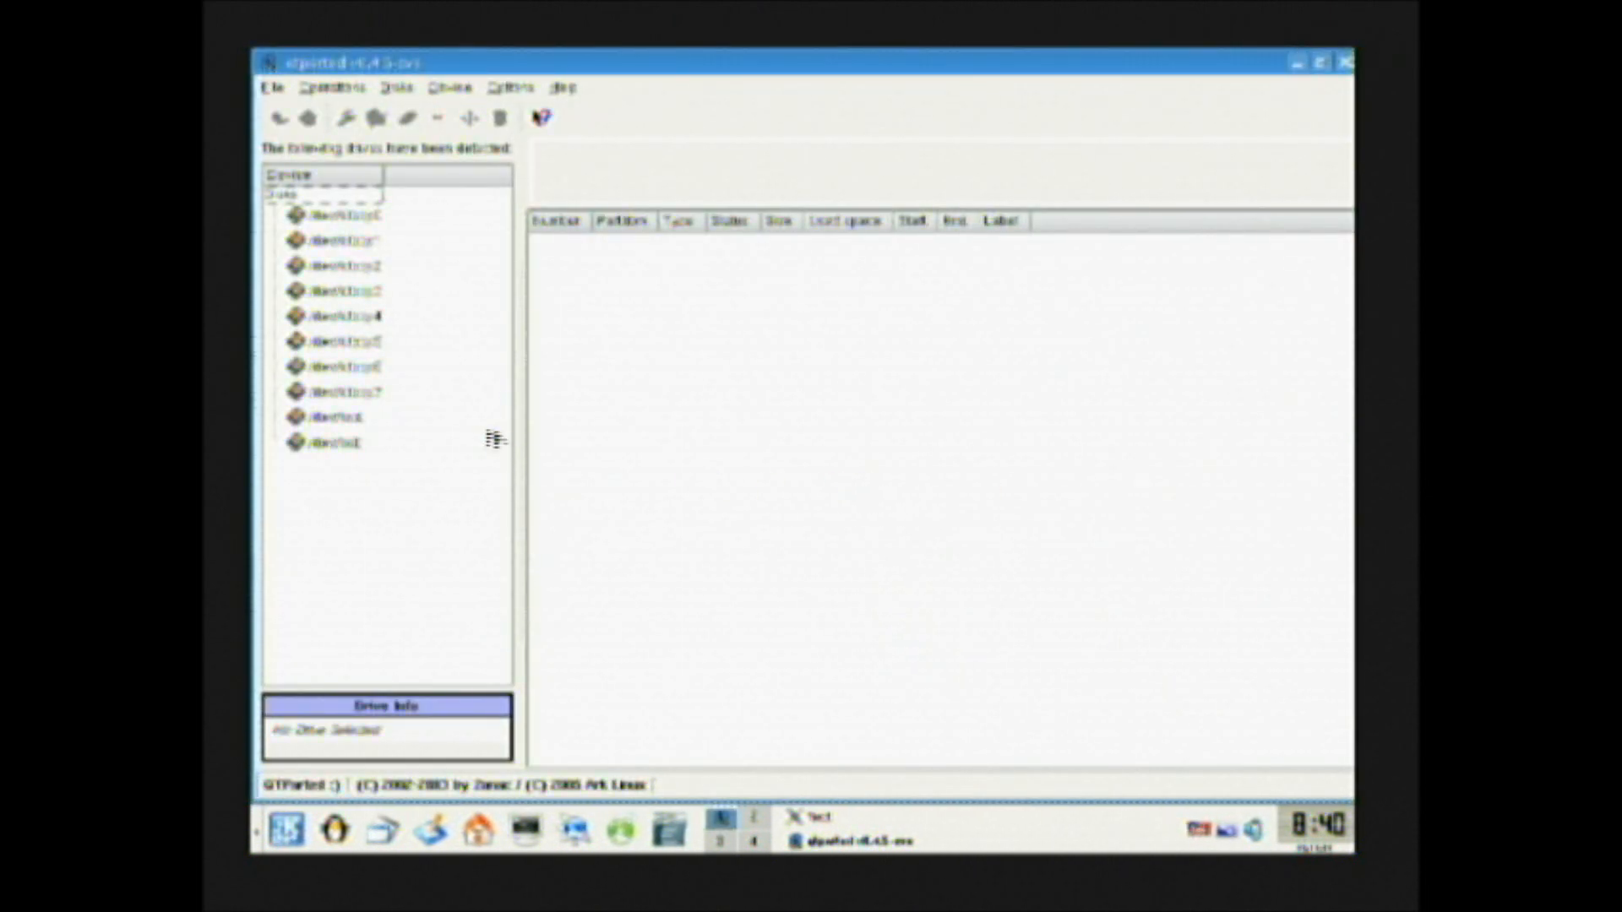
Check each detected drive until the SD card with FAT32 and ext2 partitions is shown.
click(336, 315)
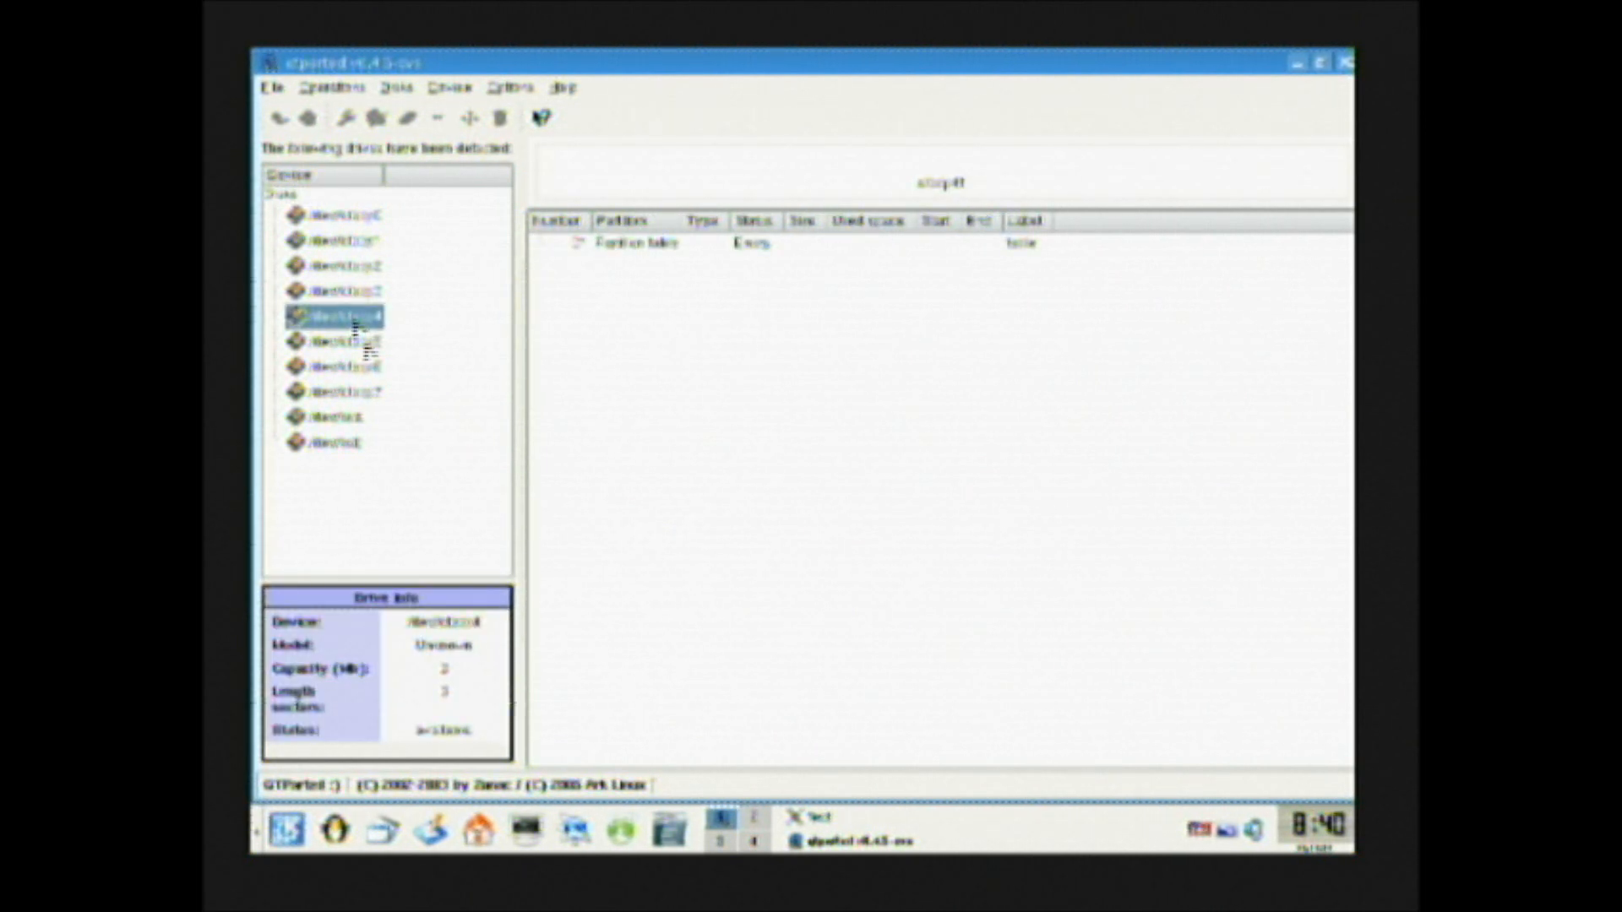
click(341, 367)
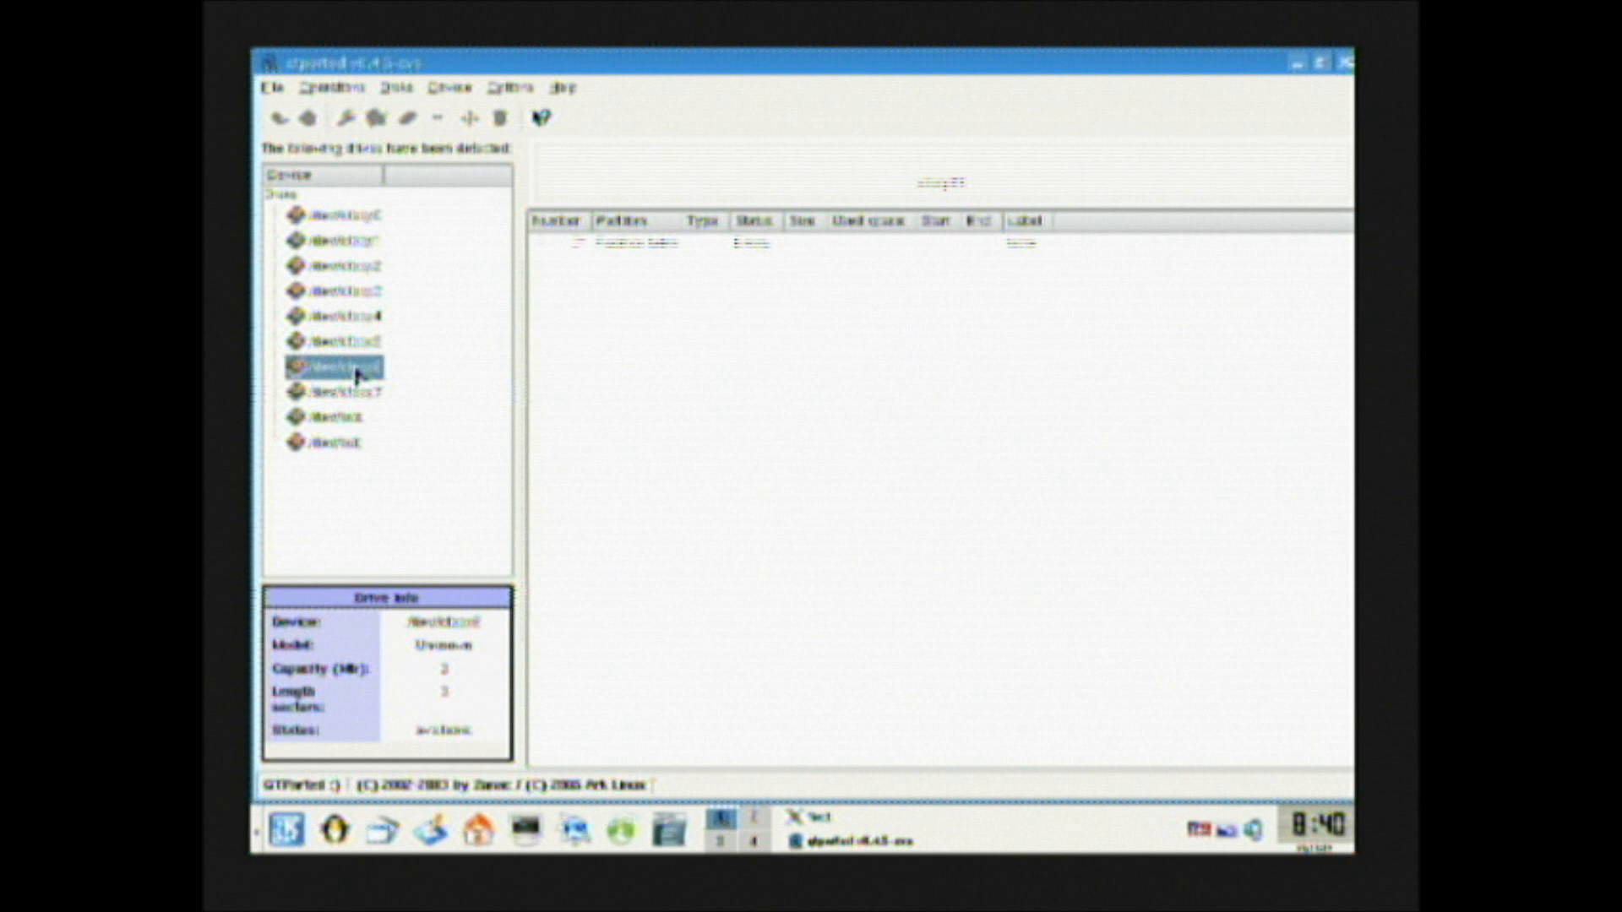
click(331, 442)
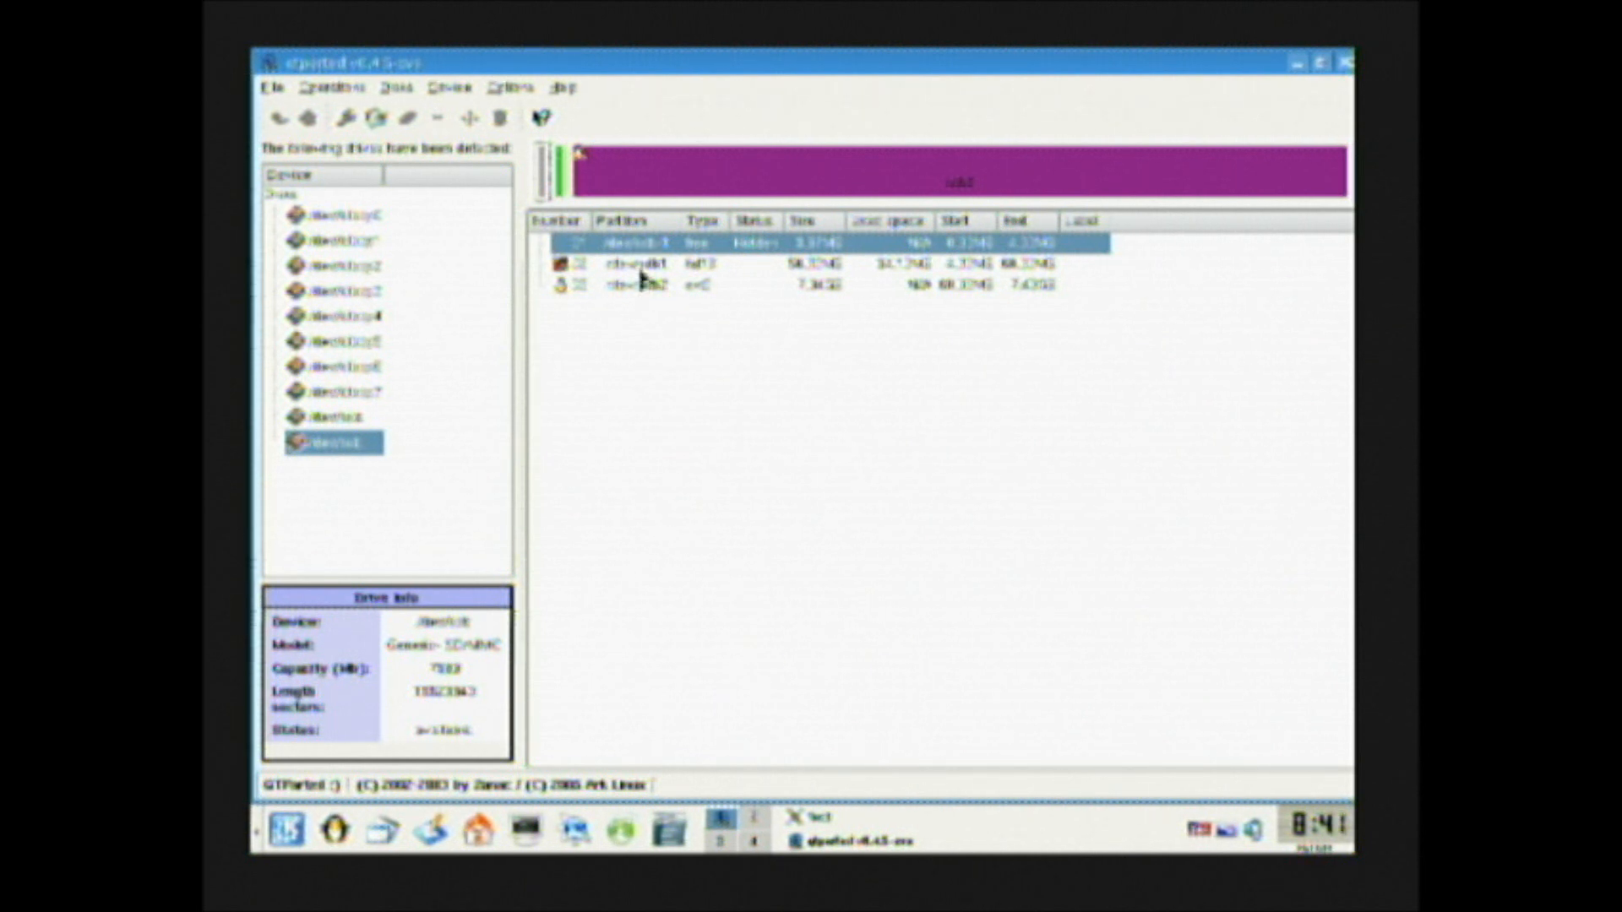
Delete the card's FAT32 partition, commit the deletions and dismiss the completion report.
click(637, 263)
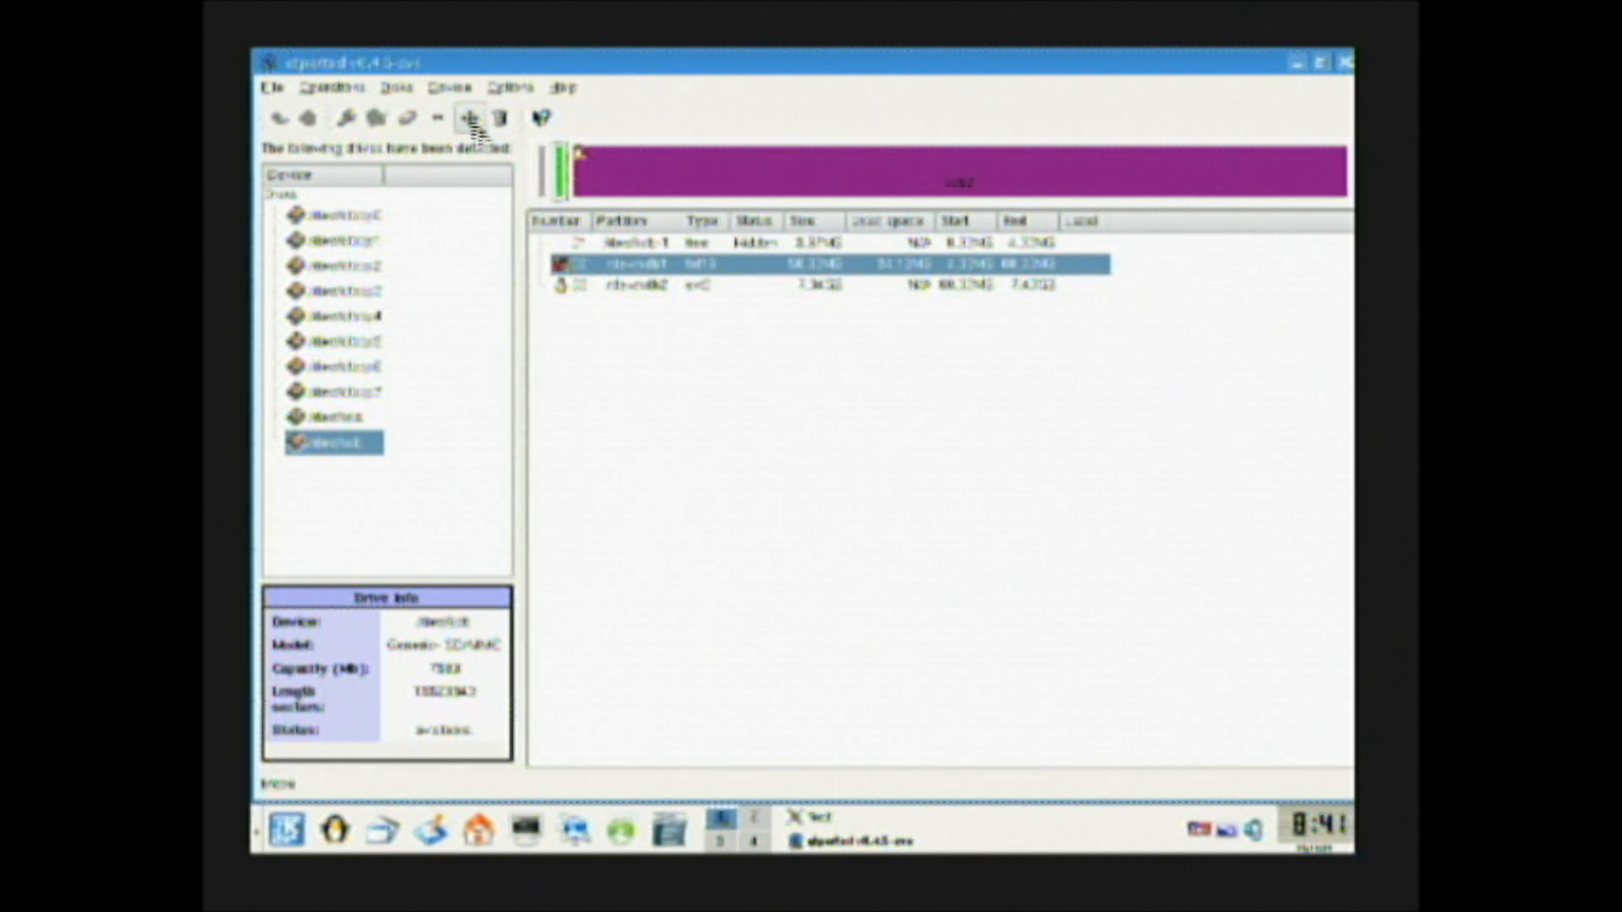
click(434, 117)
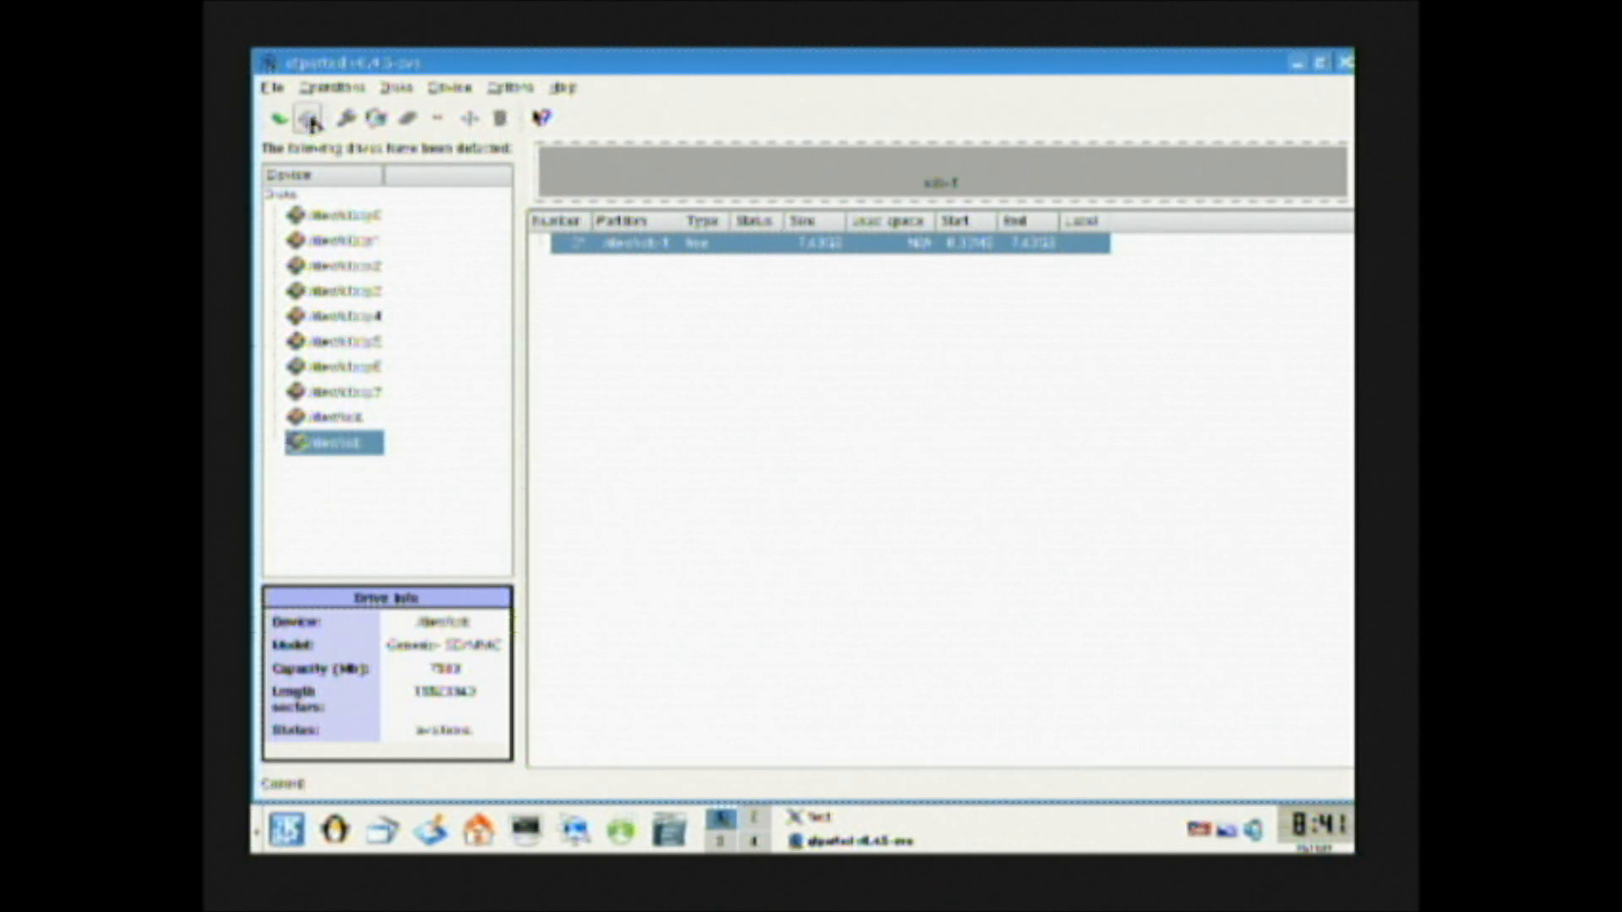
mouse_move(311, 116)
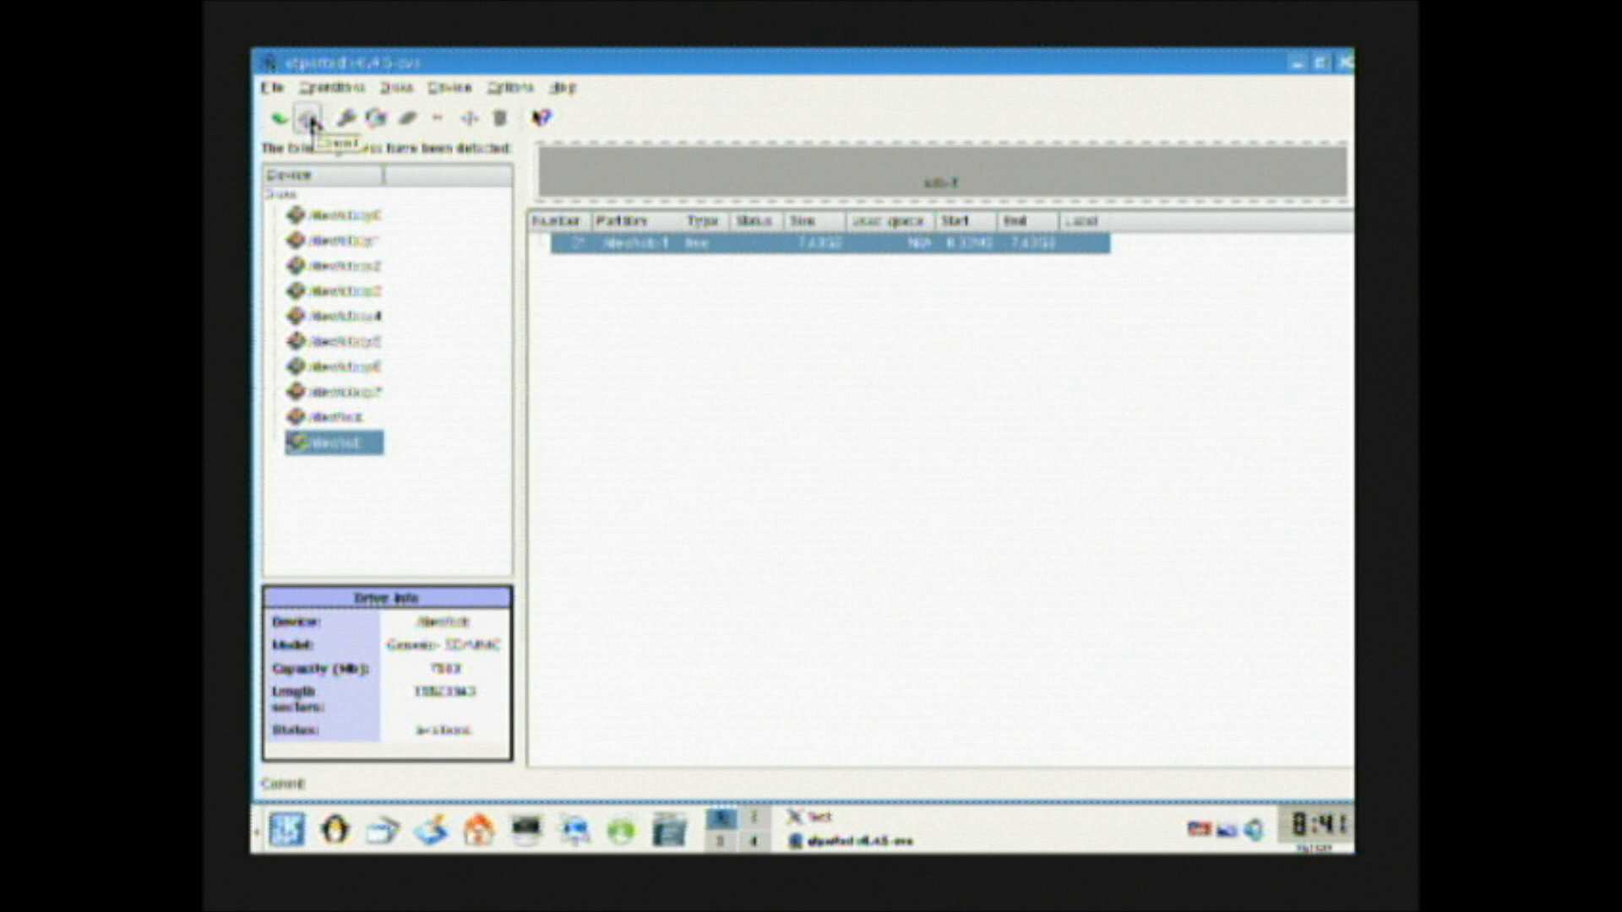
click(304, 116)
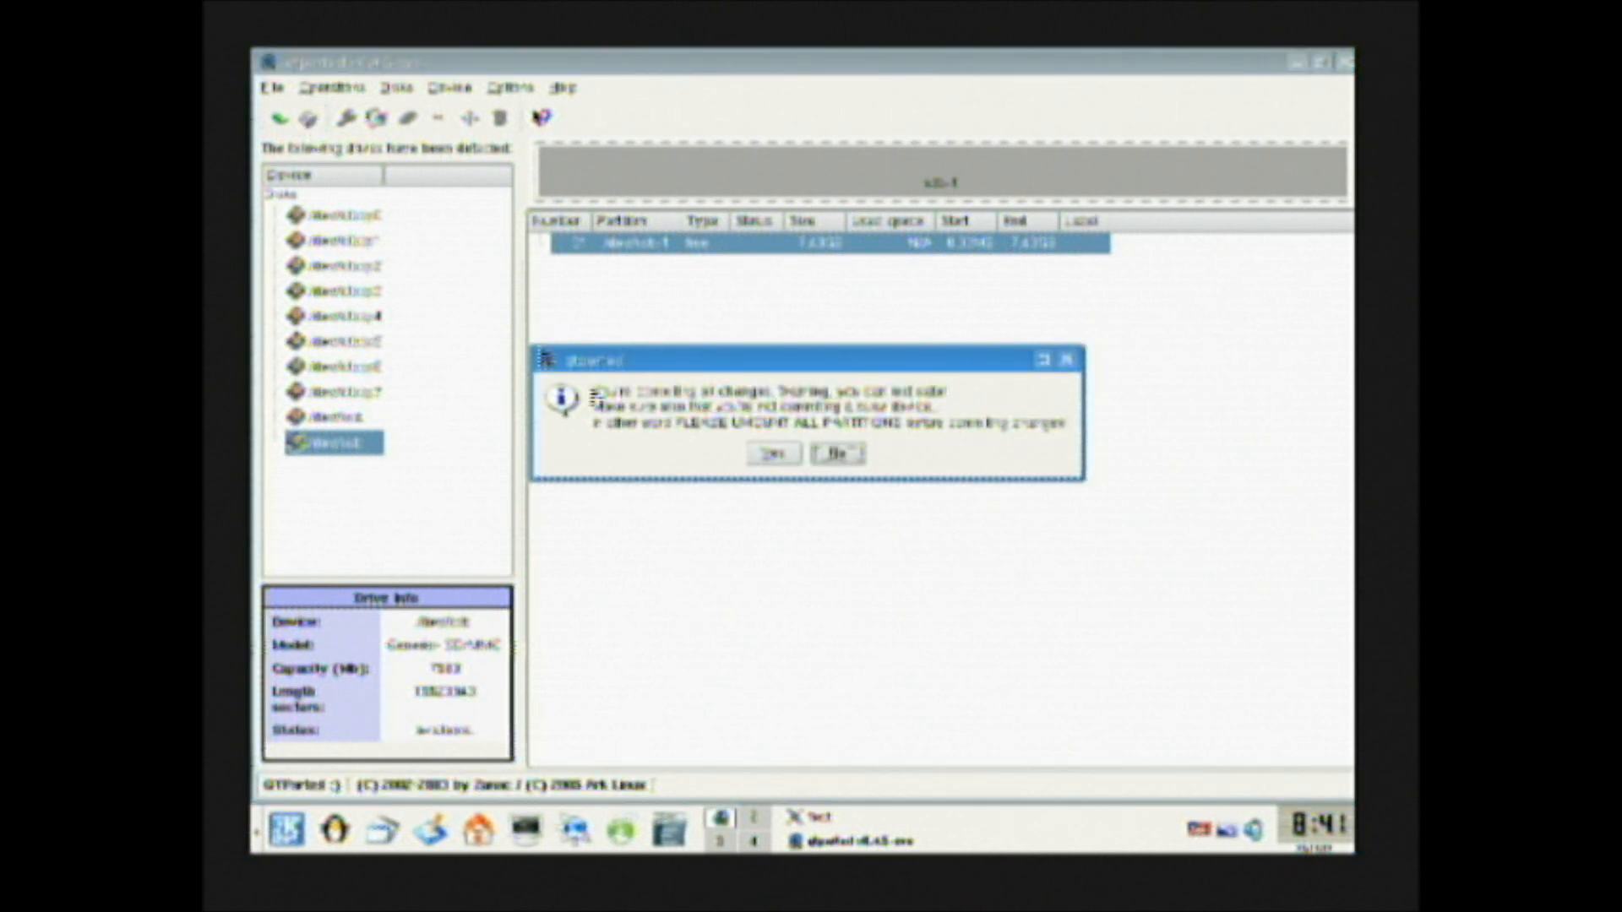
click(772, 453)
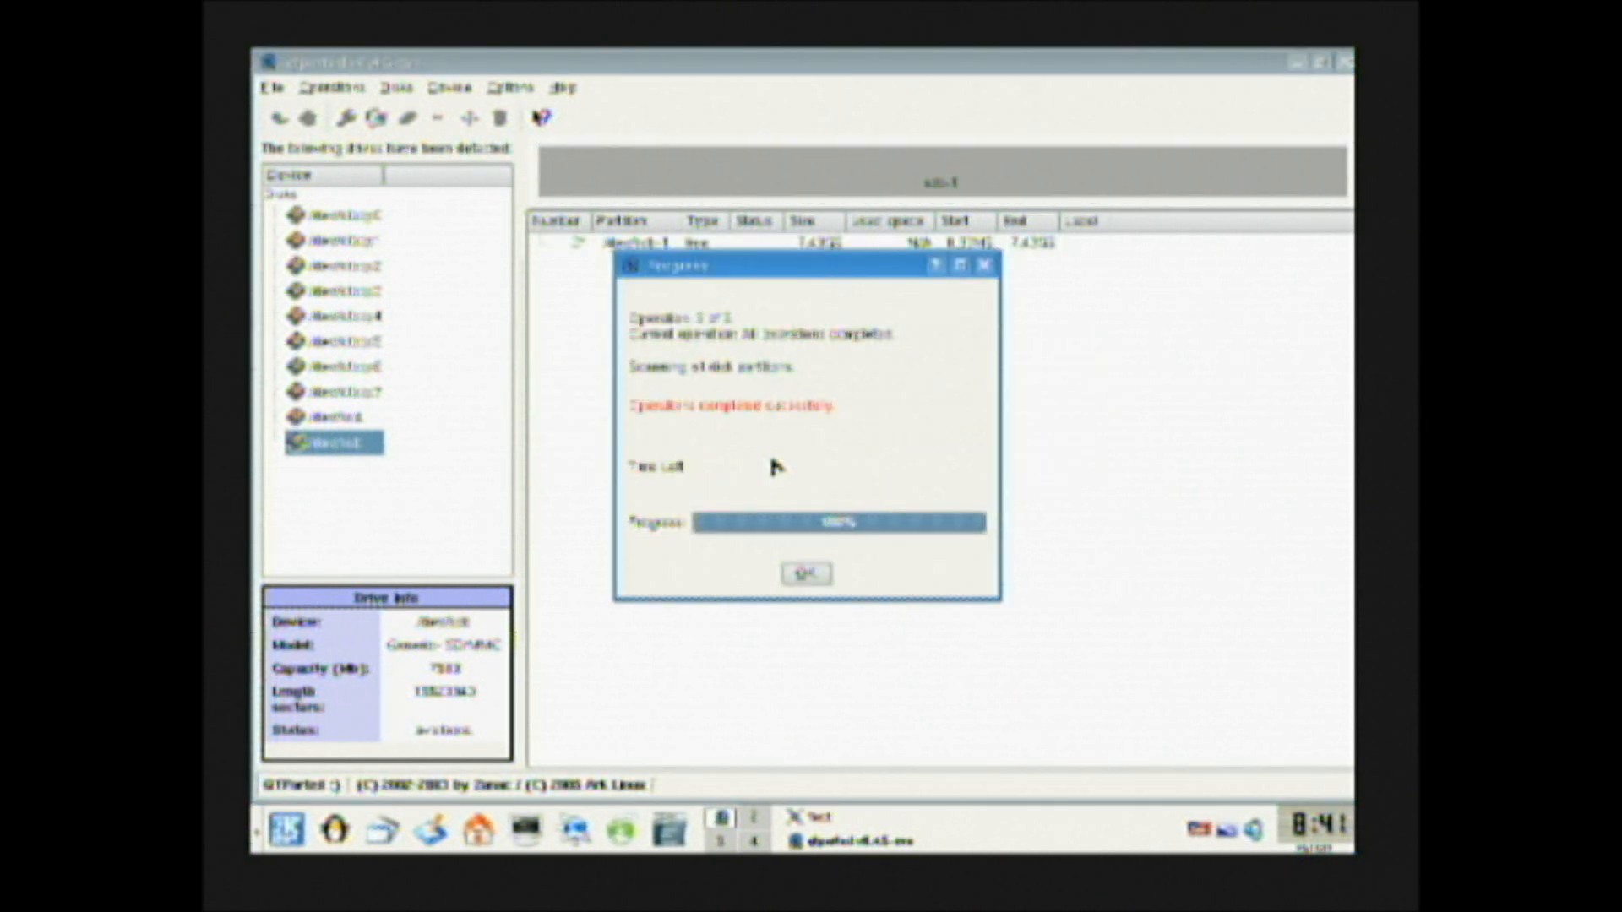
mouse_move(838, 630)
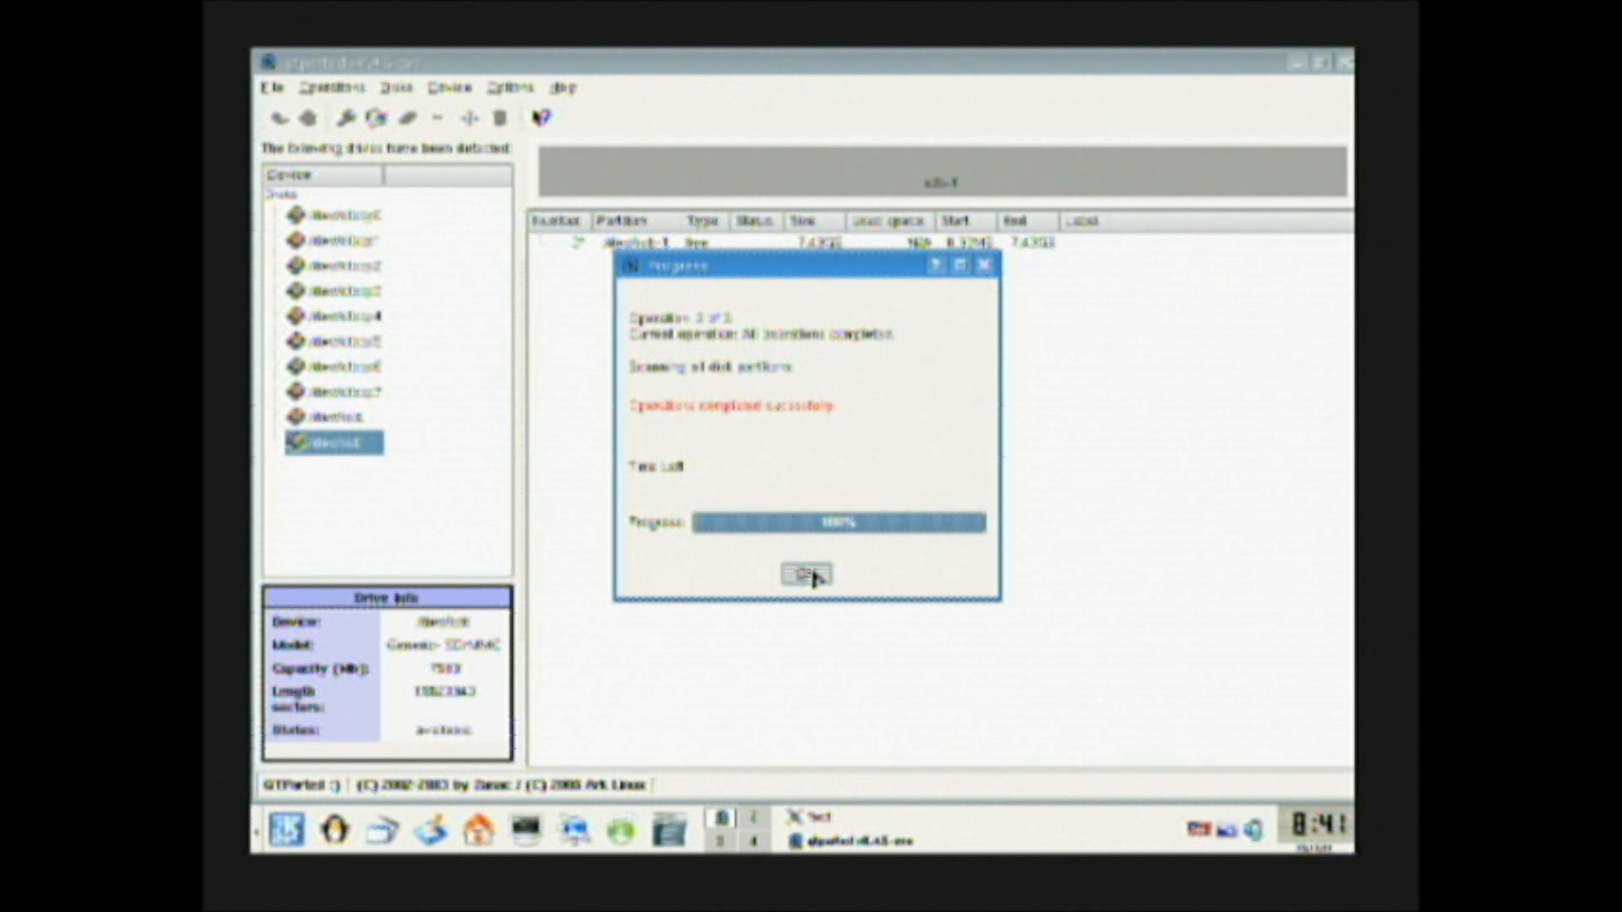
click(805, 574)
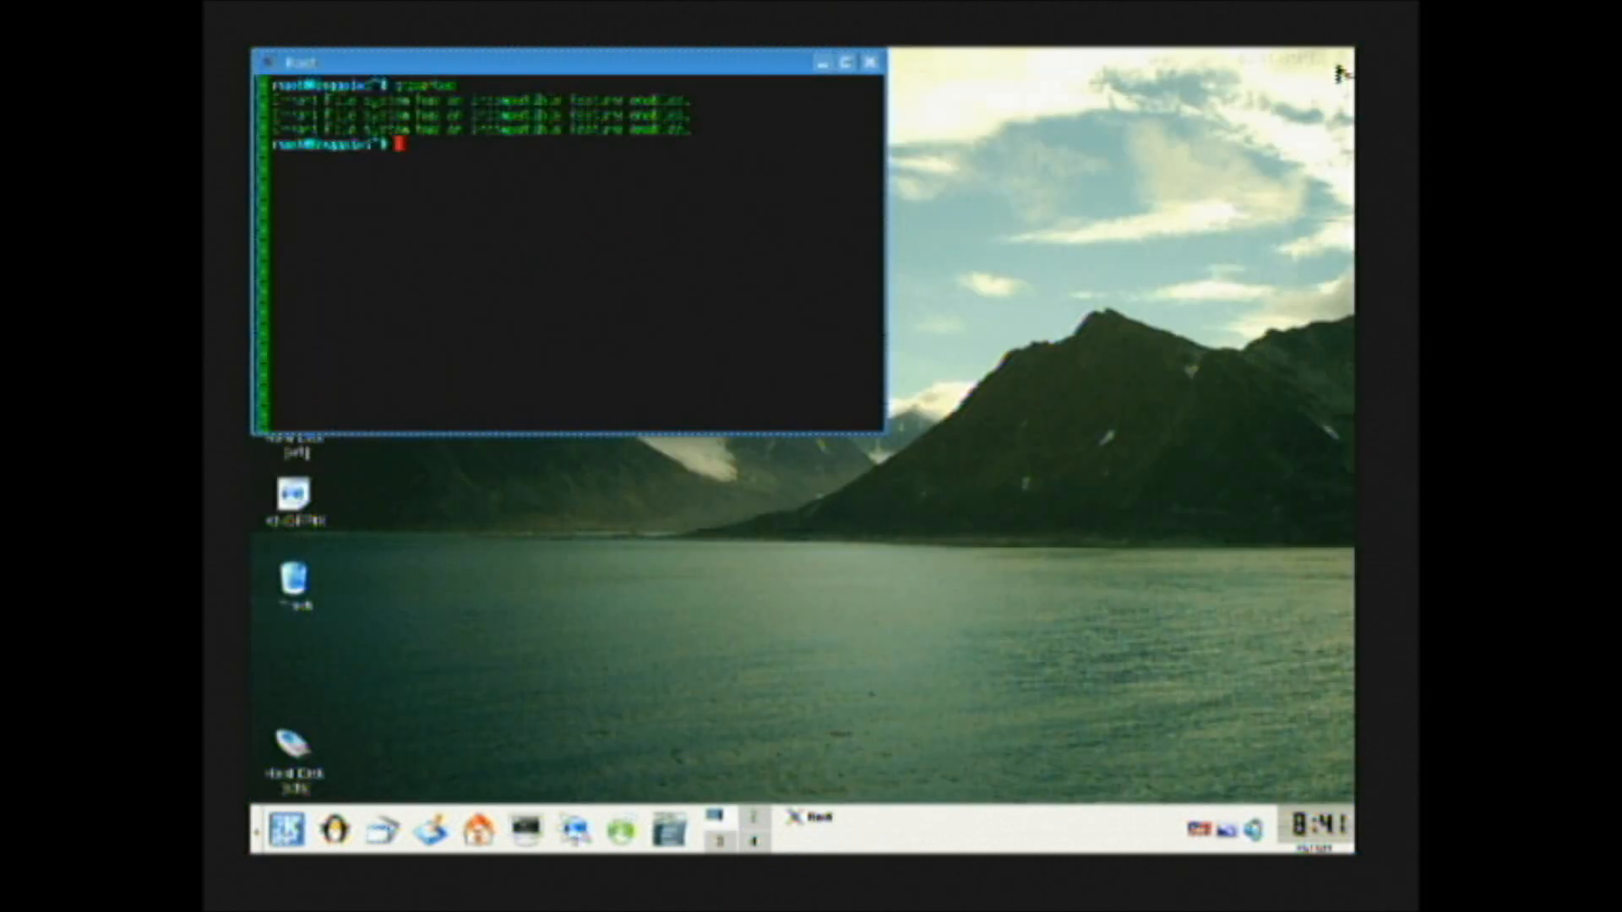
mouse_move(659, 292)
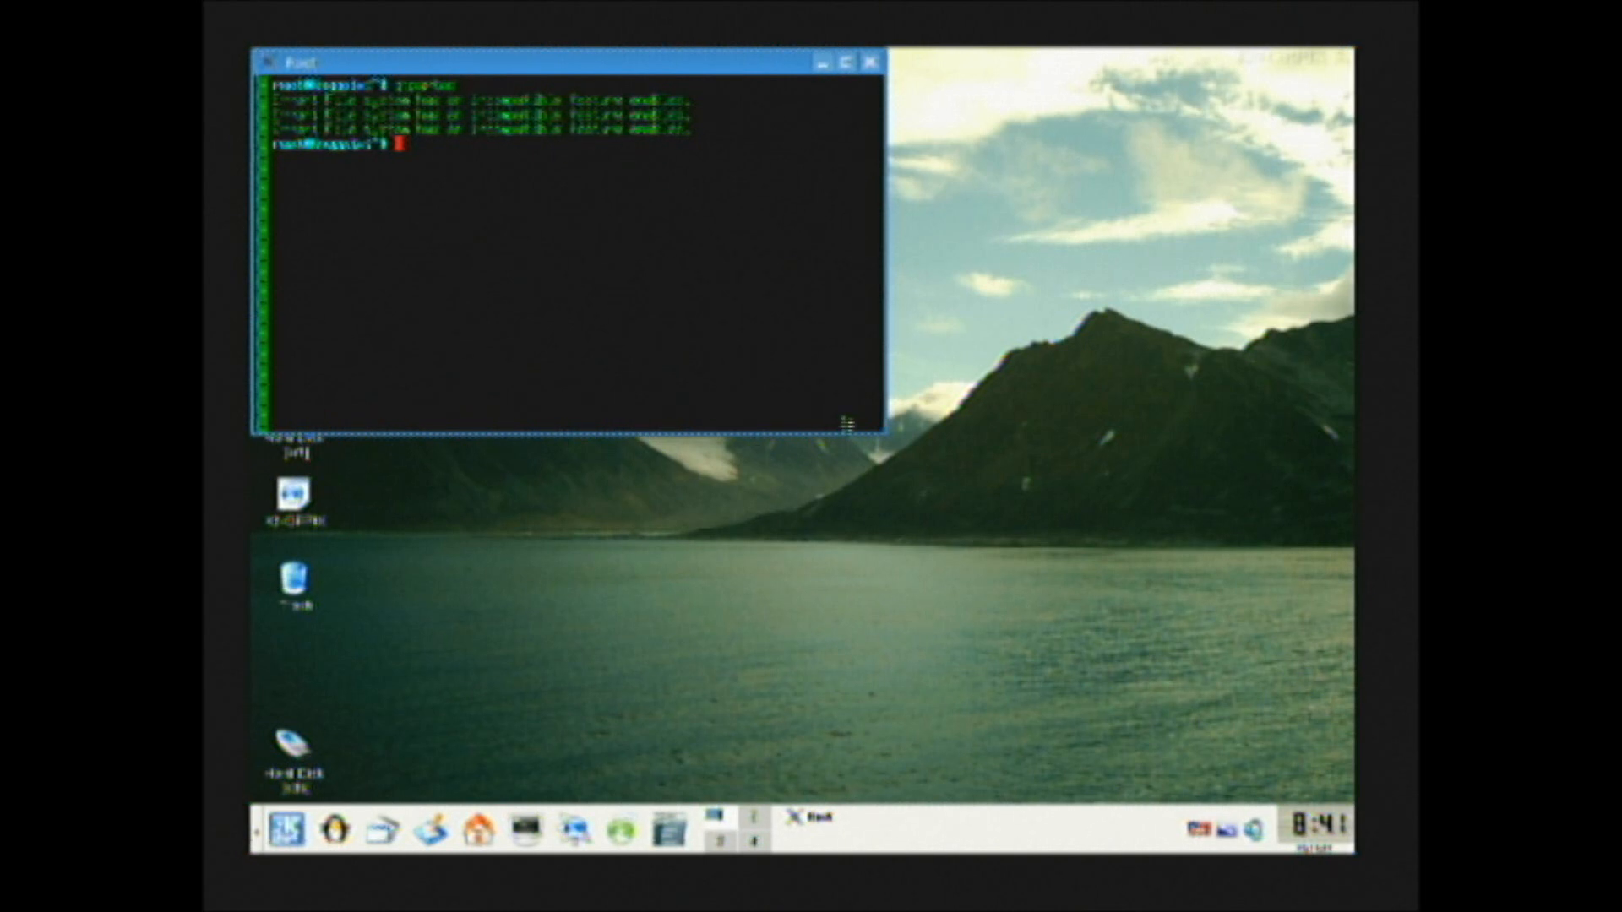
mouse_move(882, 490)
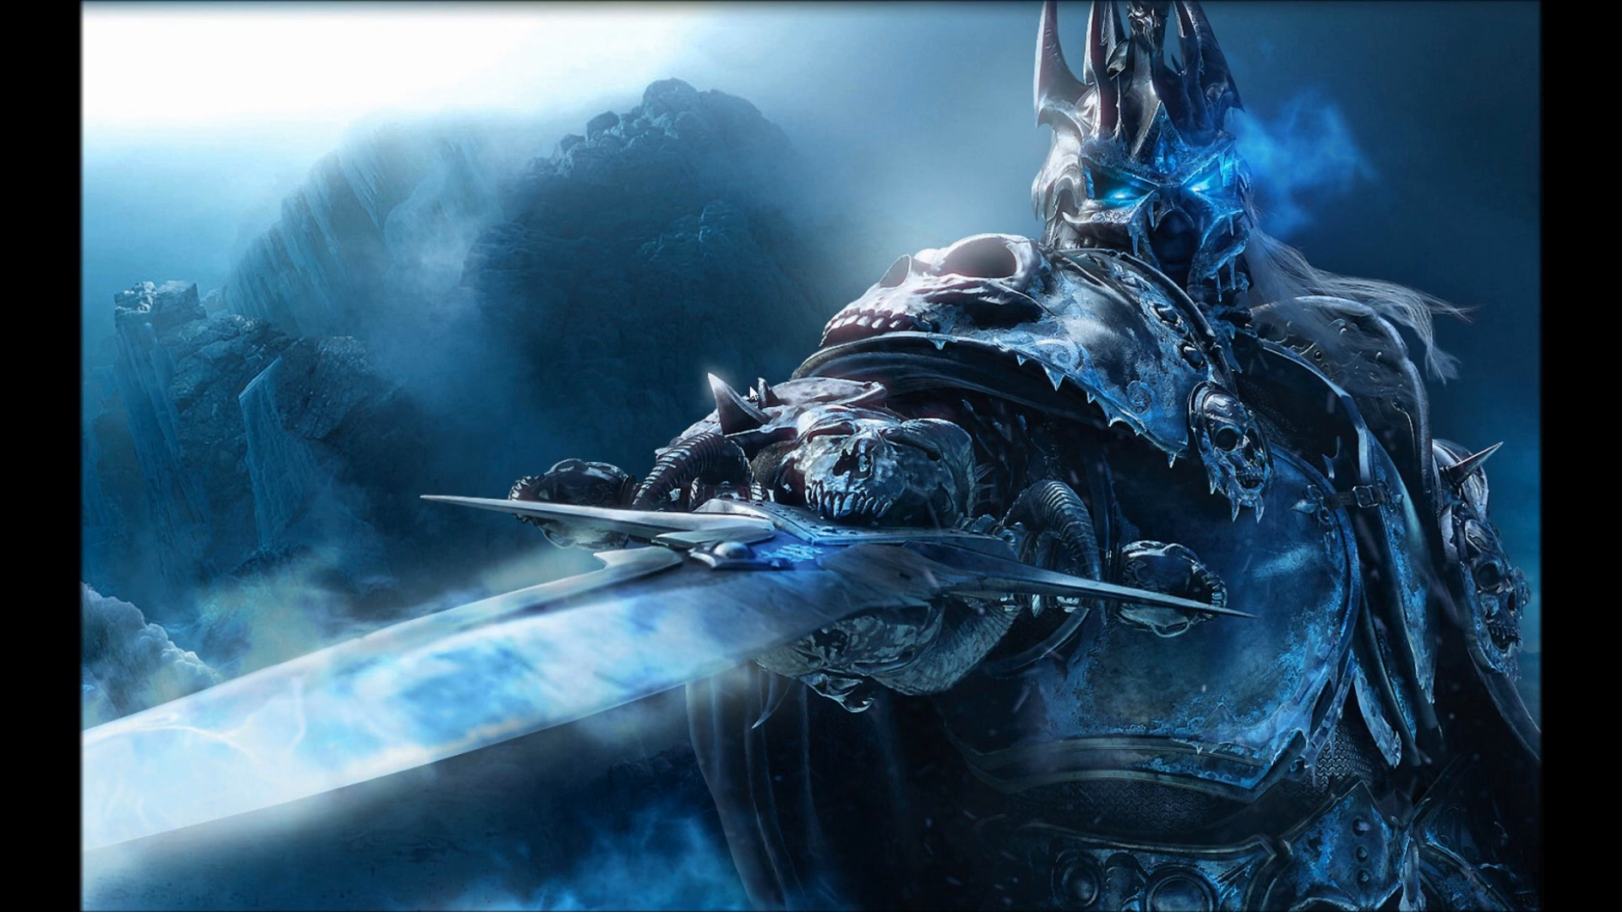
mouse_move(722, 375)
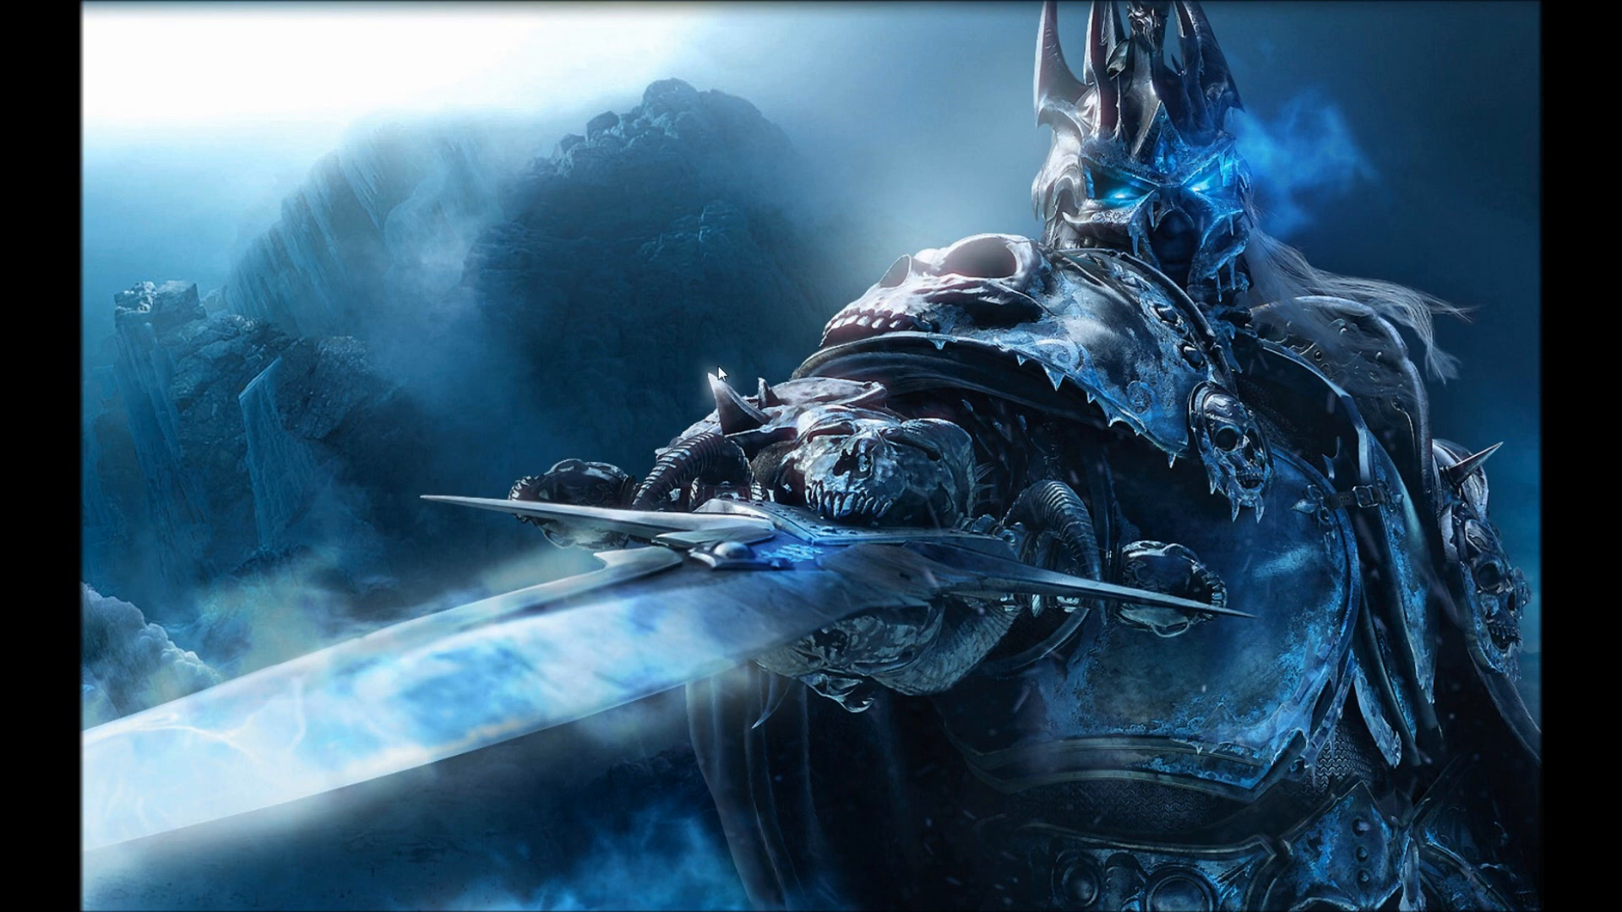
mouse_move(897, 404)
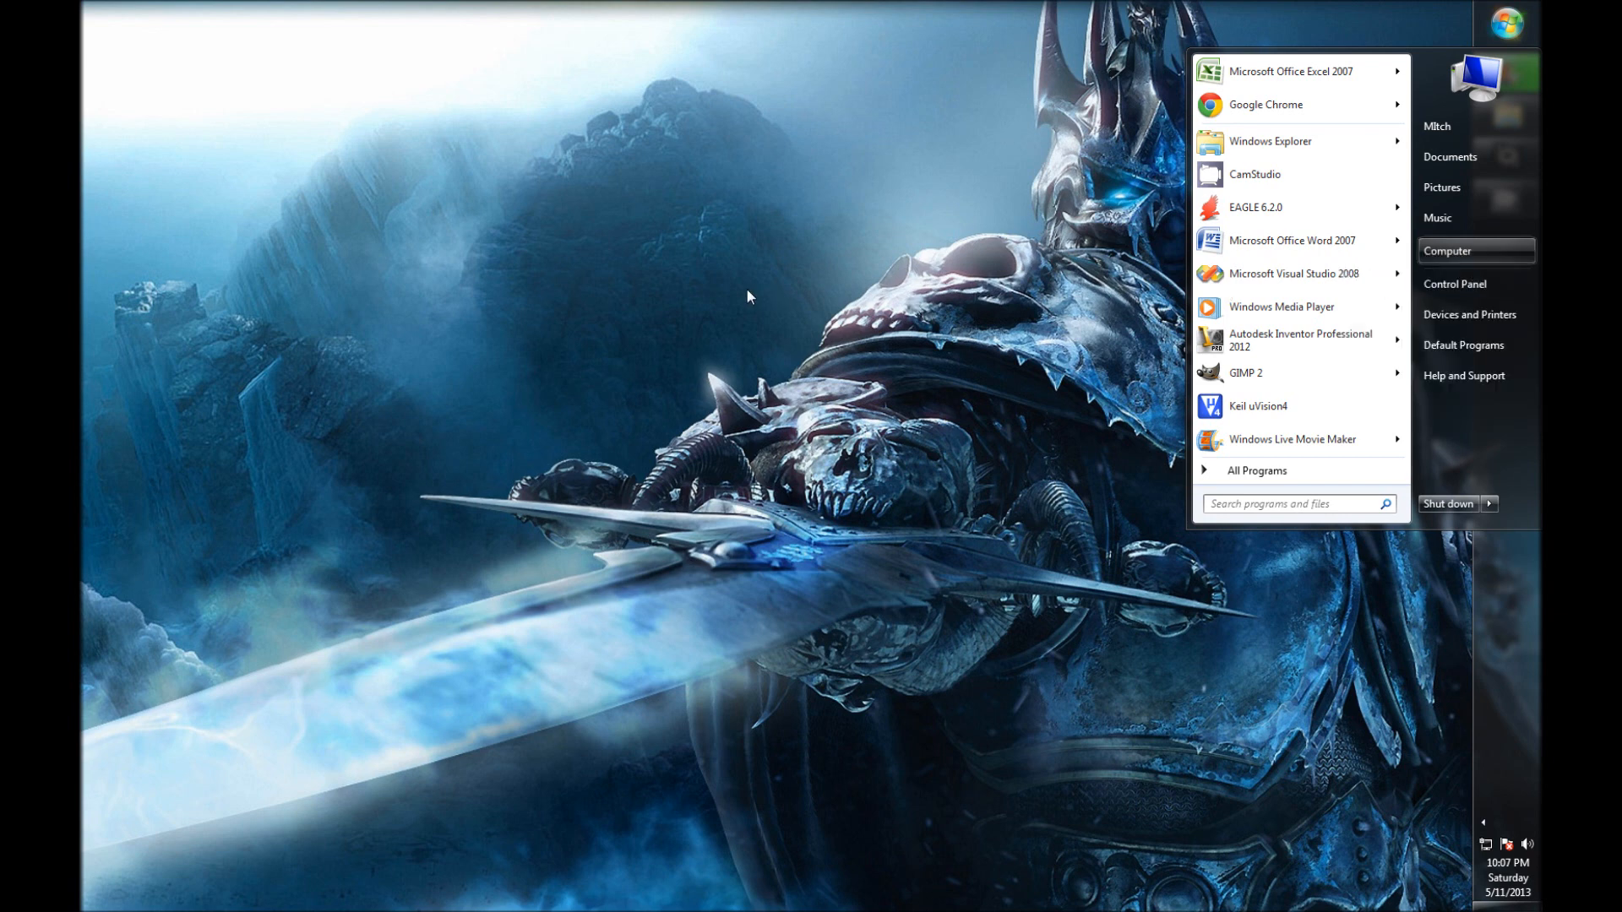
Bring up Computer Management and switch to the Disk Management view of all disks.
click(1447, 250)
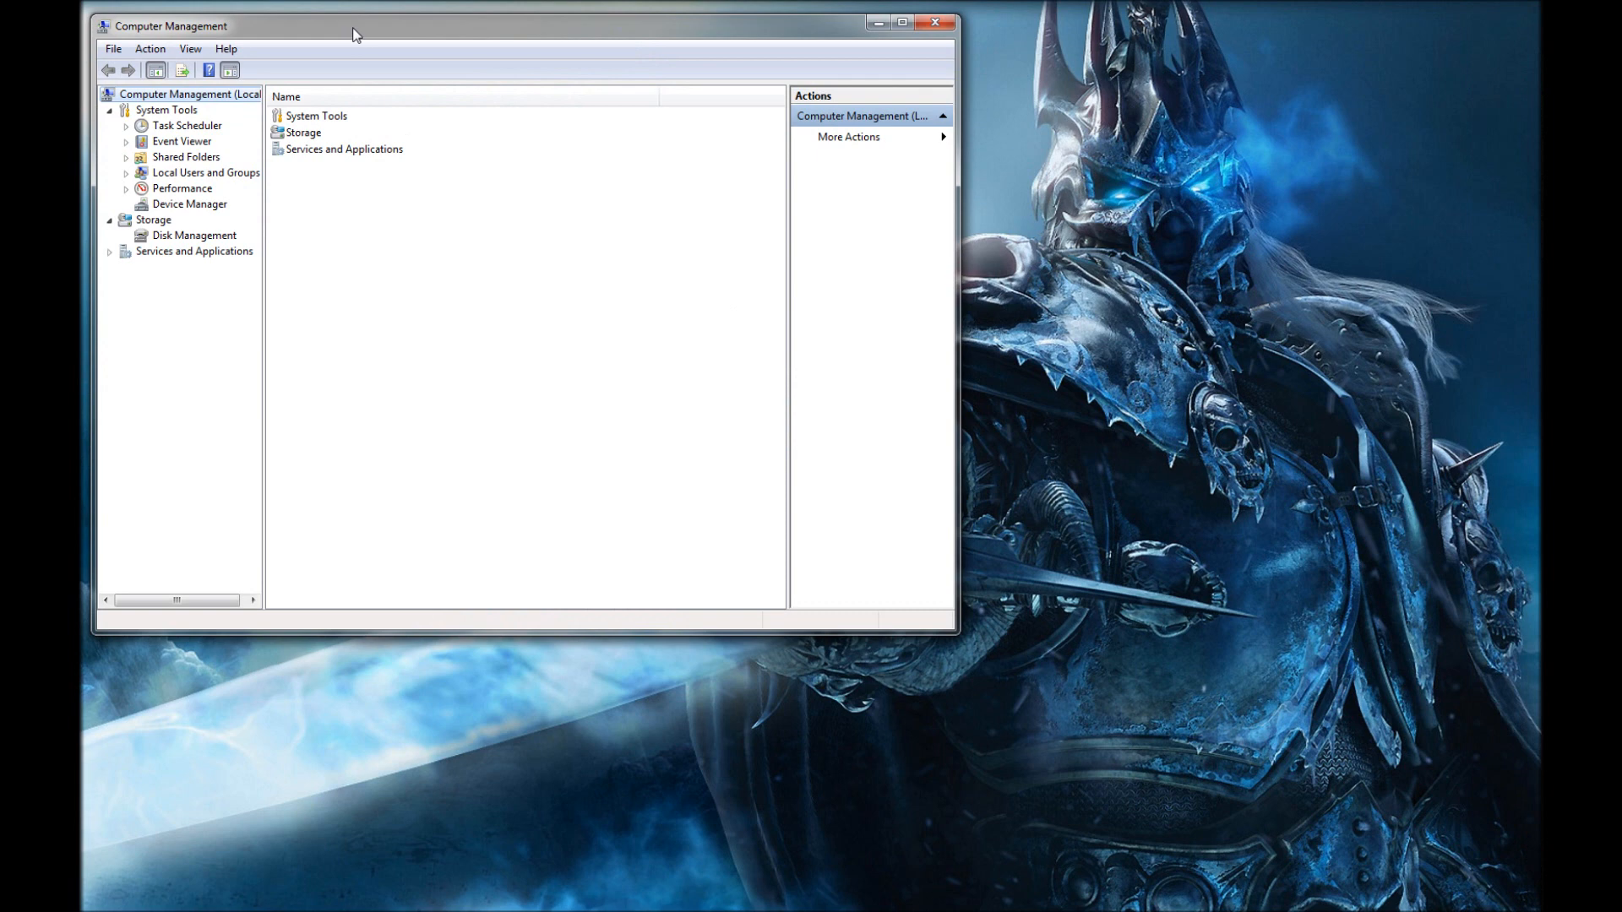
click(191, 235)
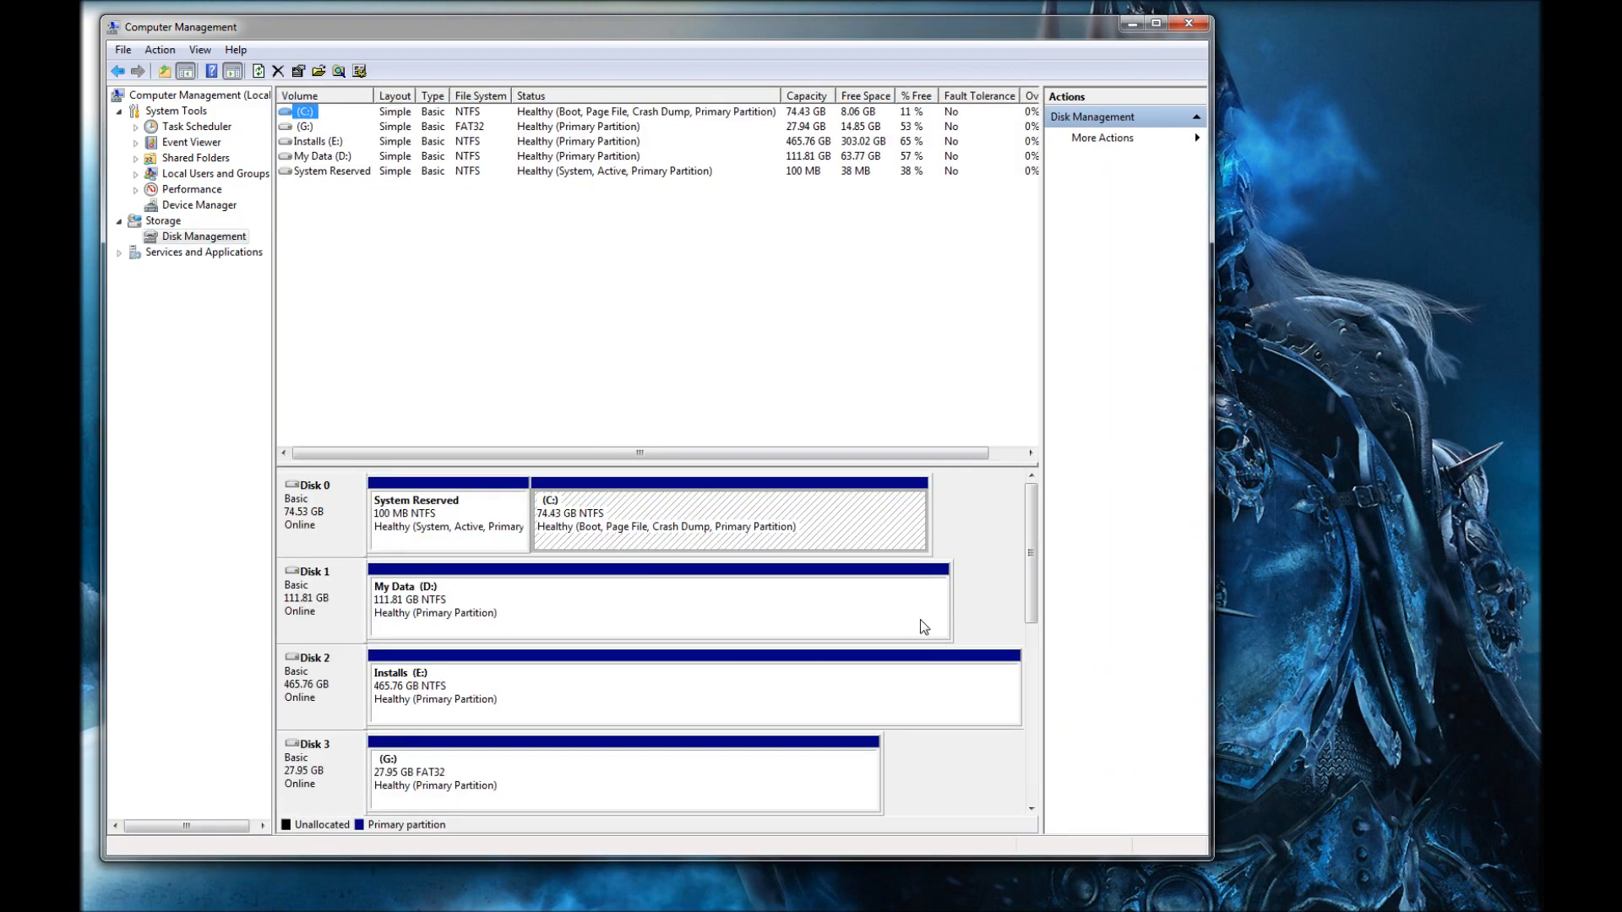
Create a new simple volume on the card's unallocated space: full size, letter K, FAT32 quick format.
scroll(down, 3)
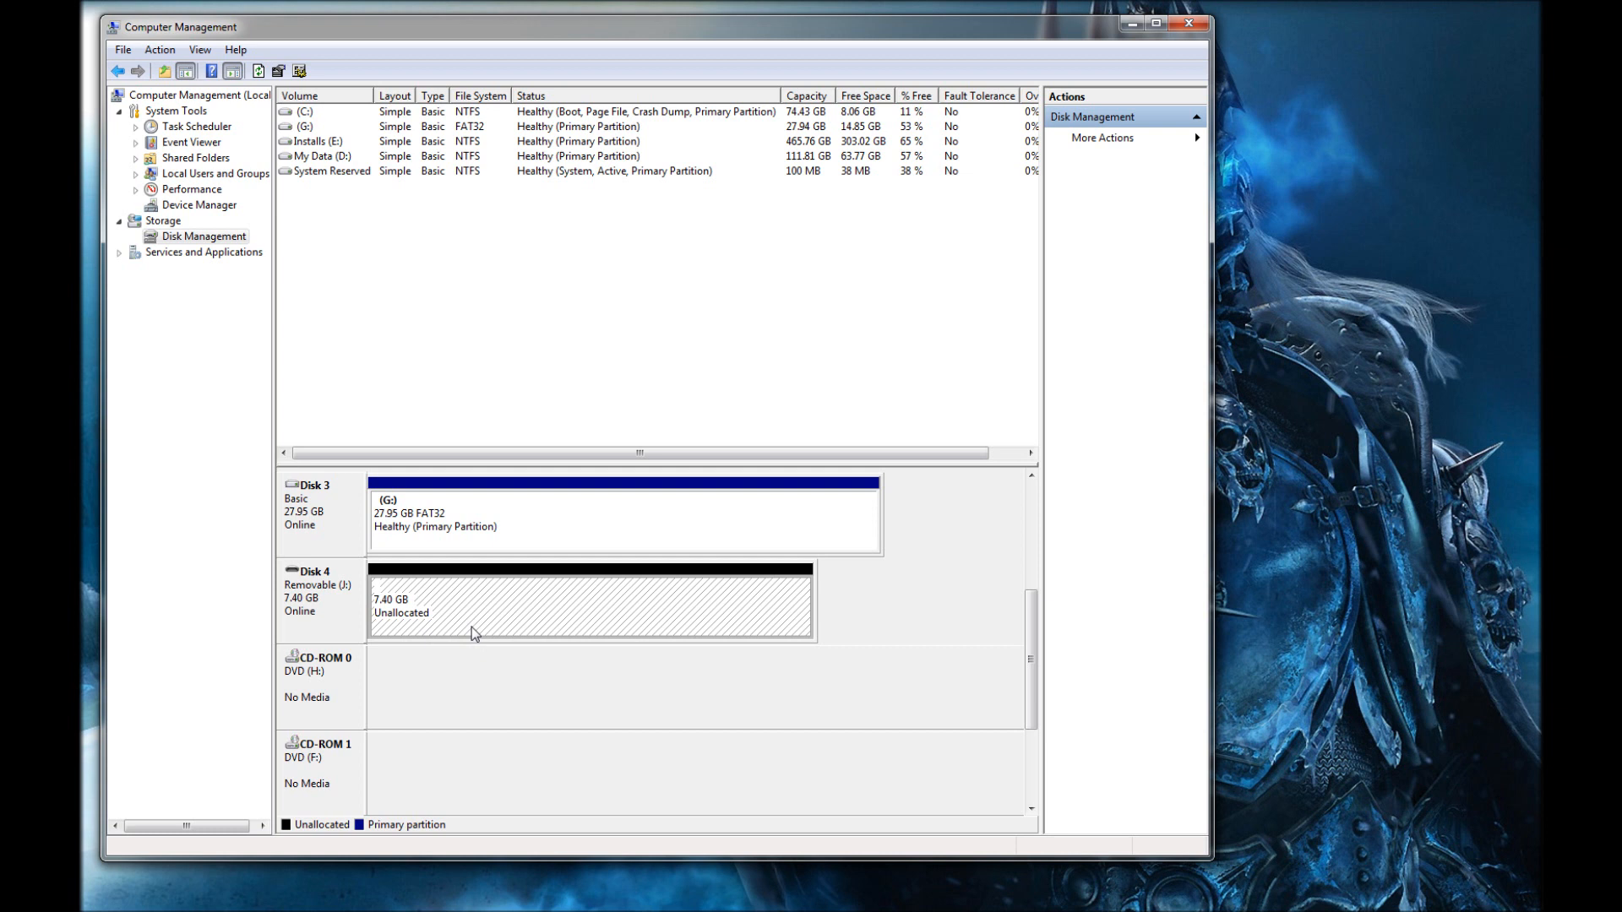
mouse_move(463, 620)
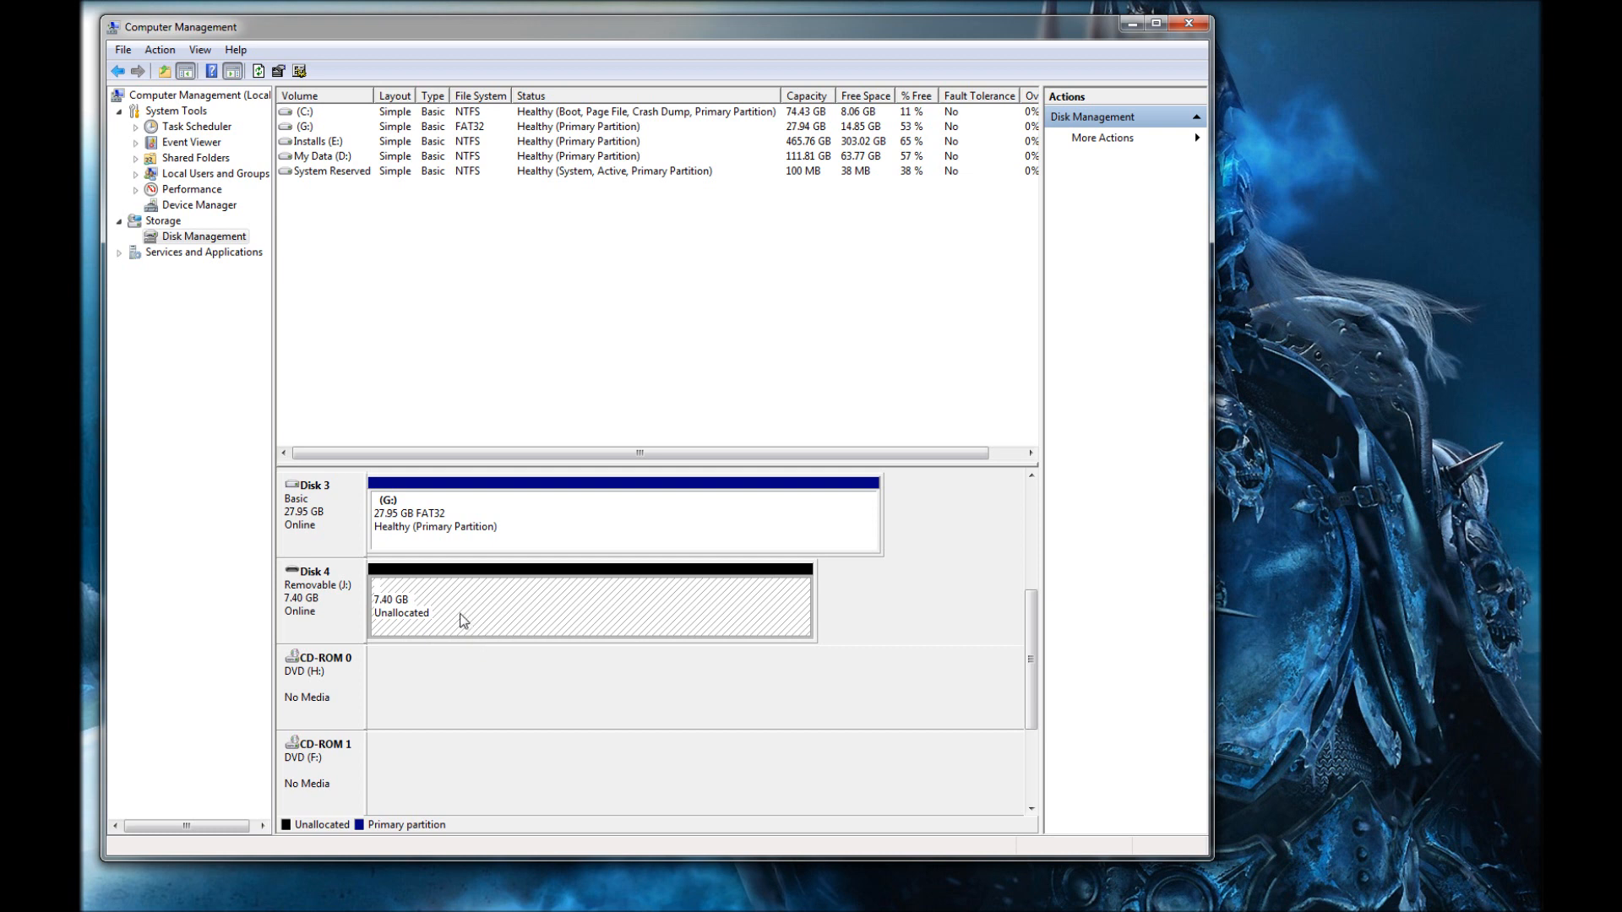
mouse_move(451, 610)
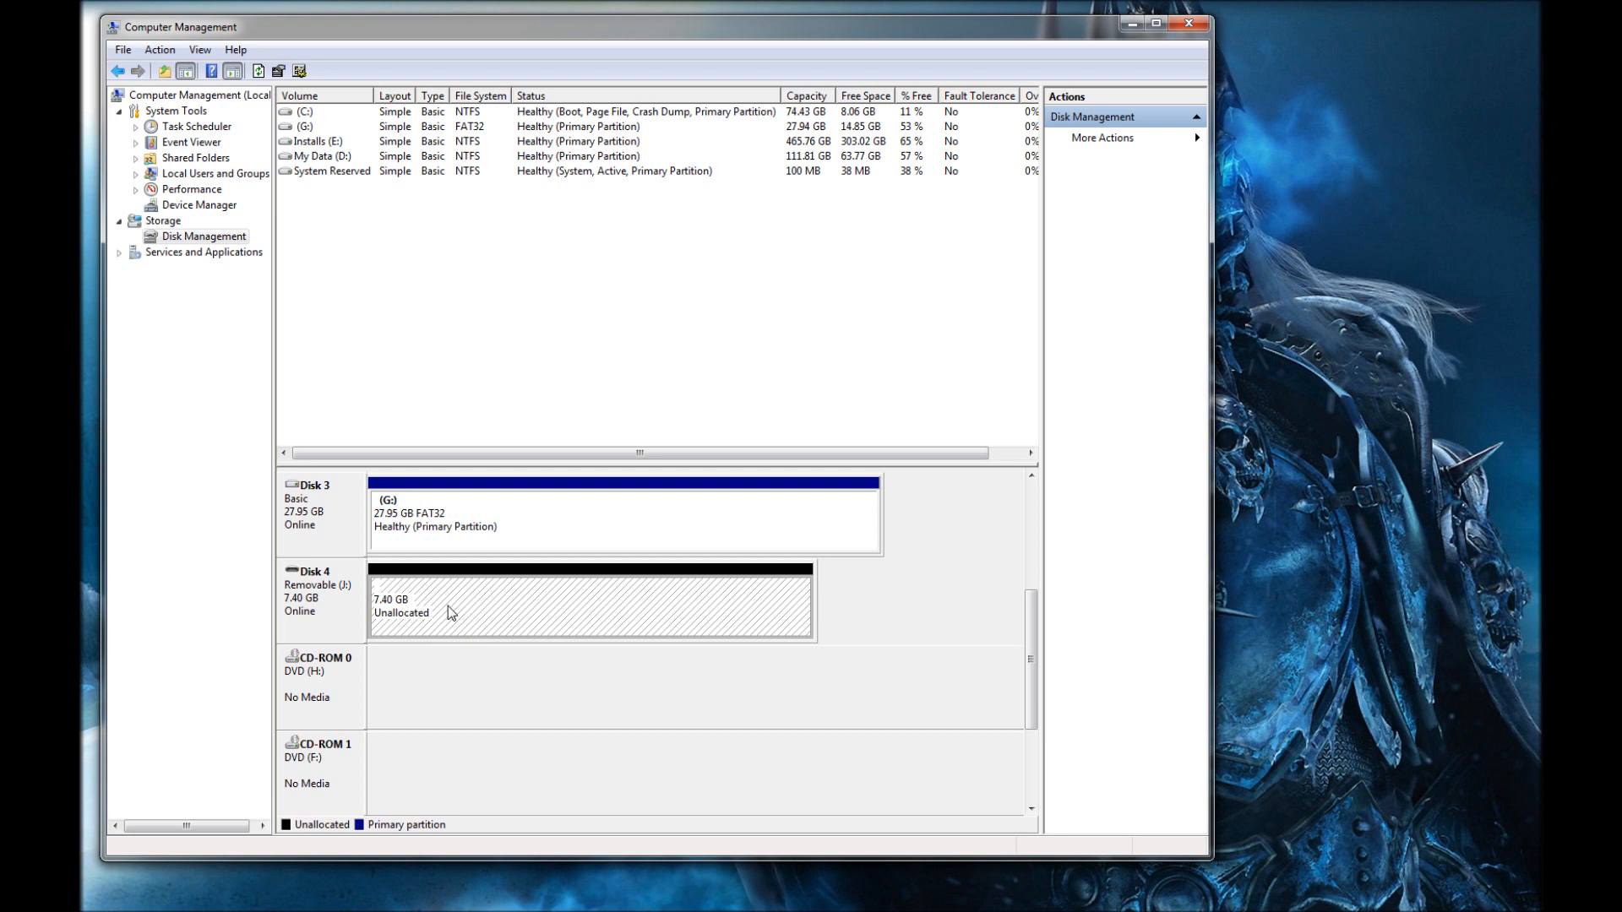
click(528, 615)
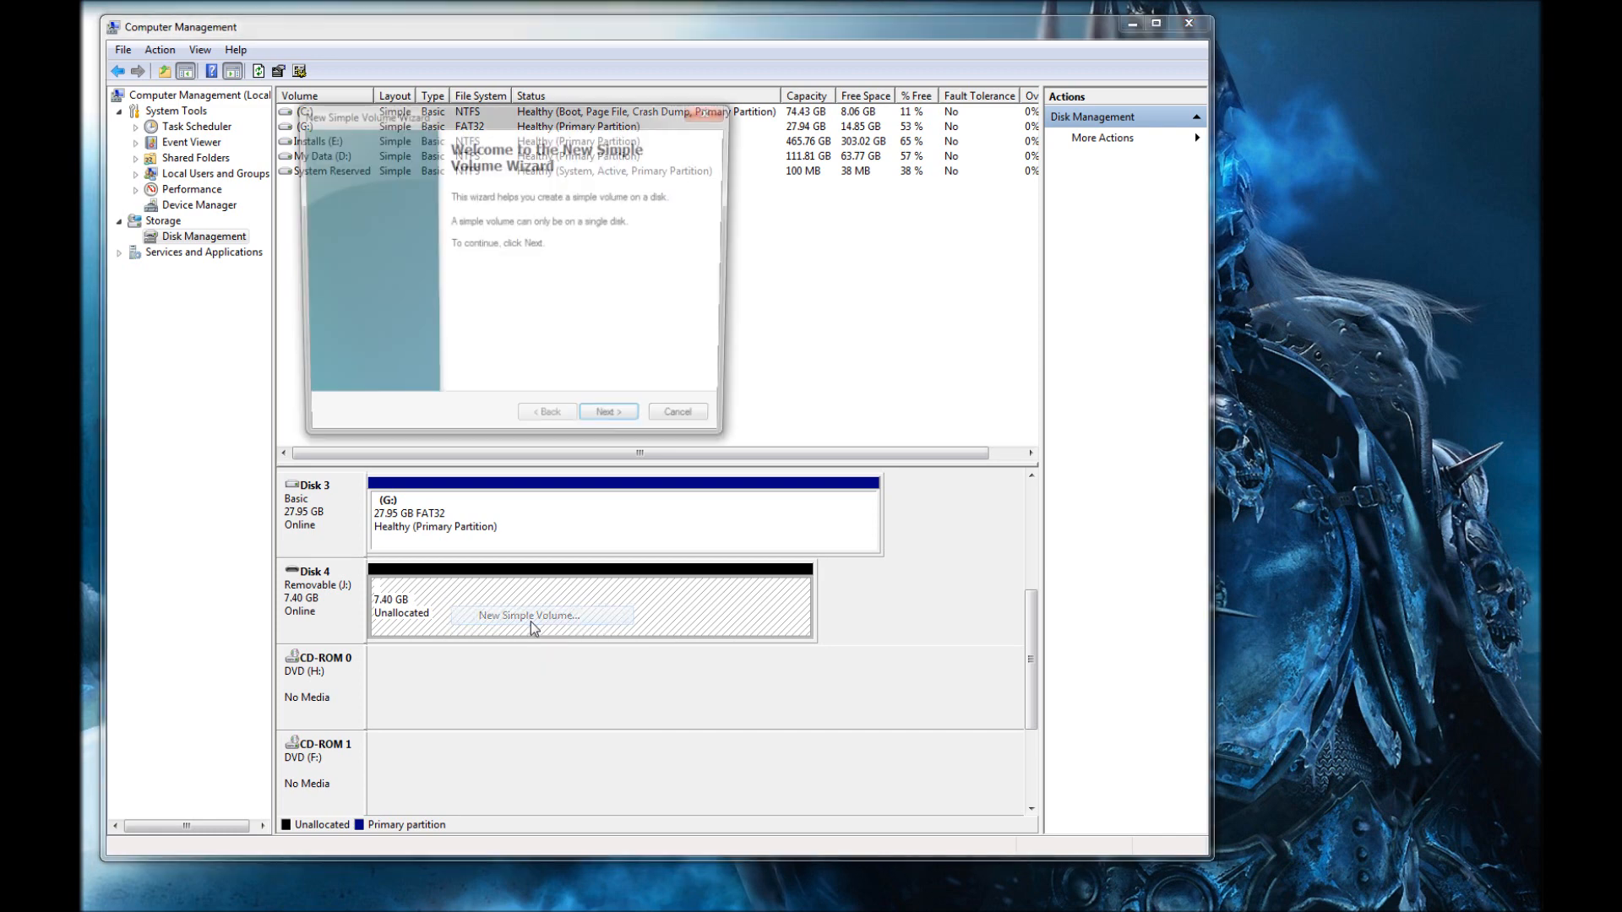
click(607, 412)
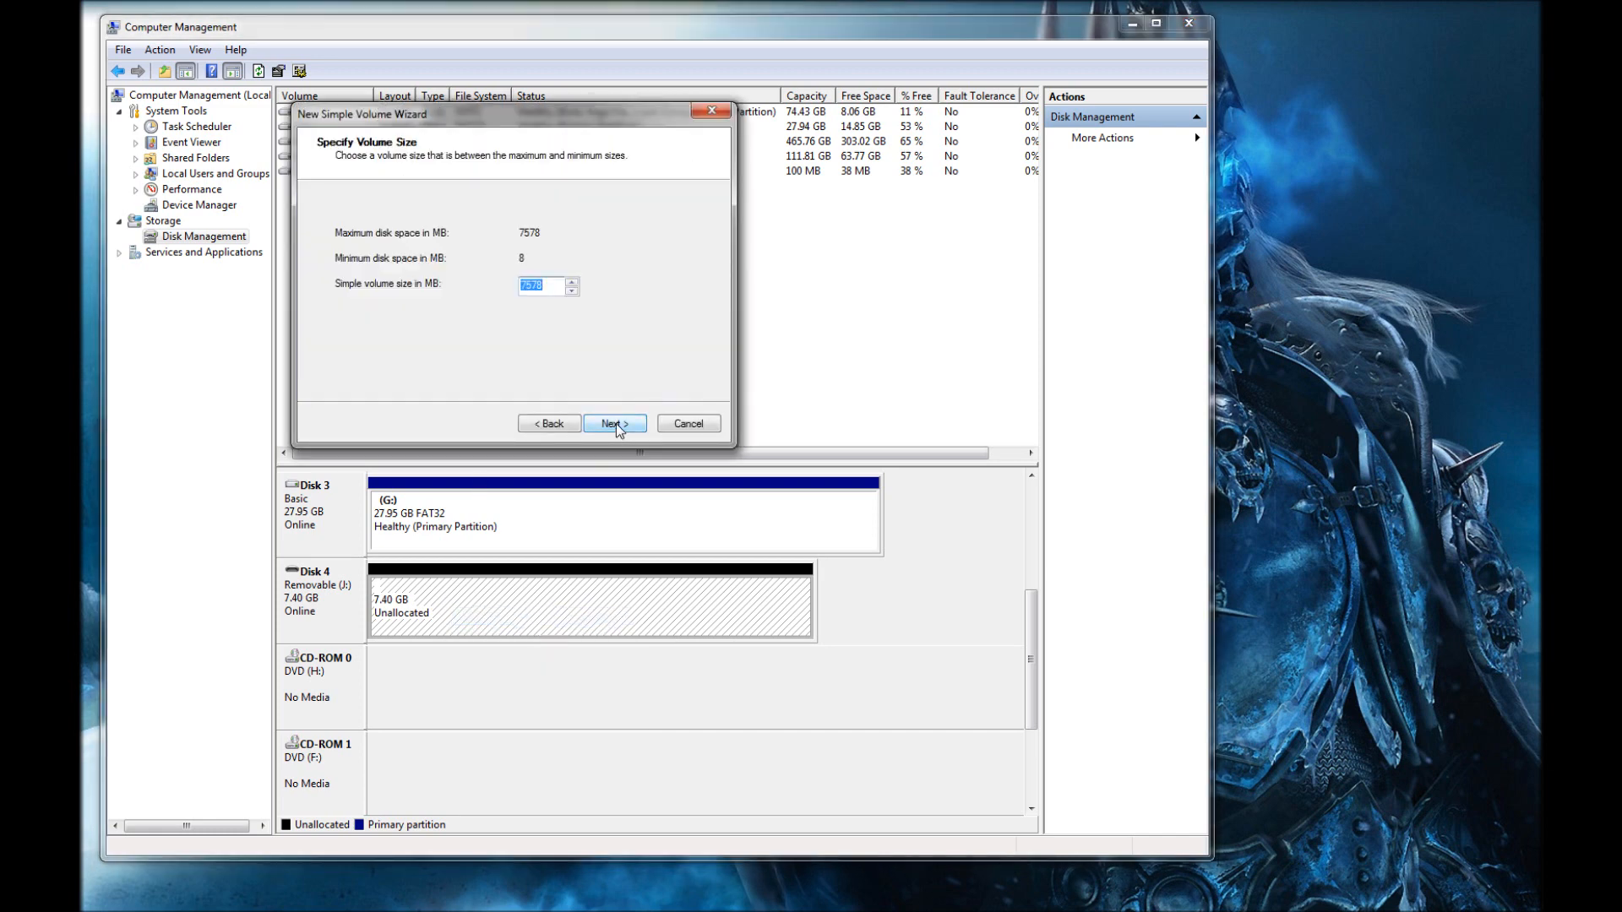
click(615, 423)
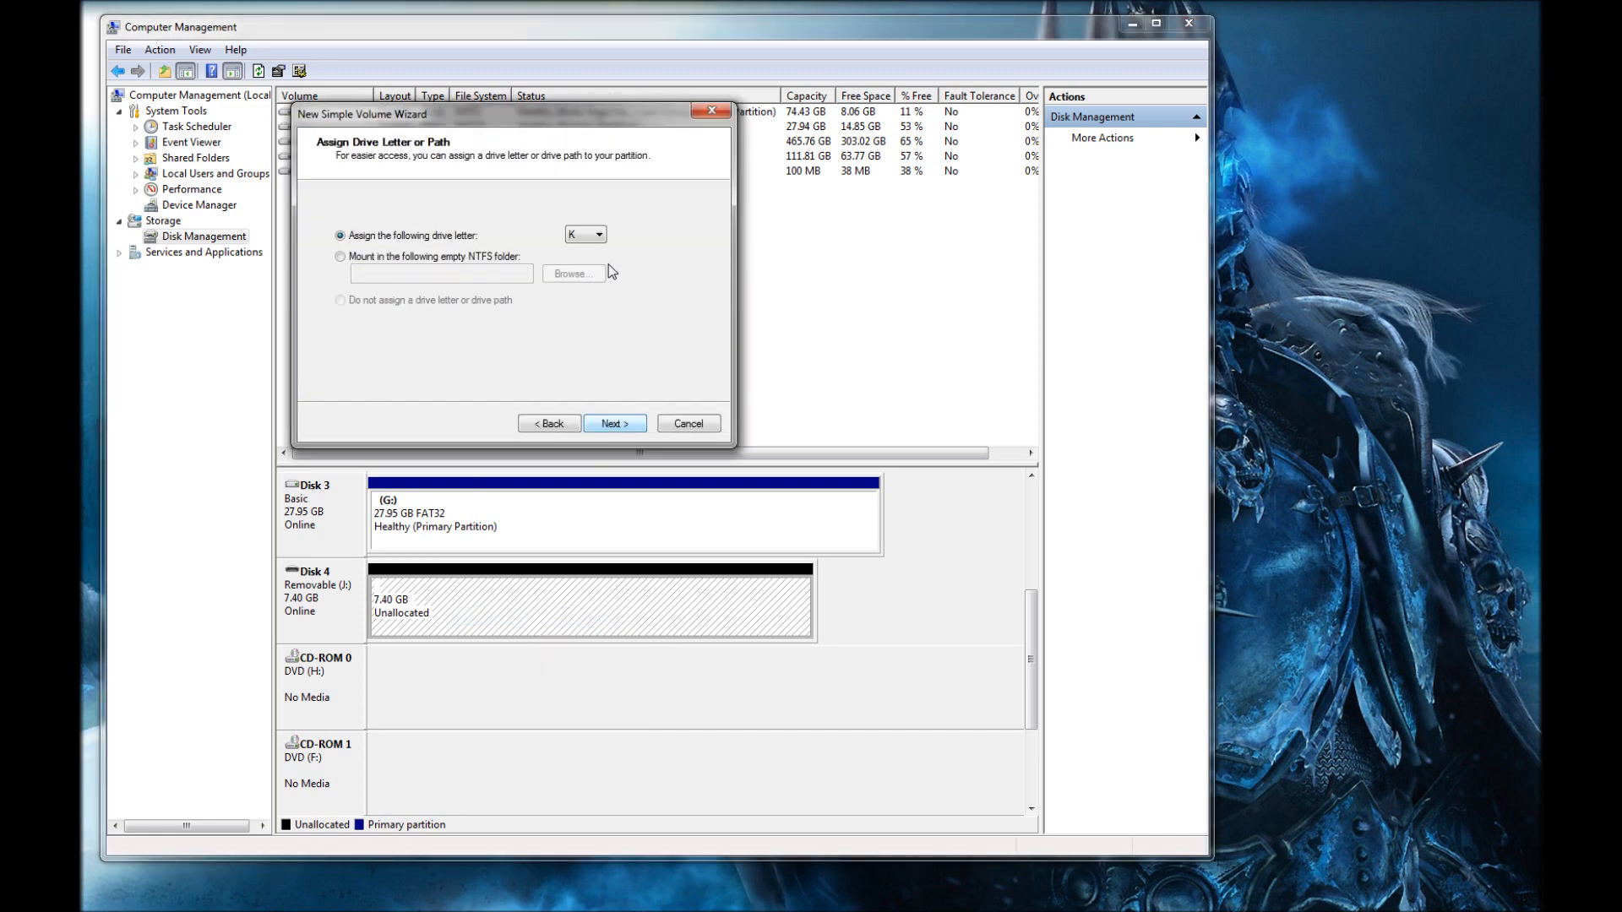
click(616, 422)
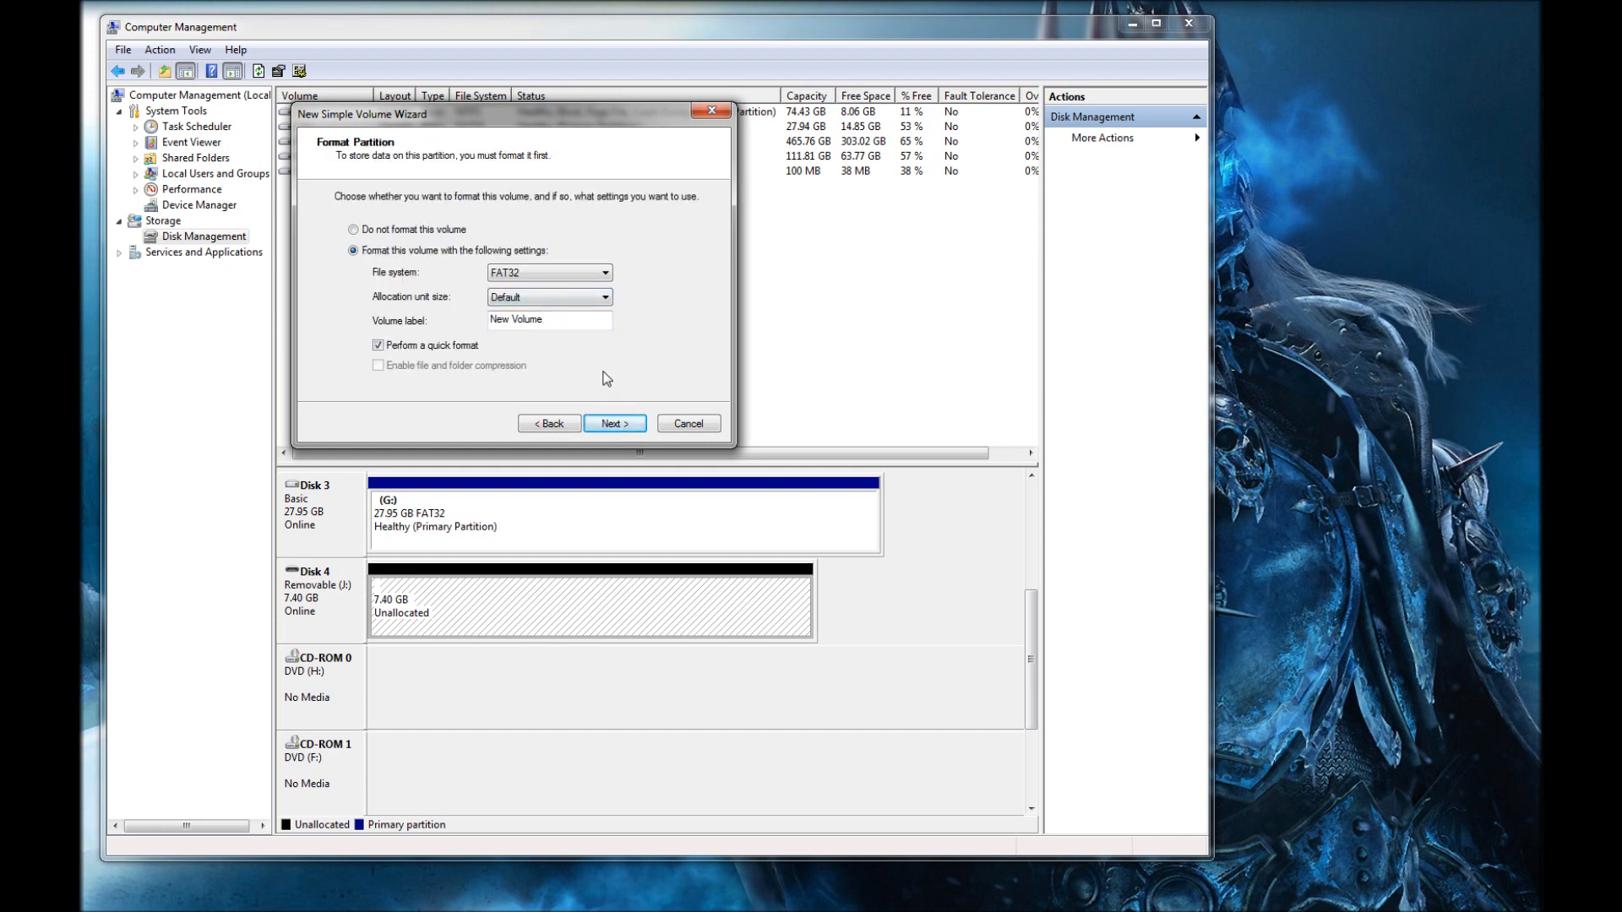
click(614, 422)
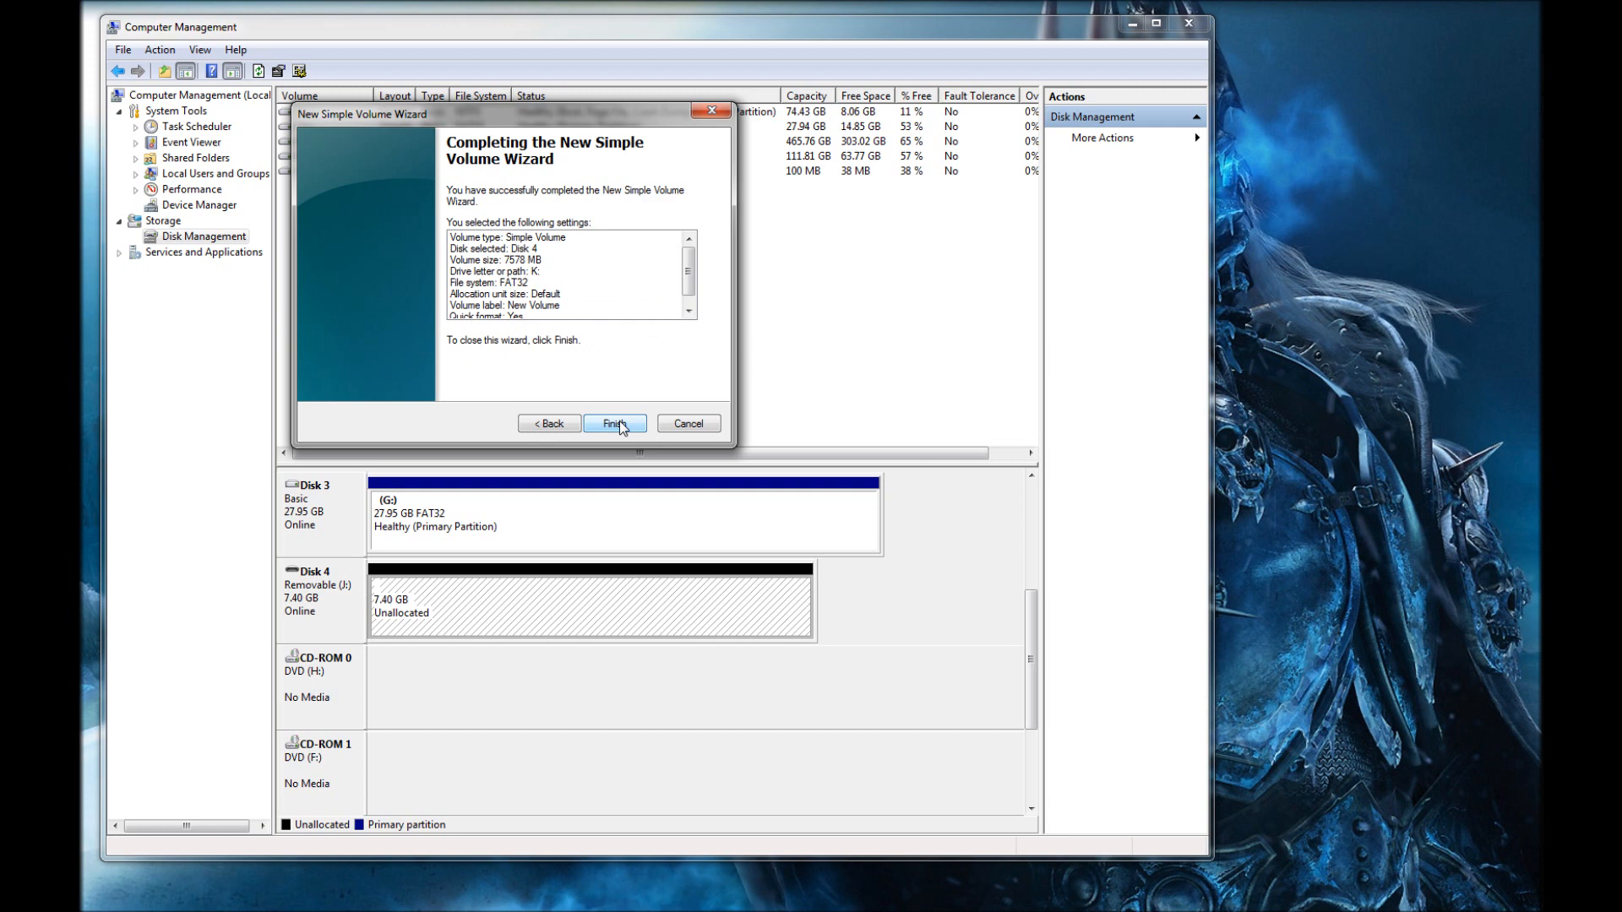
click(615, 422)
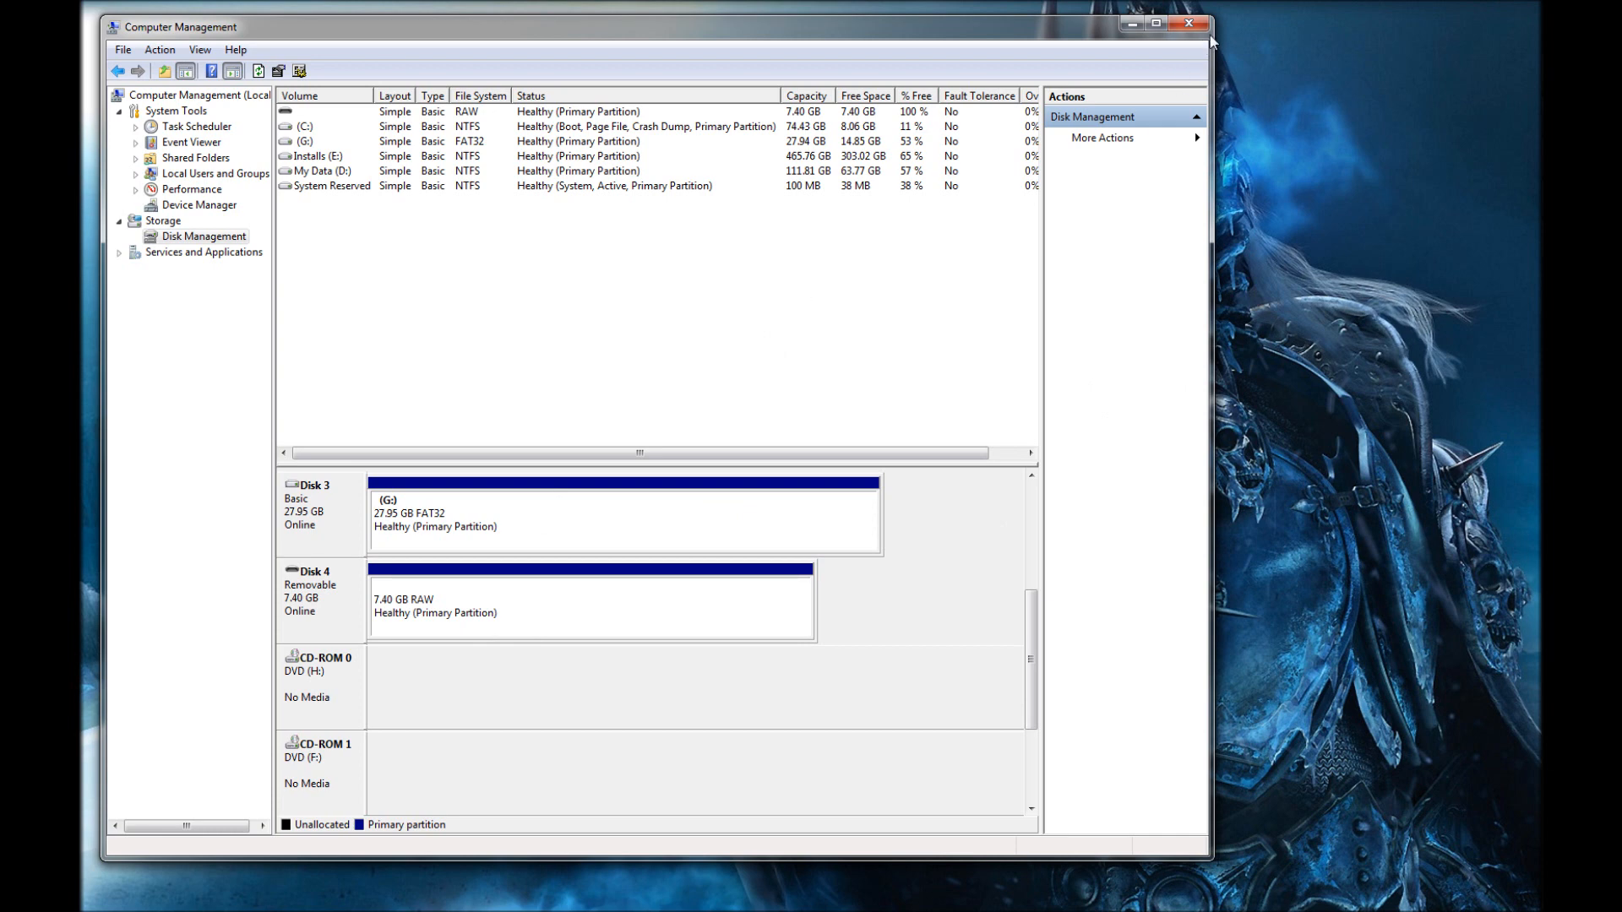
mouse_move(1139, 271)
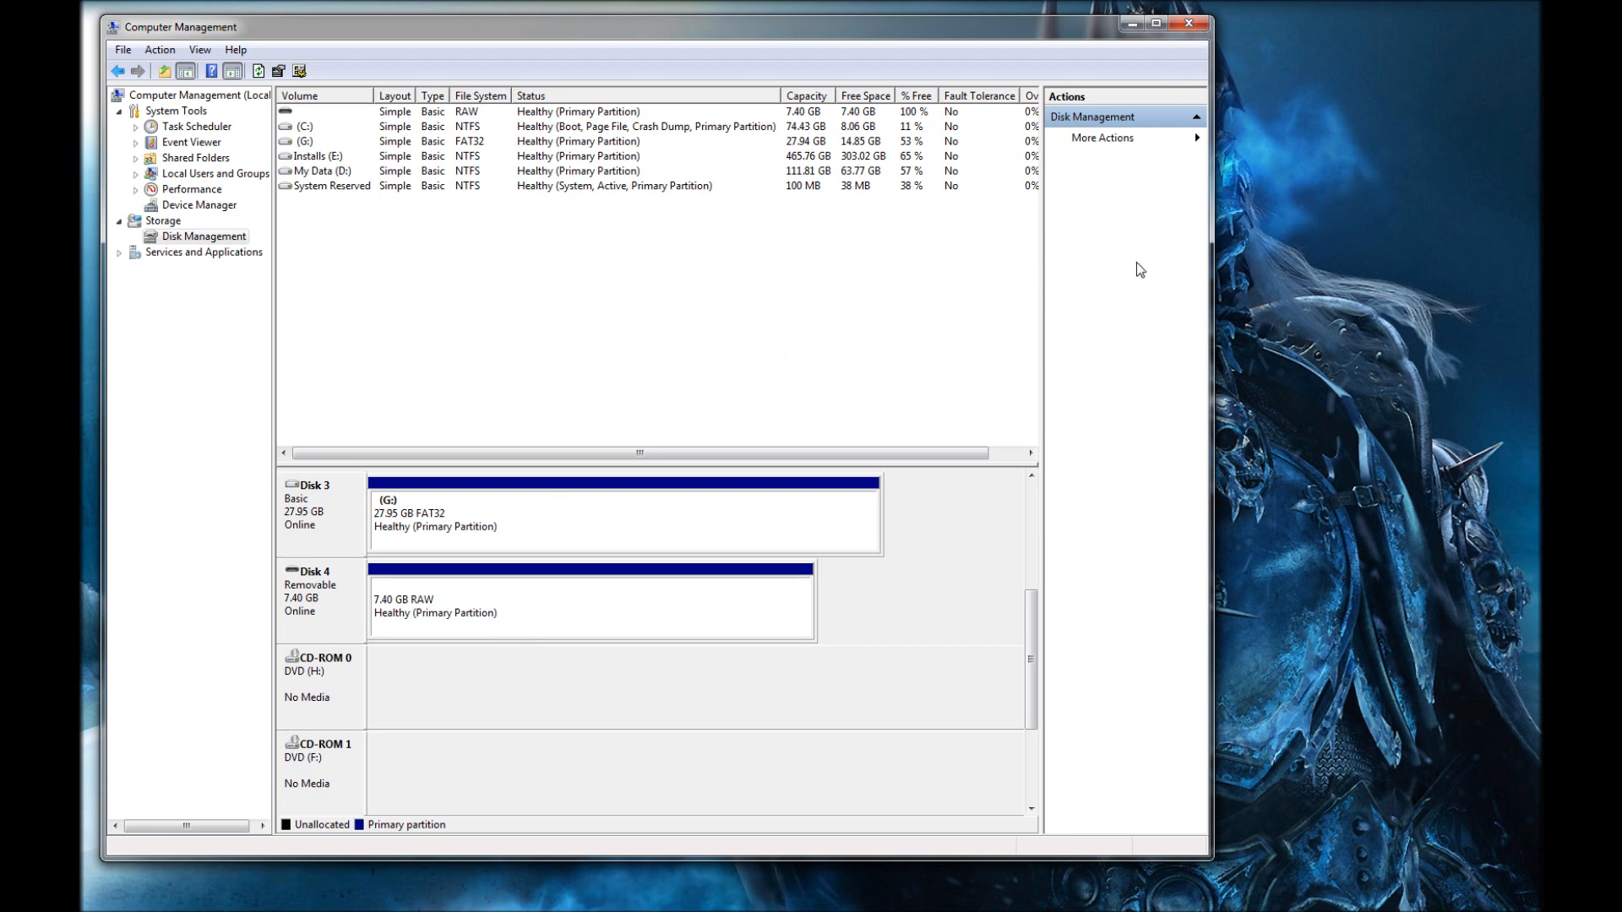
Check from Computer that NEW VOLUME (K:) is empty and close its window.
click(30, 900)
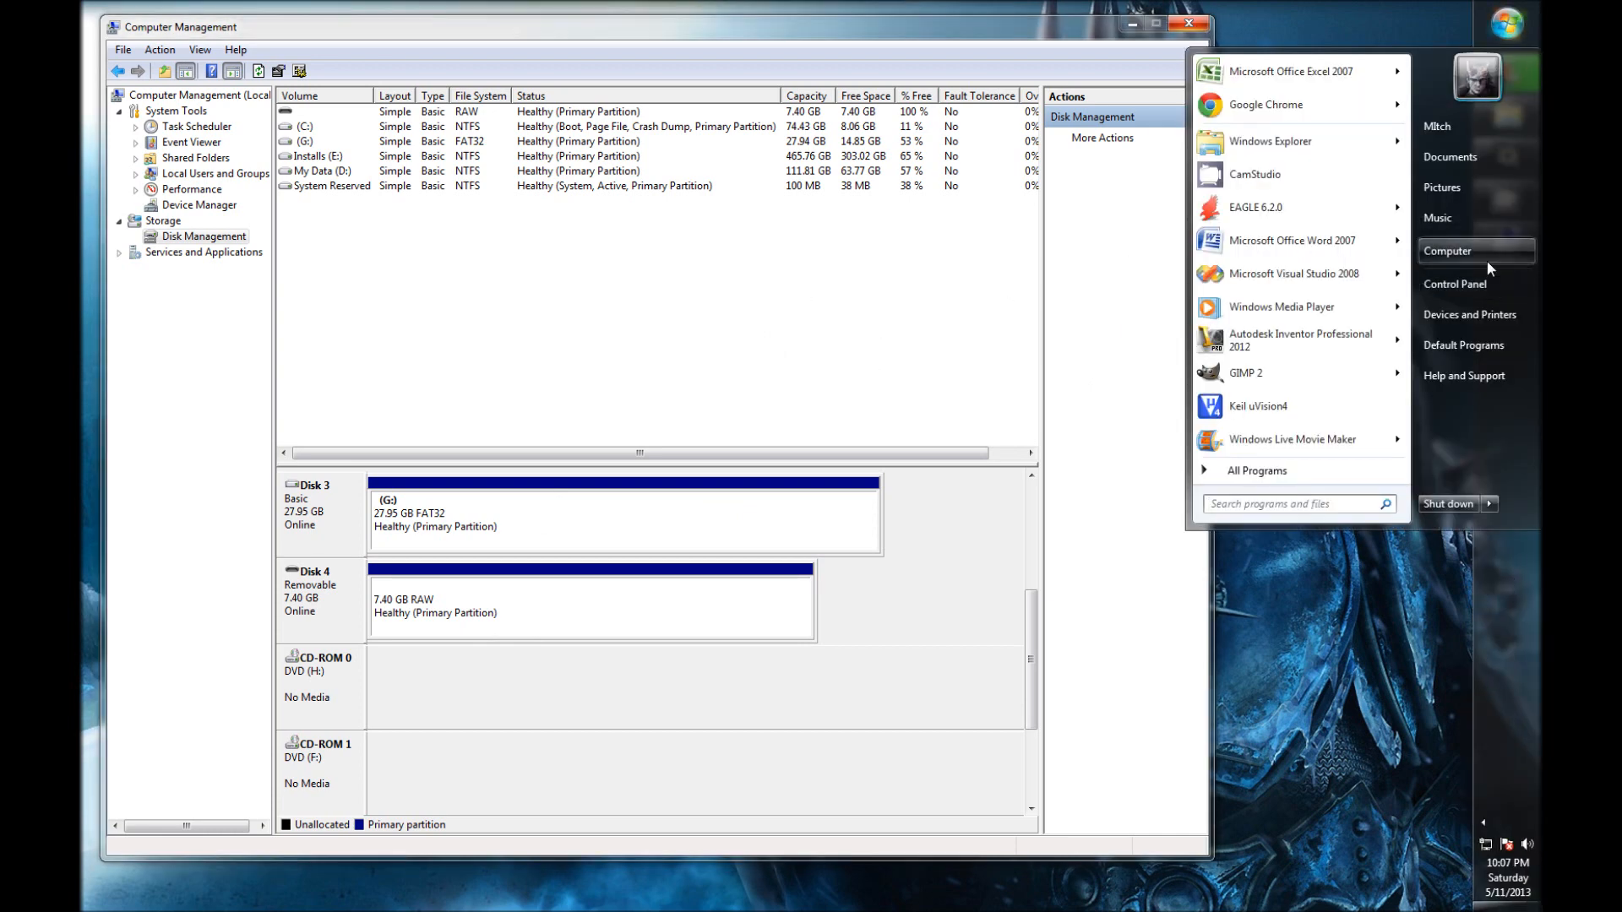
click(1446, 250)
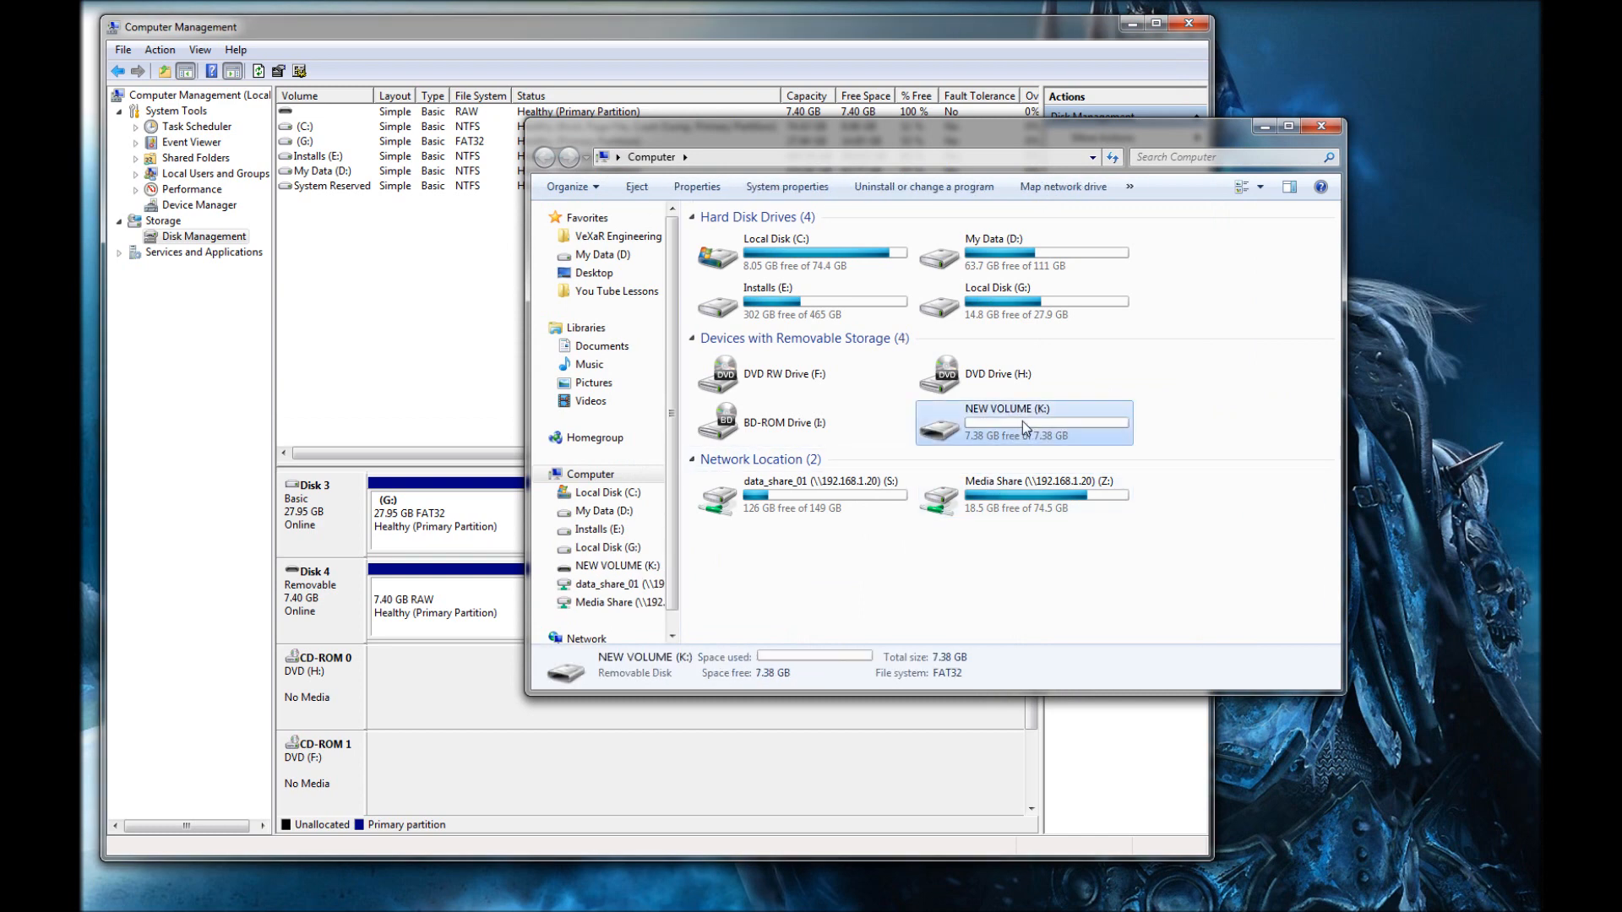
double_click(1022, 422)
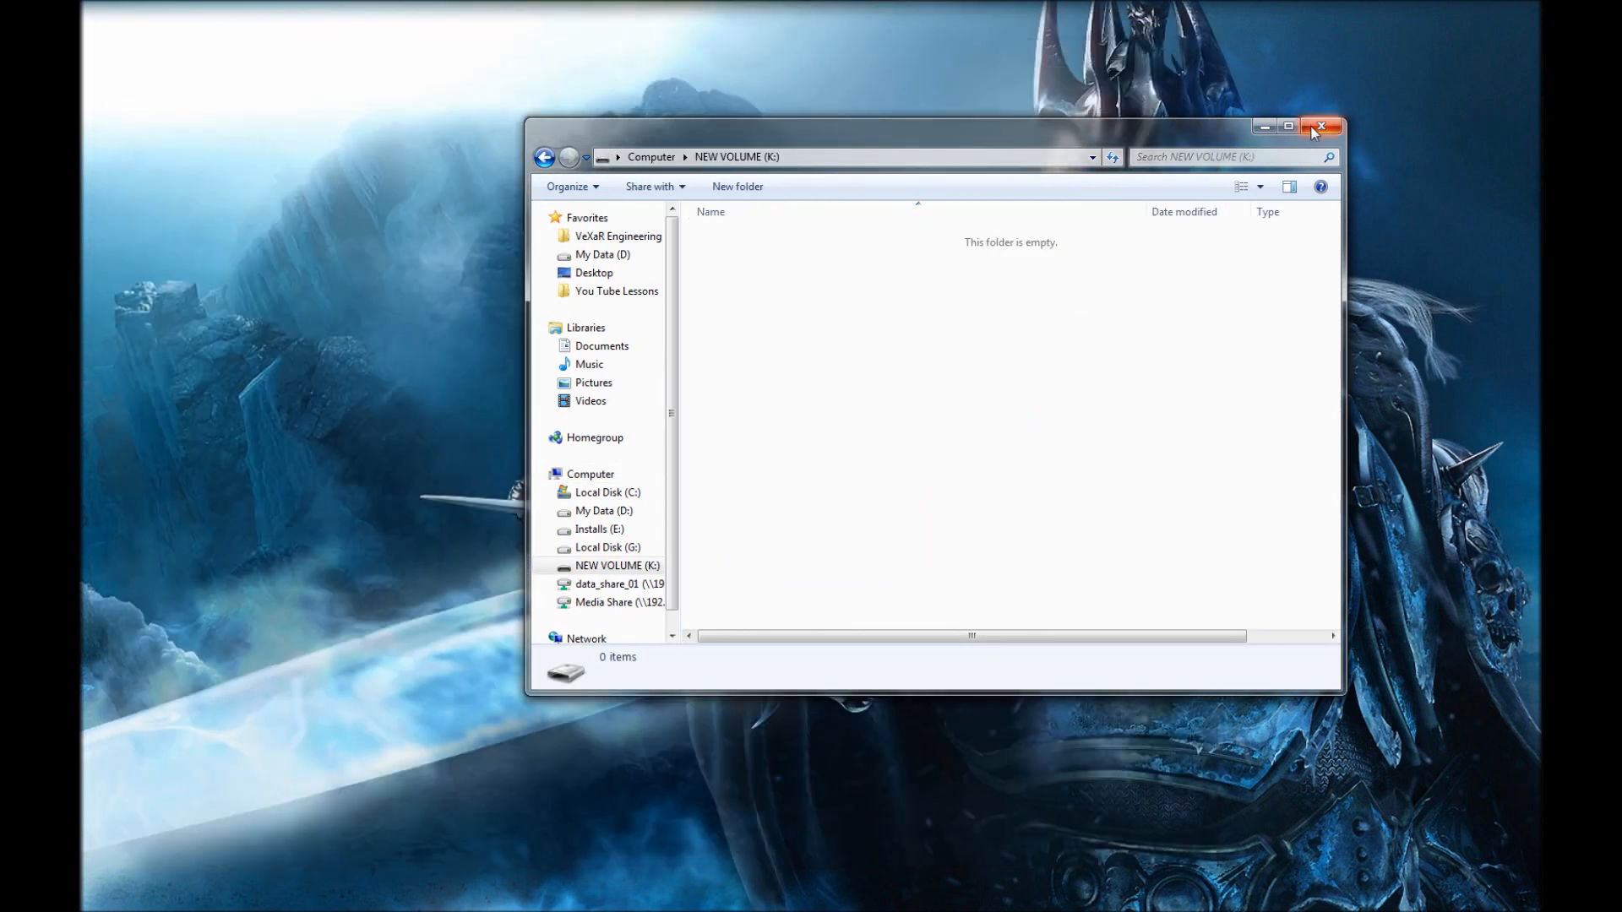
mouse_move(1321, 127)
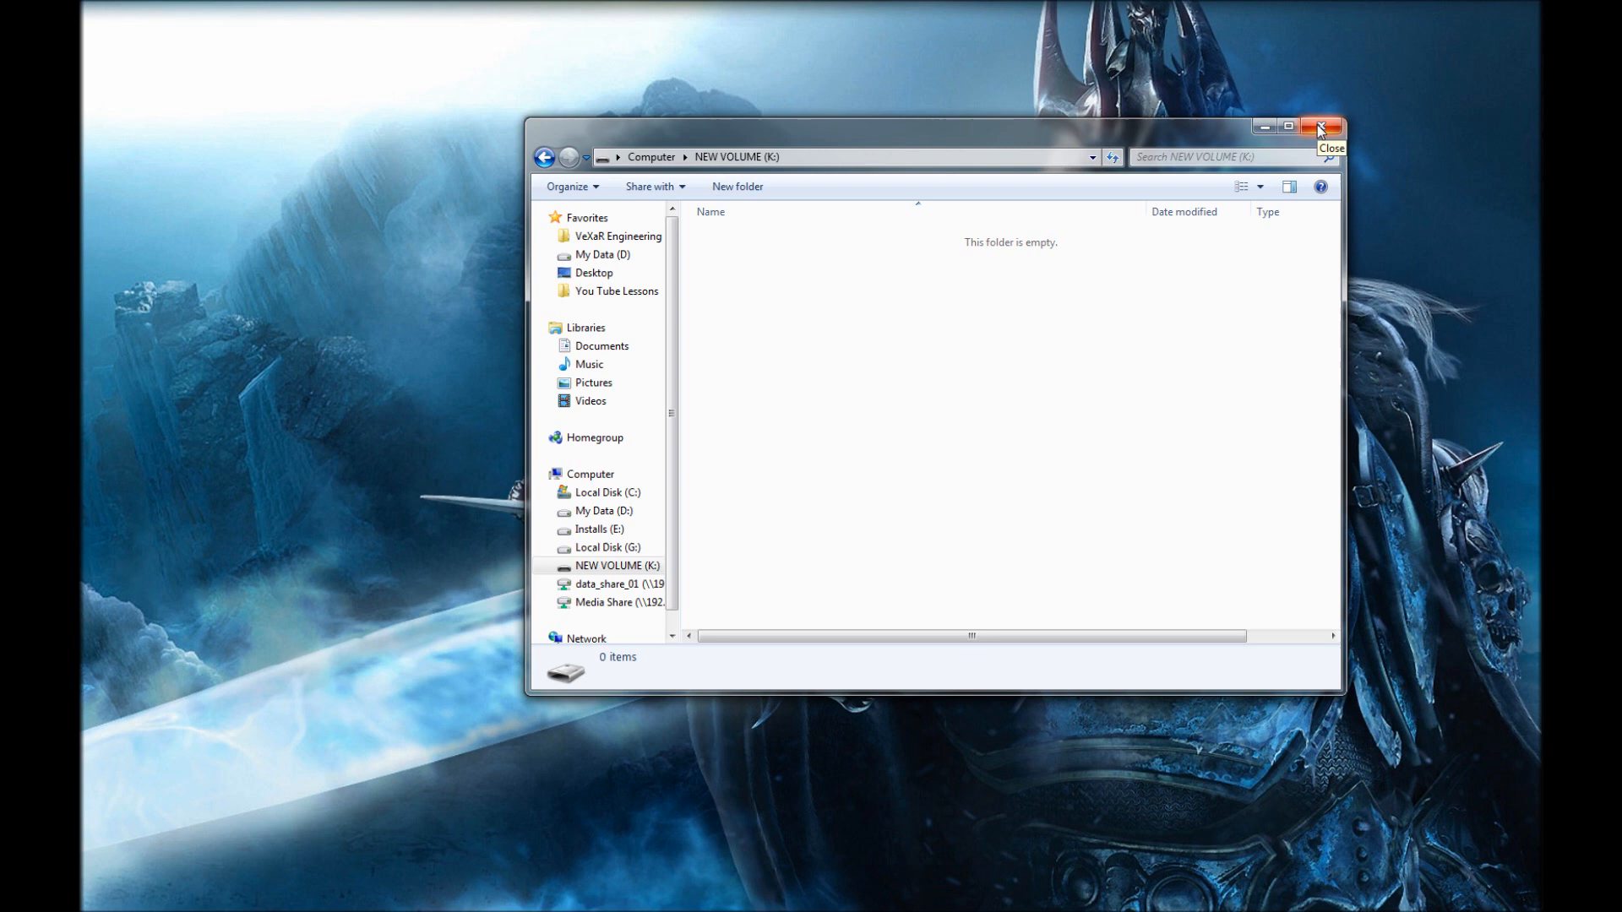
click(1321, 127)
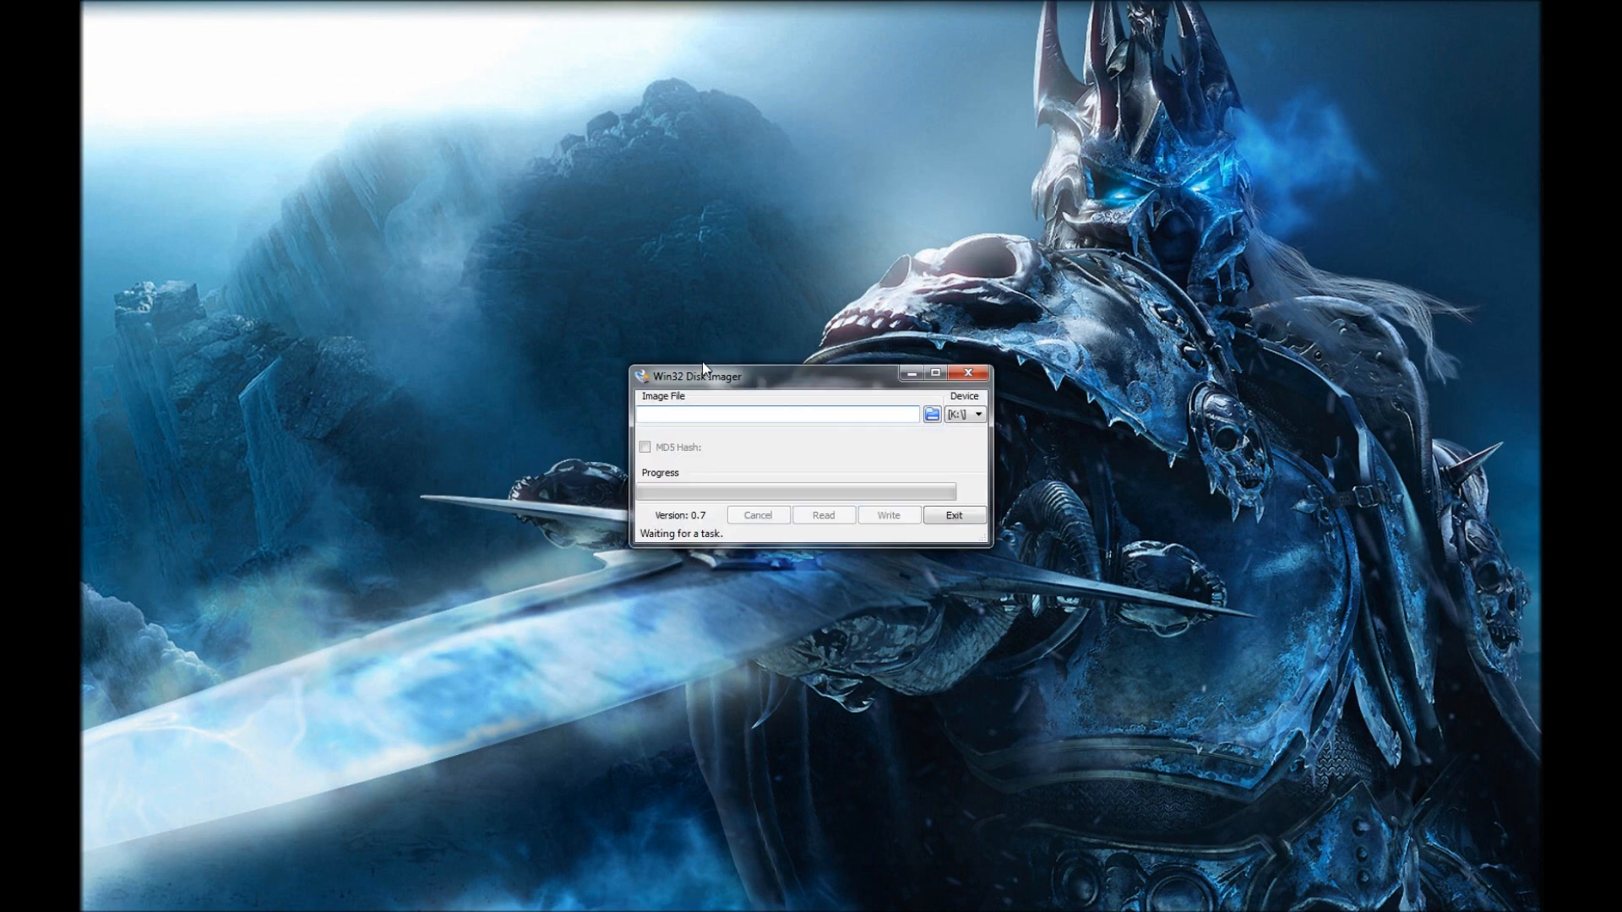
Choose 2012-08-08-wheezy-armel.img from the Desktop and start writing it to drive K.
drag(708, 375, 564, 177)
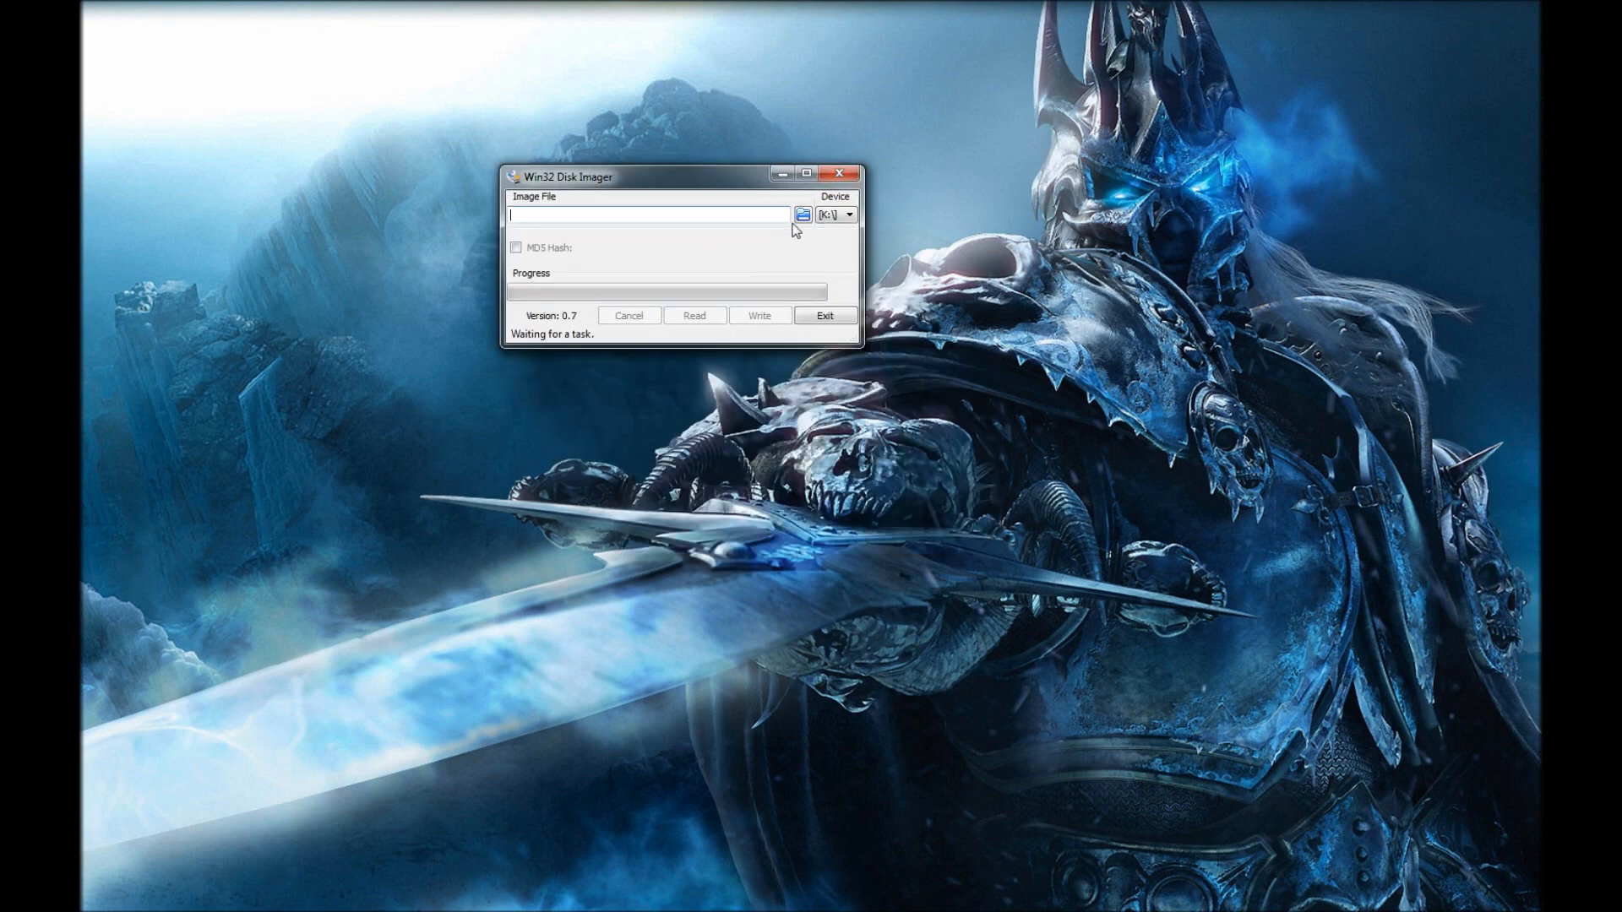
click(804, 215)
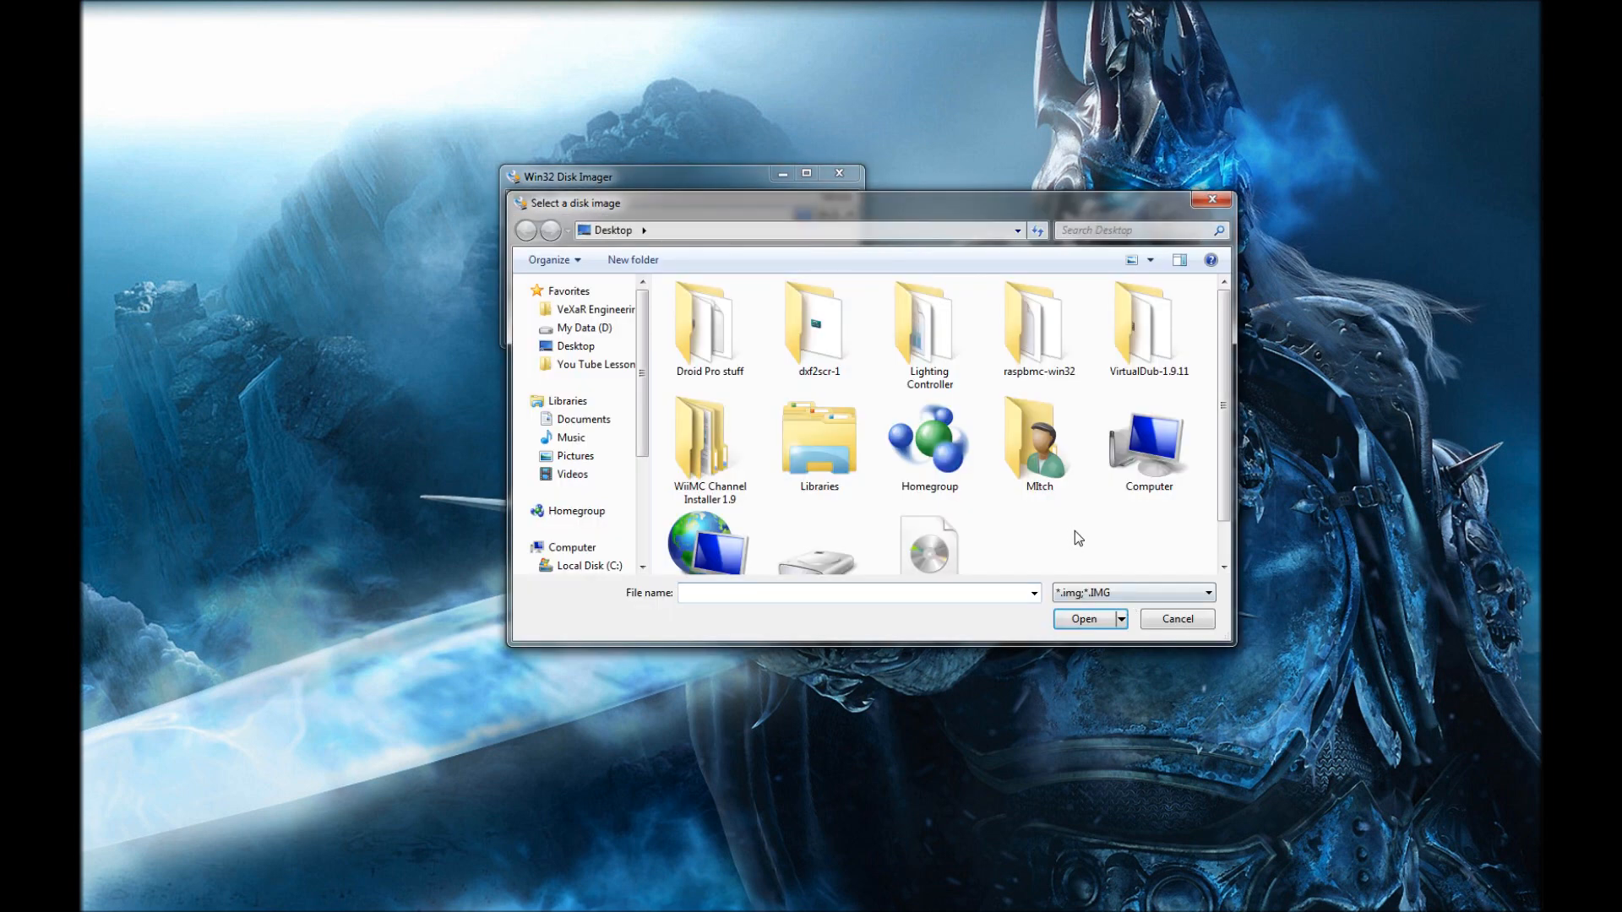
click(1081, 619)
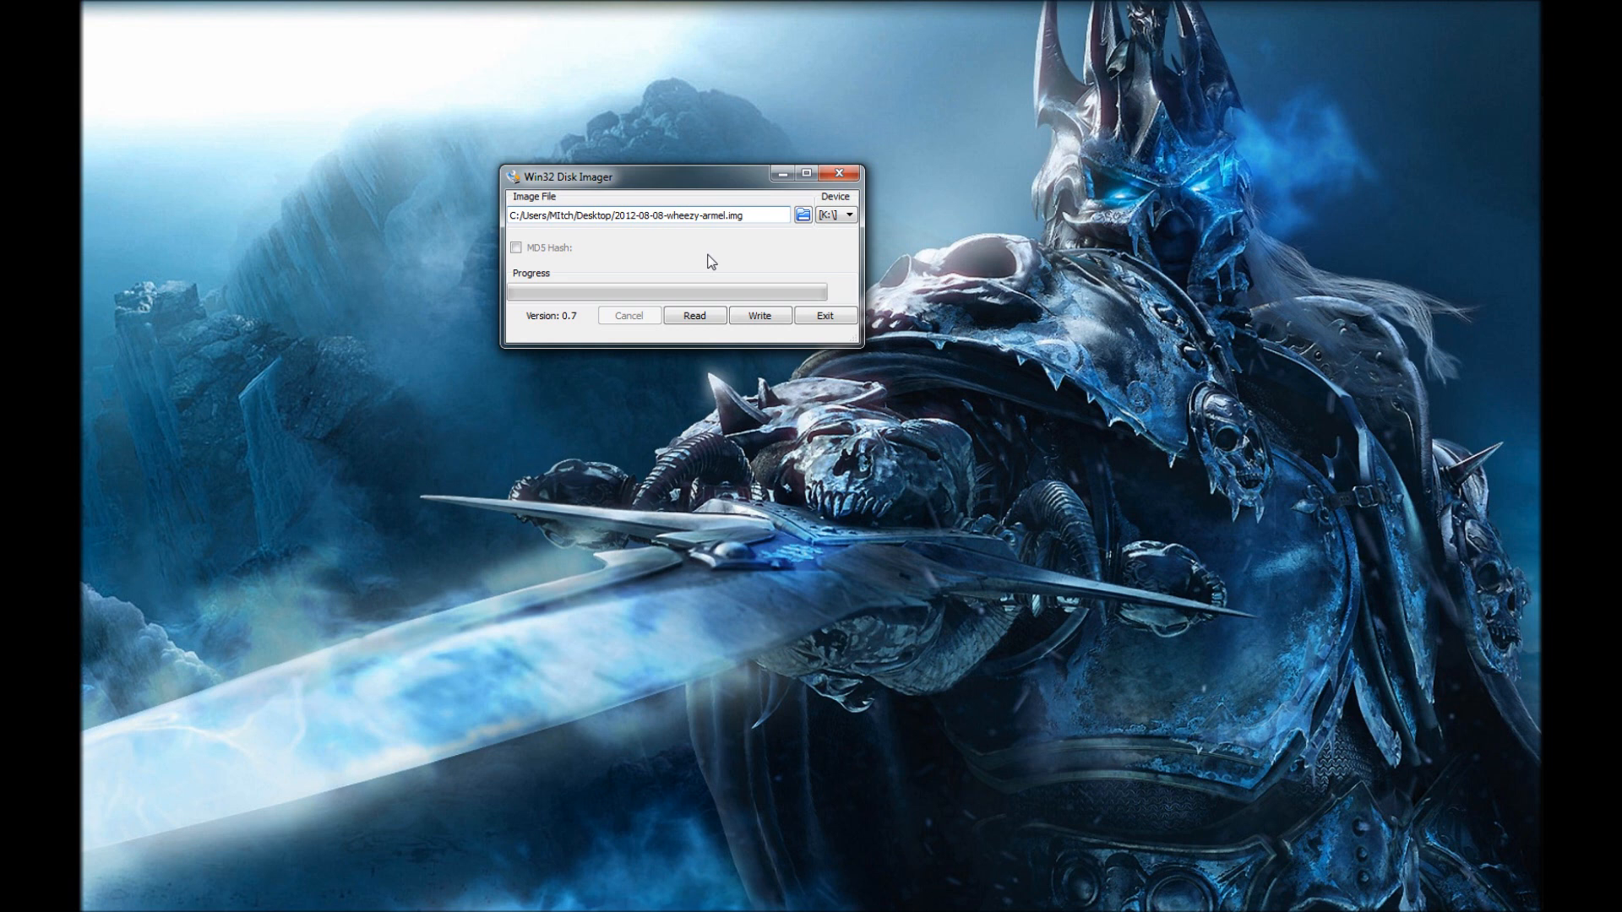
click(758, 316)
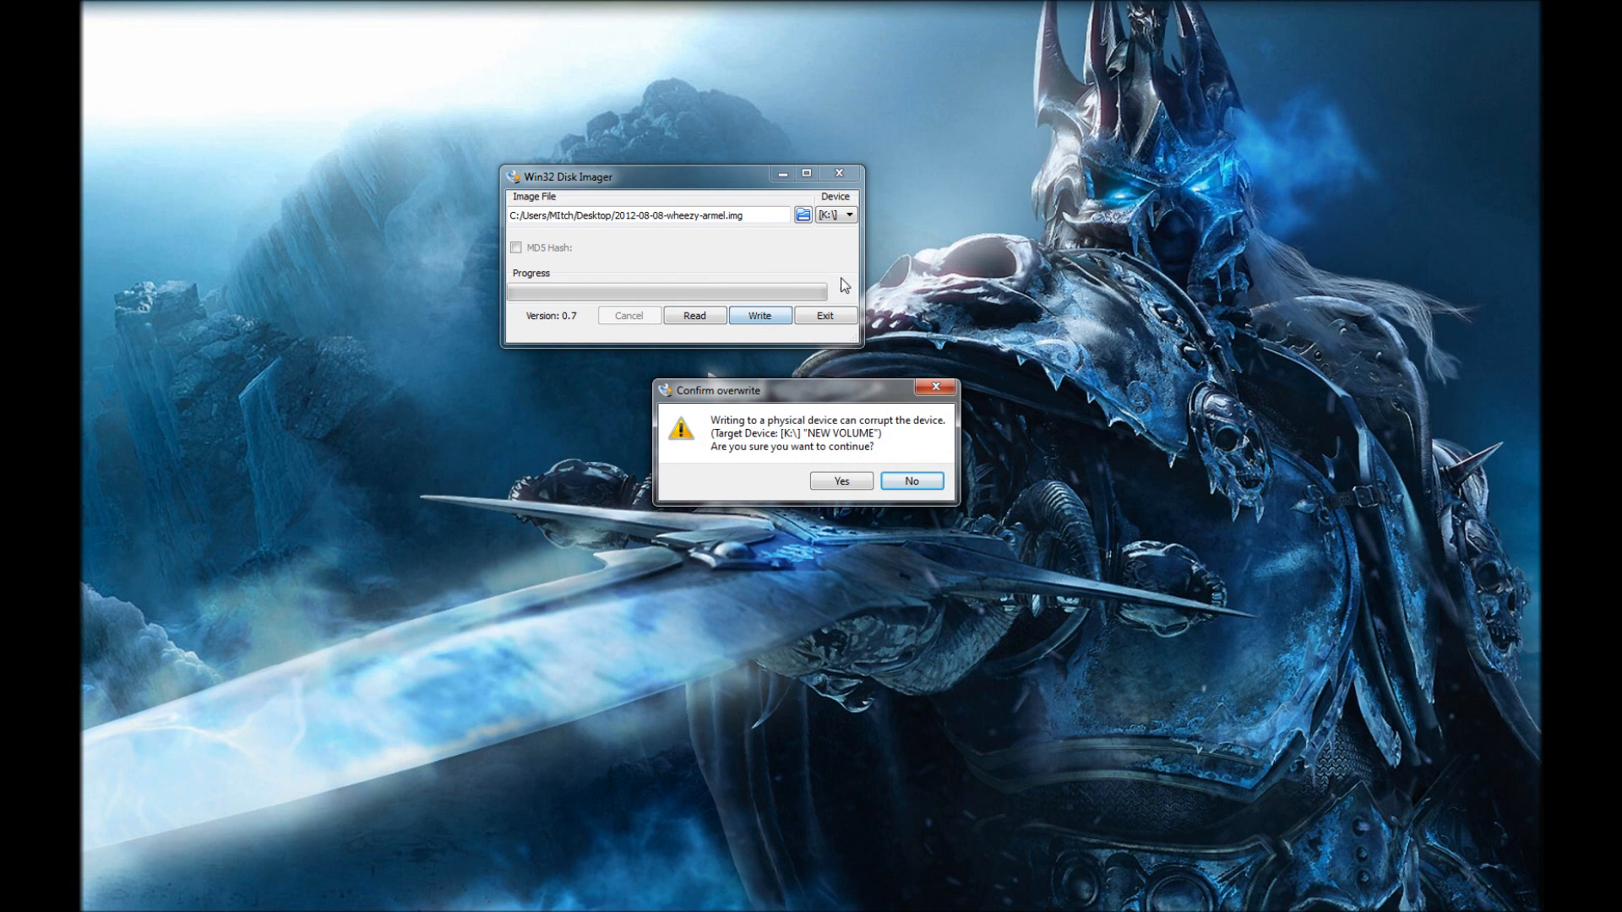
Confirm overwriting NEW VOLUME and let the image write run to about 17%.
click(840, 480)
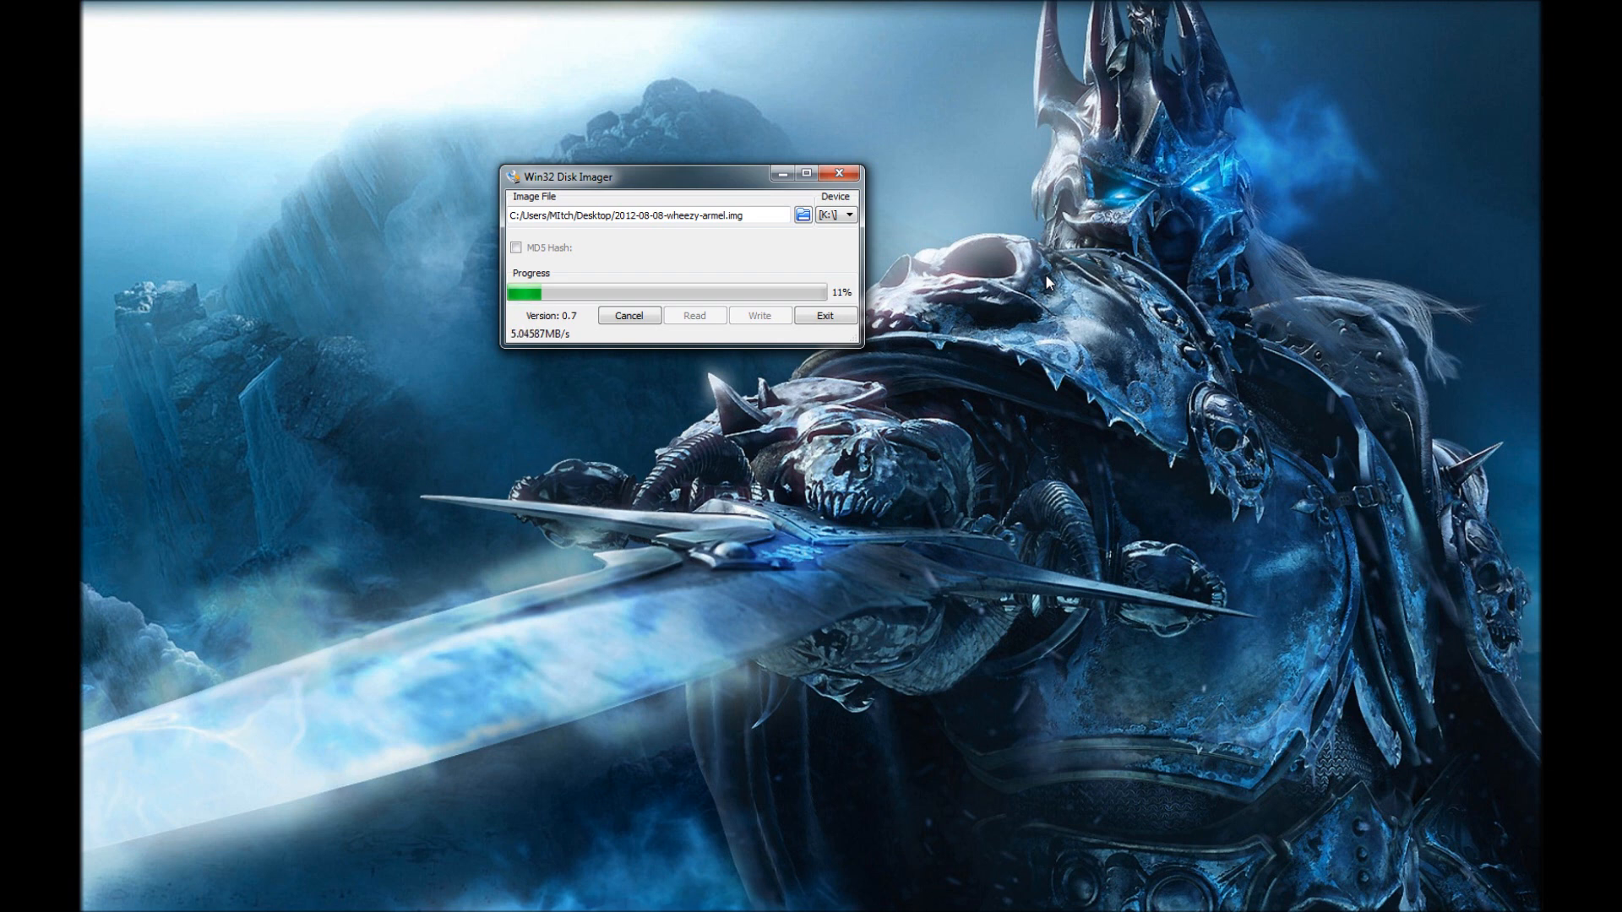
mouse_move(652, 265)
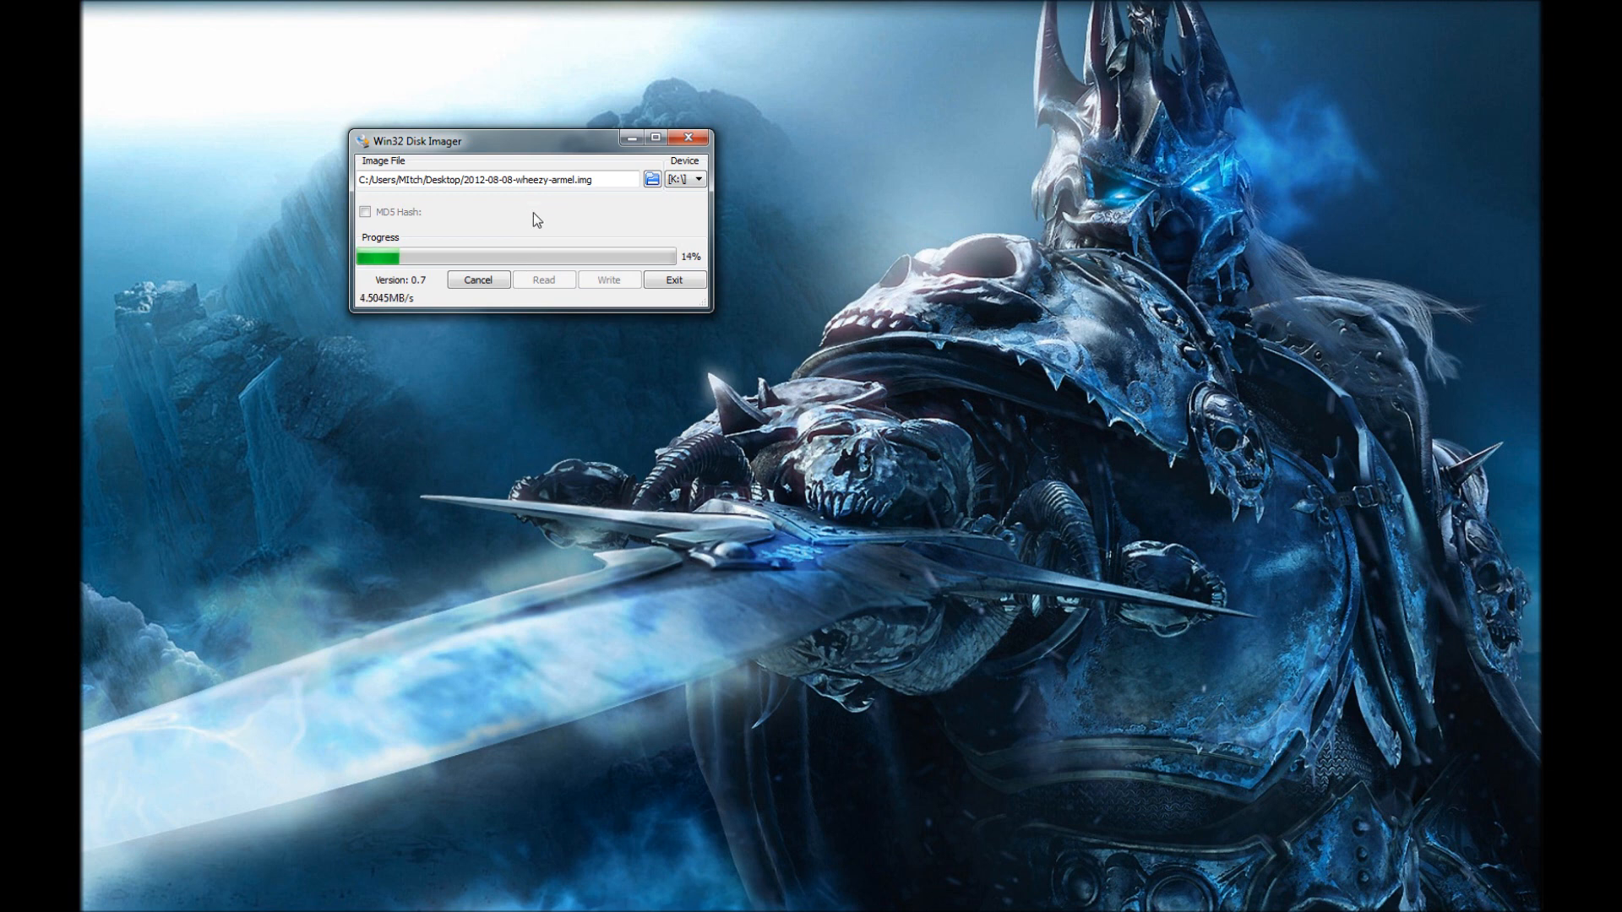
mouse_move(527, 212)
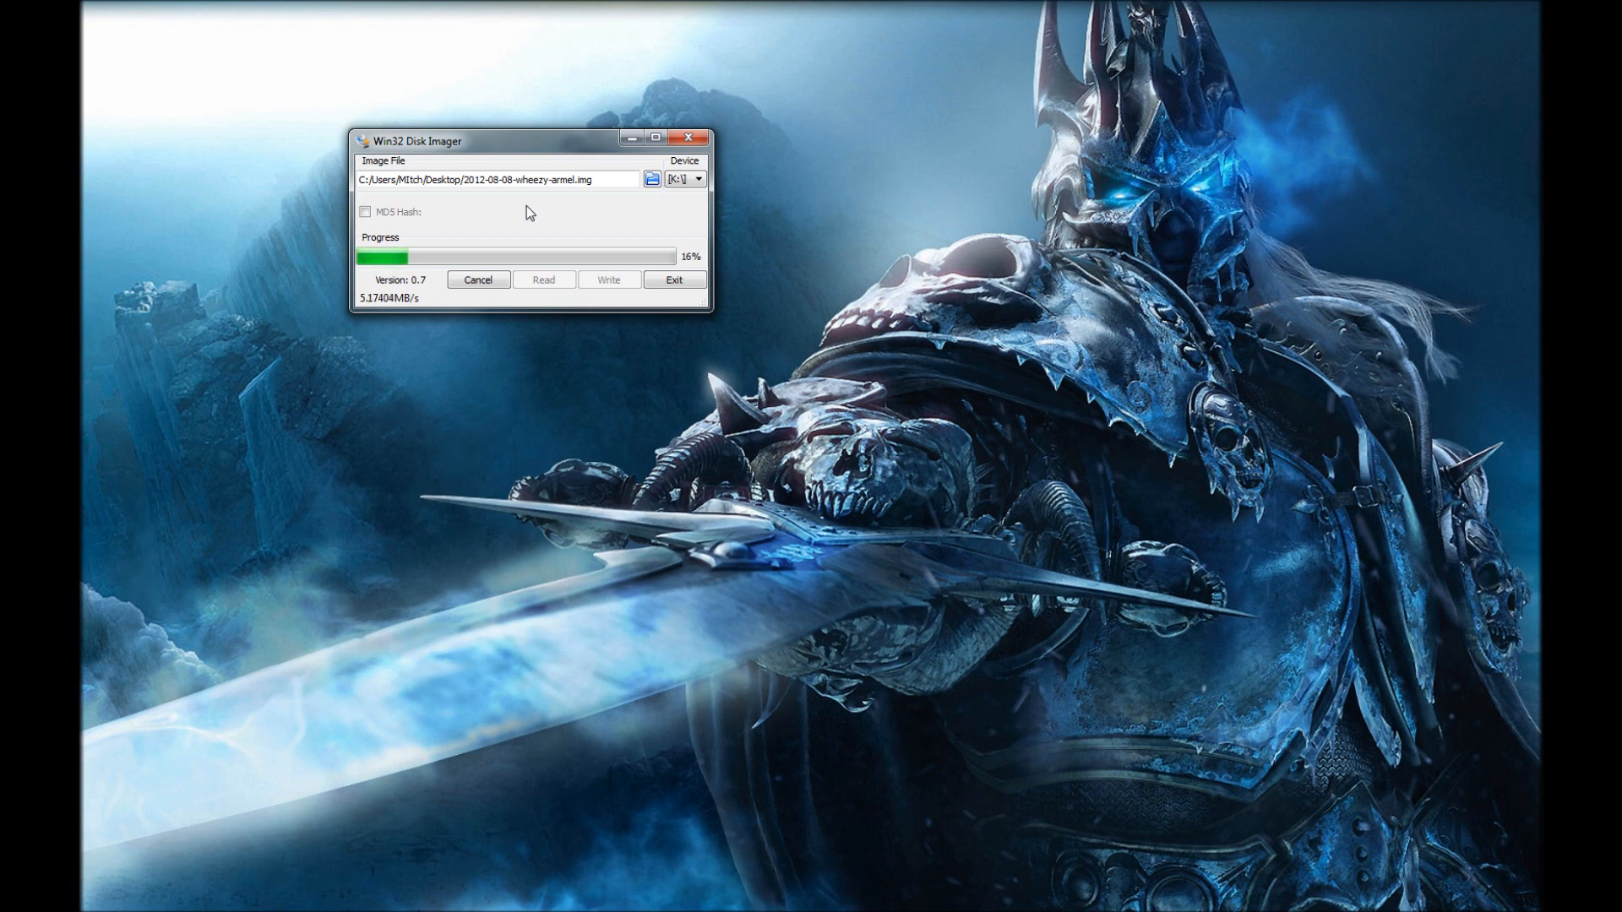
mouse_move(474, 159)
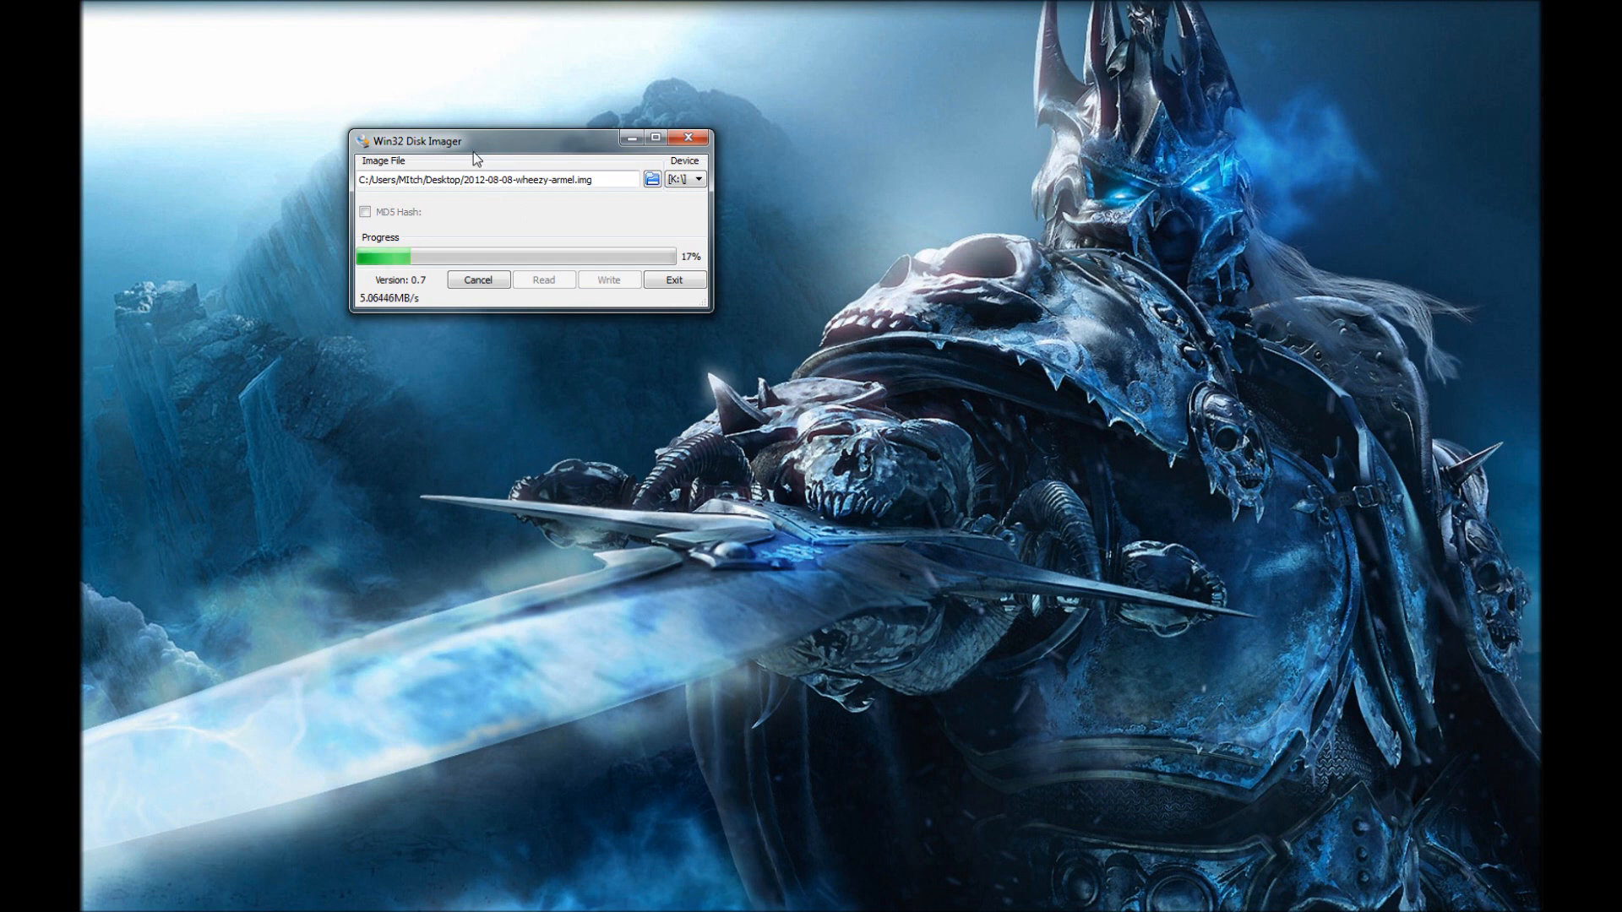
drag(472, 141, 362, 95)
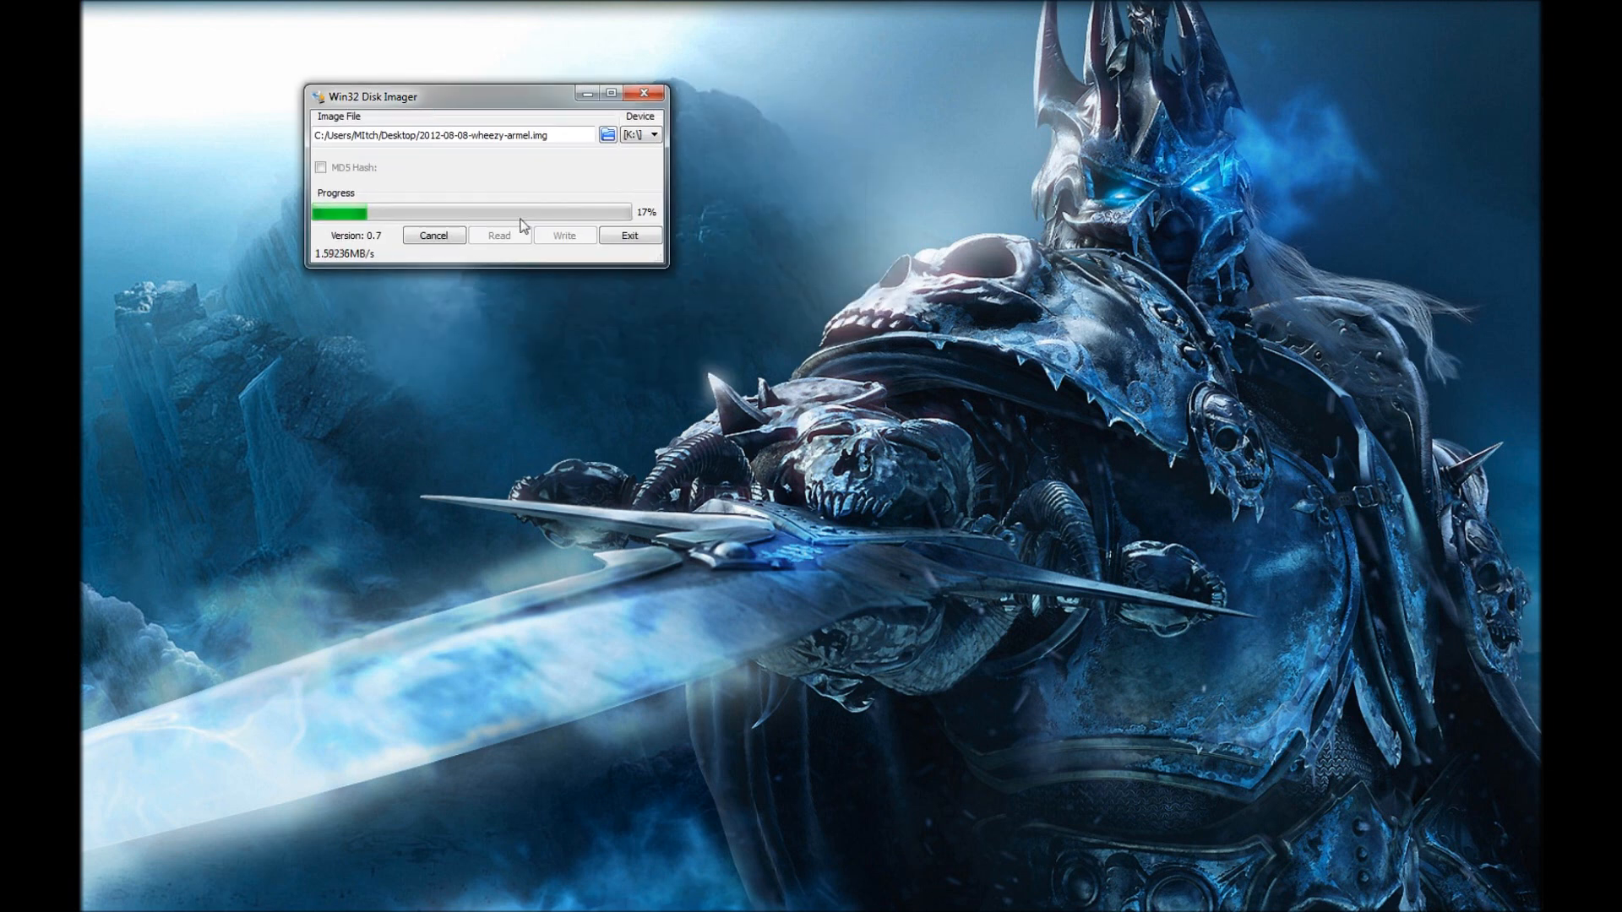